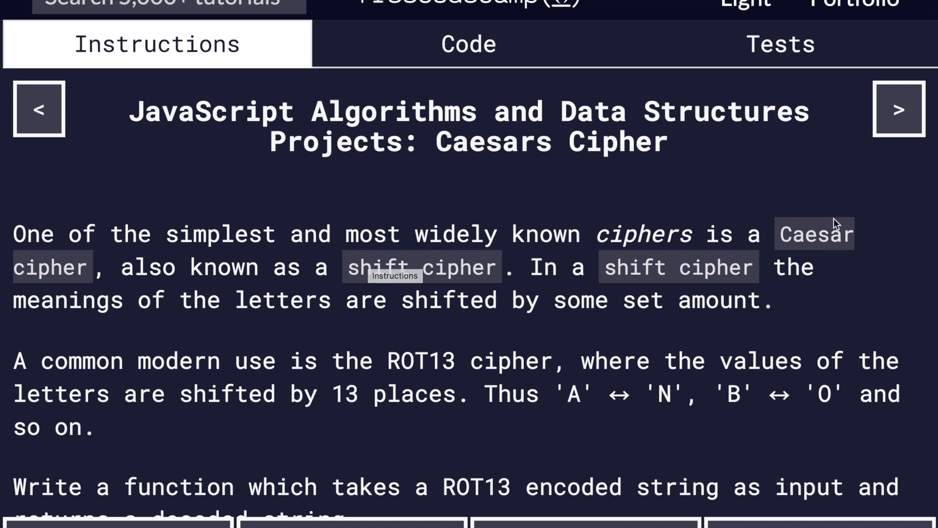
mouse_move(413, 215)
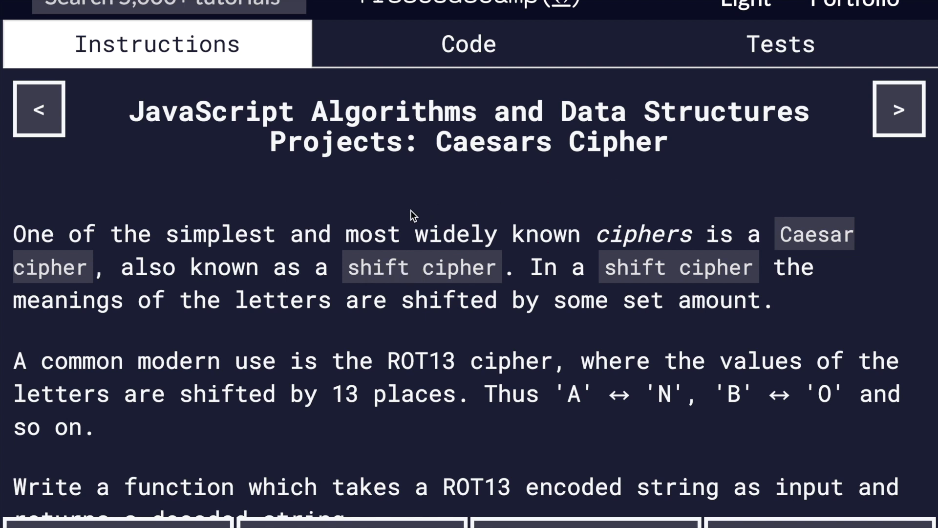
mouse_move(412, 215)
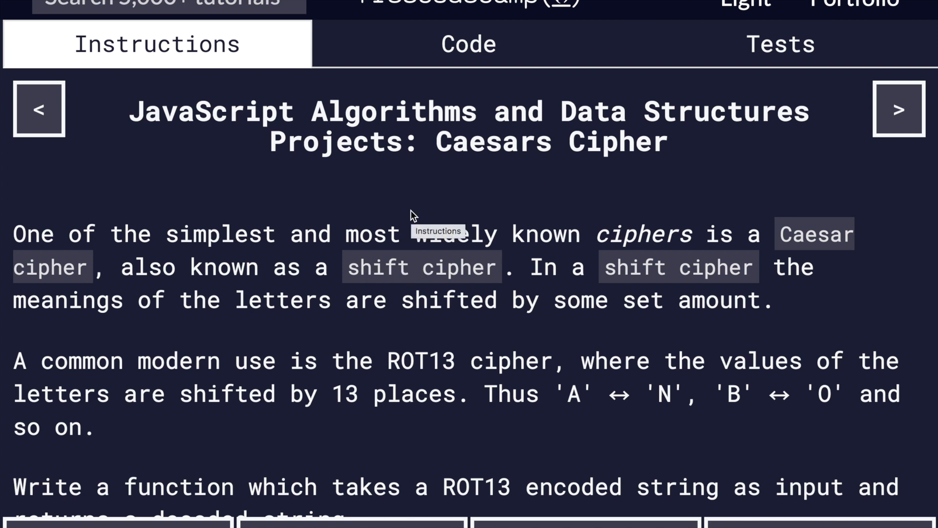
mouse_move(412, 215)
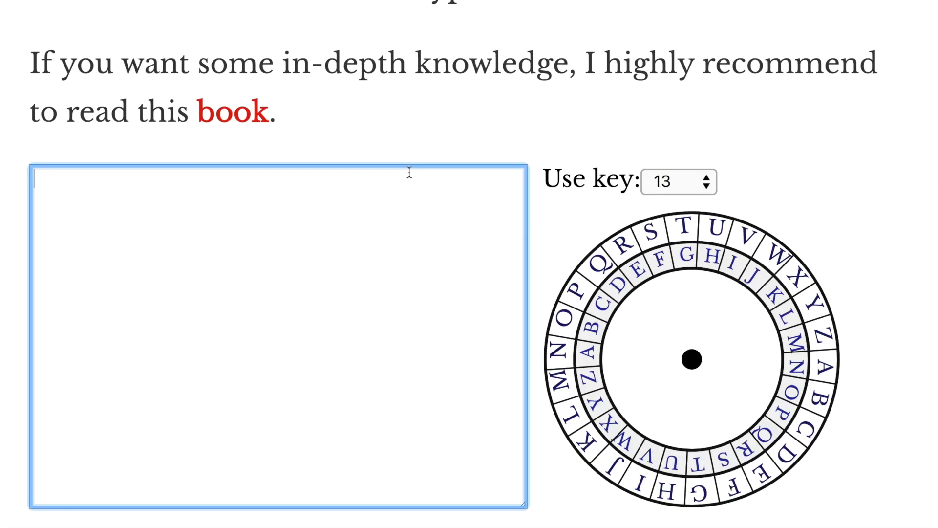
mouse_move(394, 365)
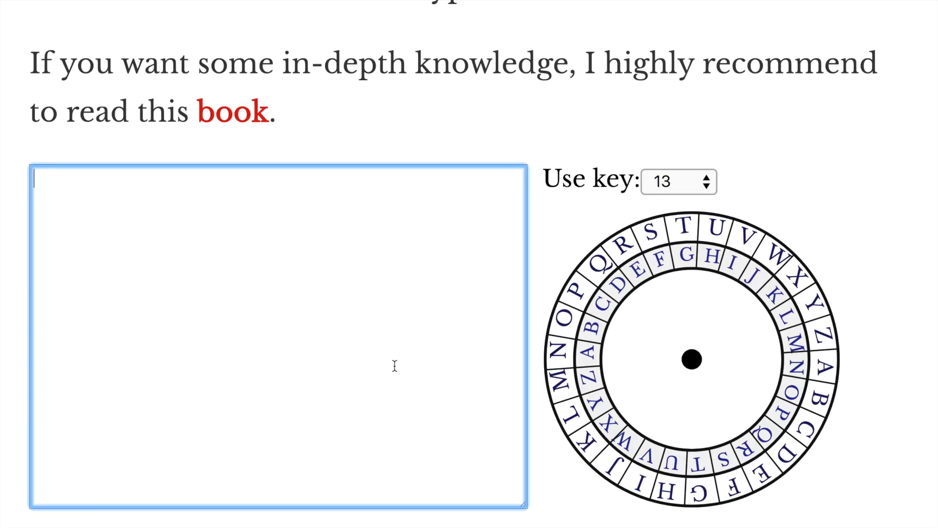
mouse_move(314, 330)
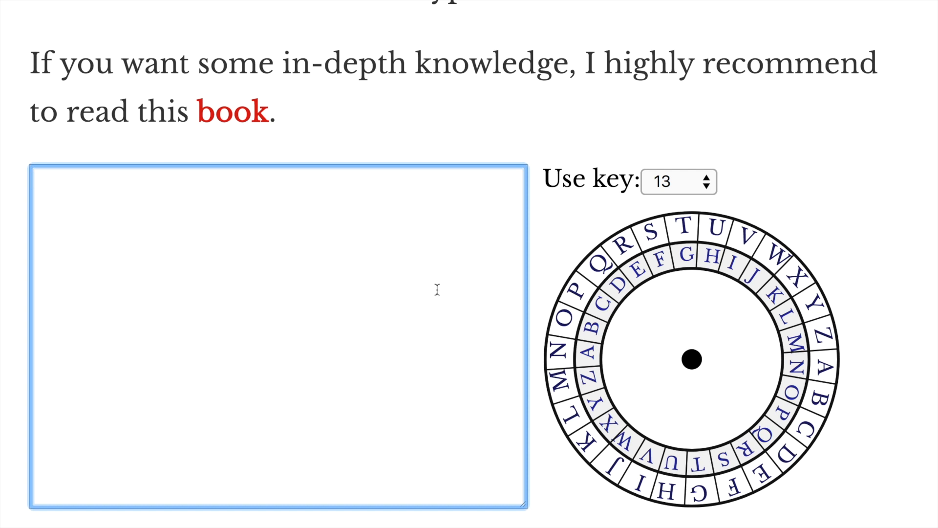
Step: Try 'Go to the hill', then switch the key to 1 and encrypt 'ABC' to get 'BCD'
type("G")
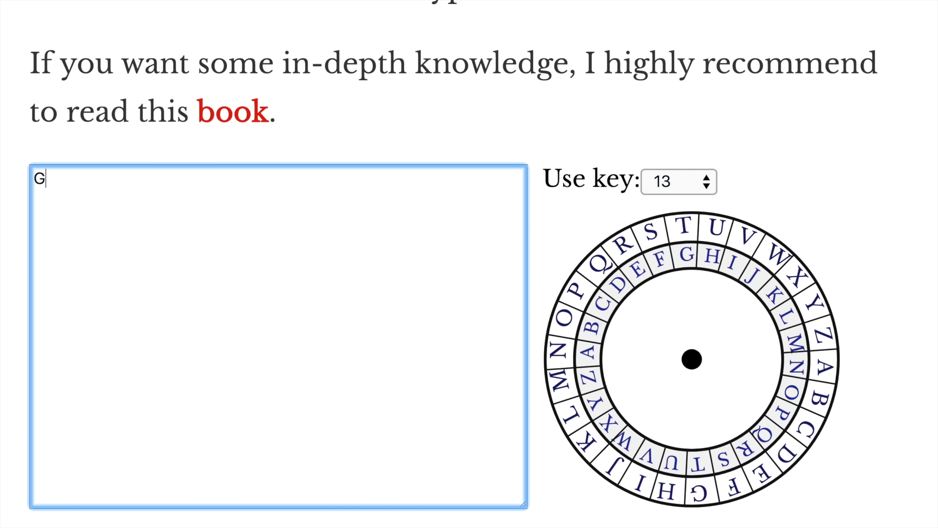
type("o to the hill")
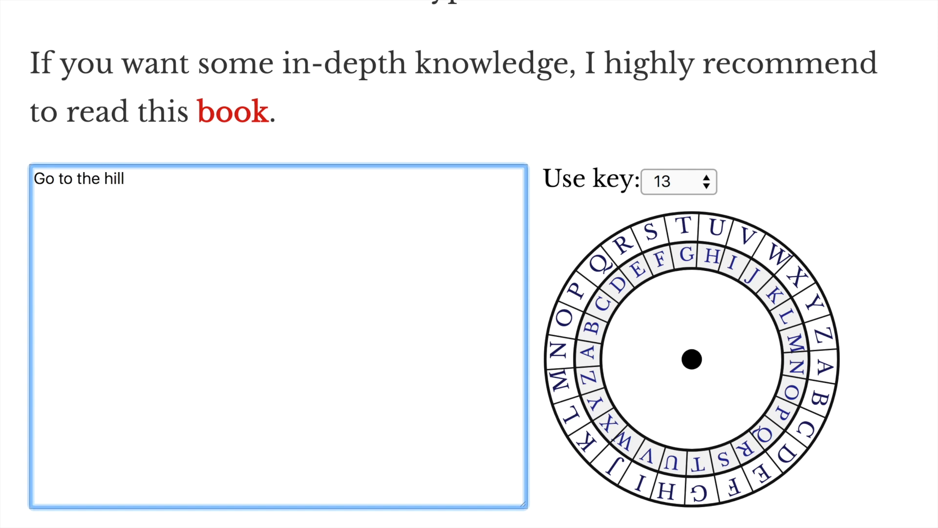
mouse_move(679, 195)
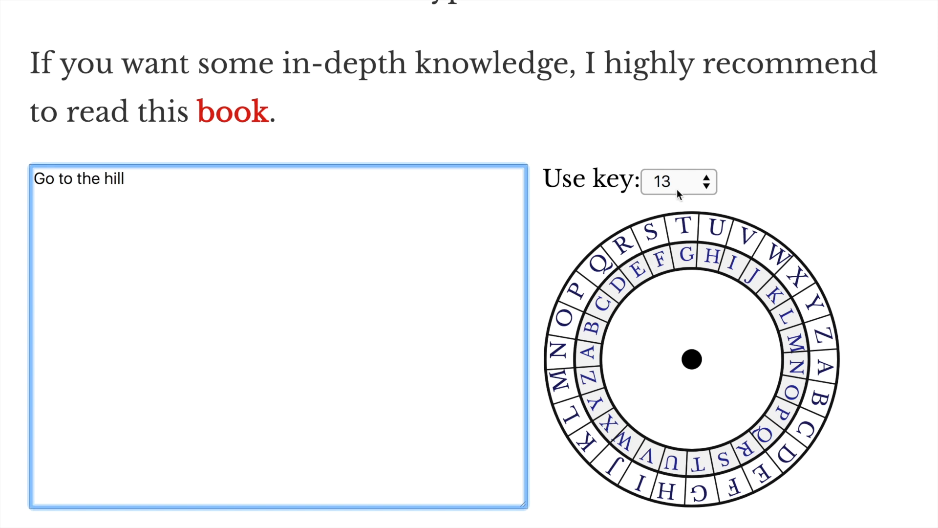
left_click(678, 182)
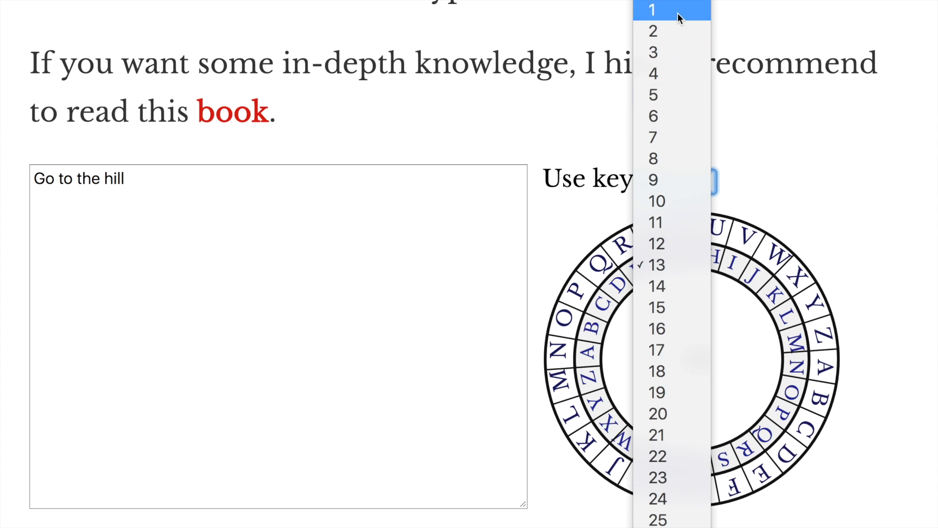
left_click(652, 10)
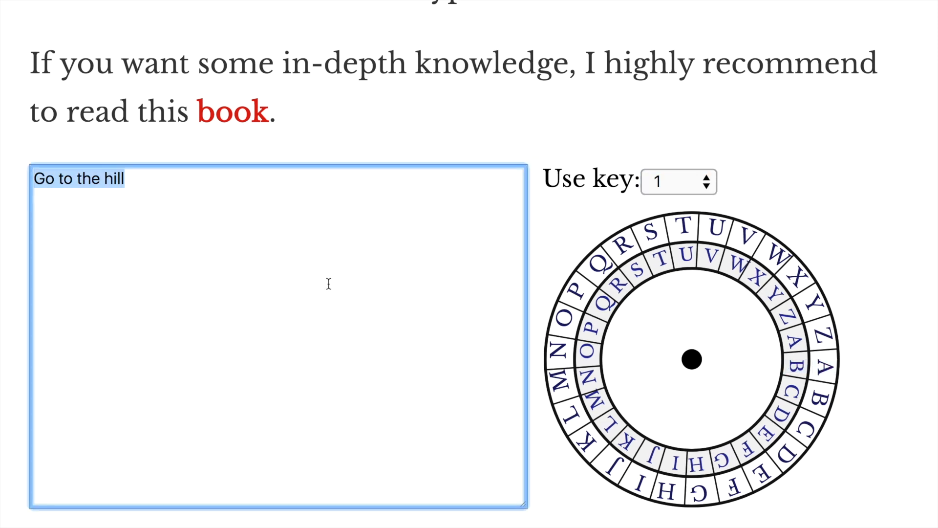
type("ABC")
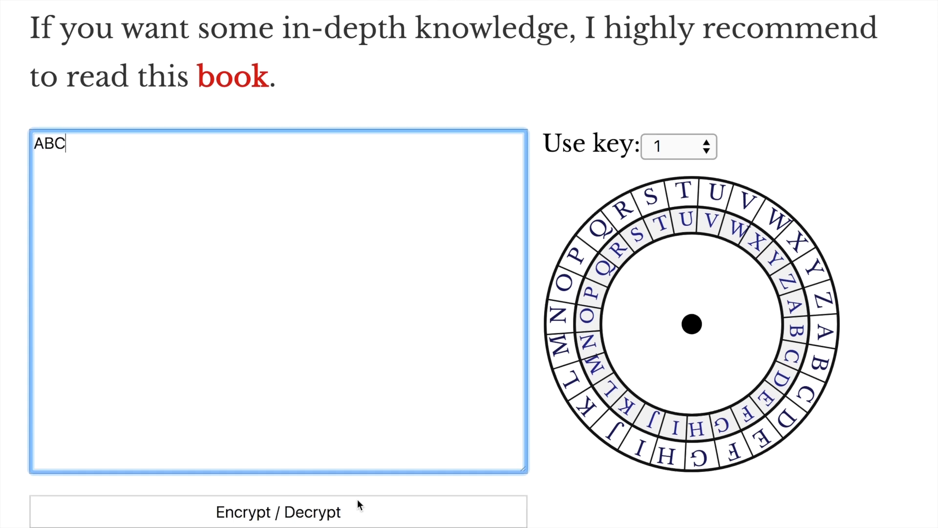
scroll("down", 3)
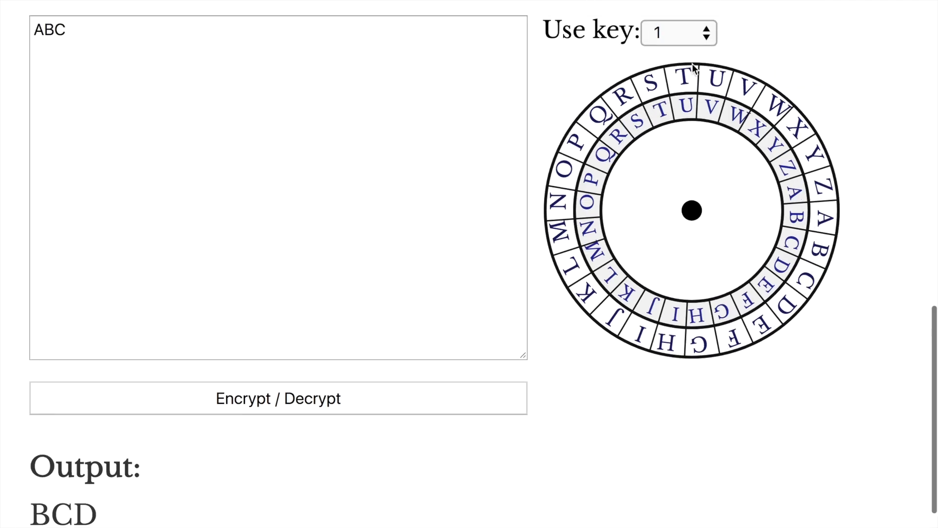
Step: Switch the key to 13 and encrypt 'ABC' to get 'NOP'
left_click(679, 32)
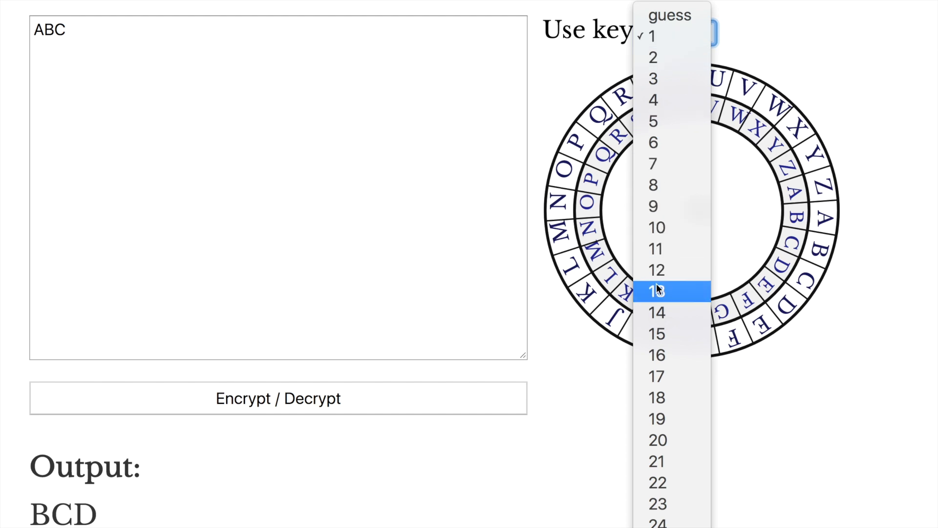
left_click(657, 291)
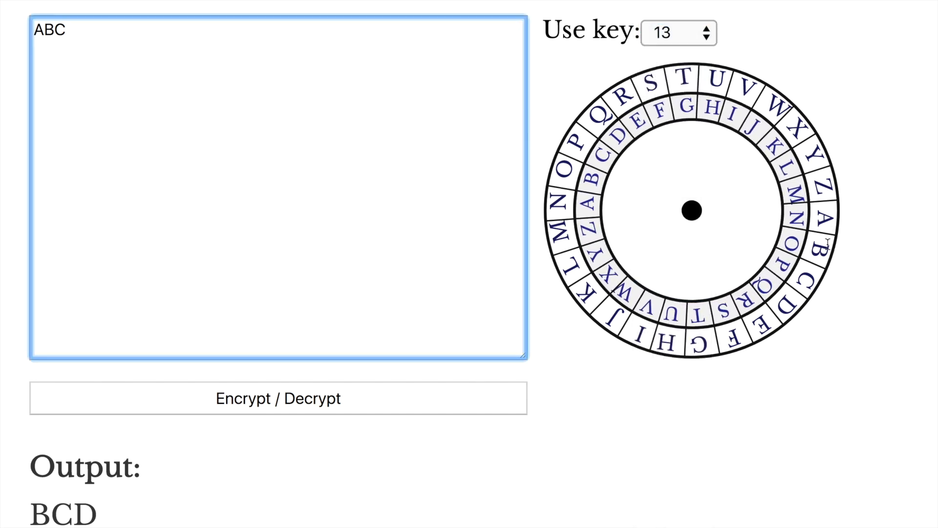
mouse_move(435, 294)
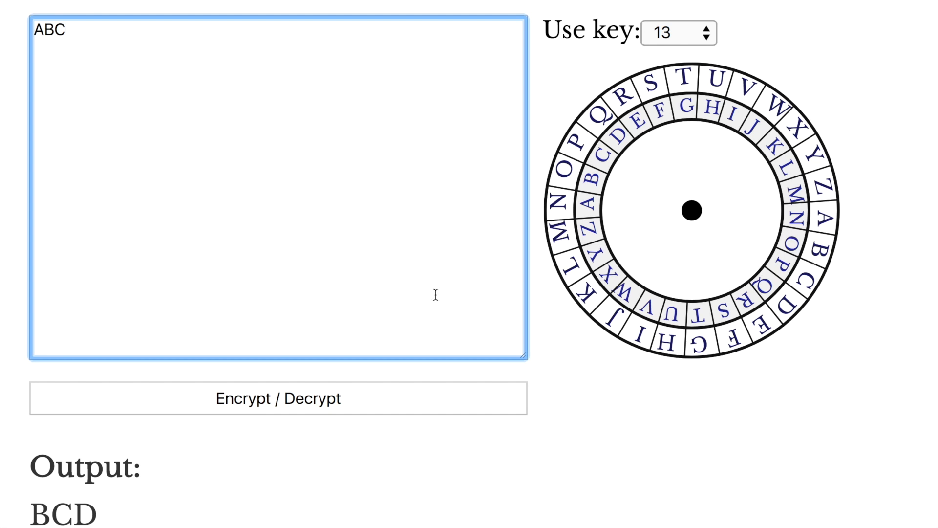
scroll("up", 3)
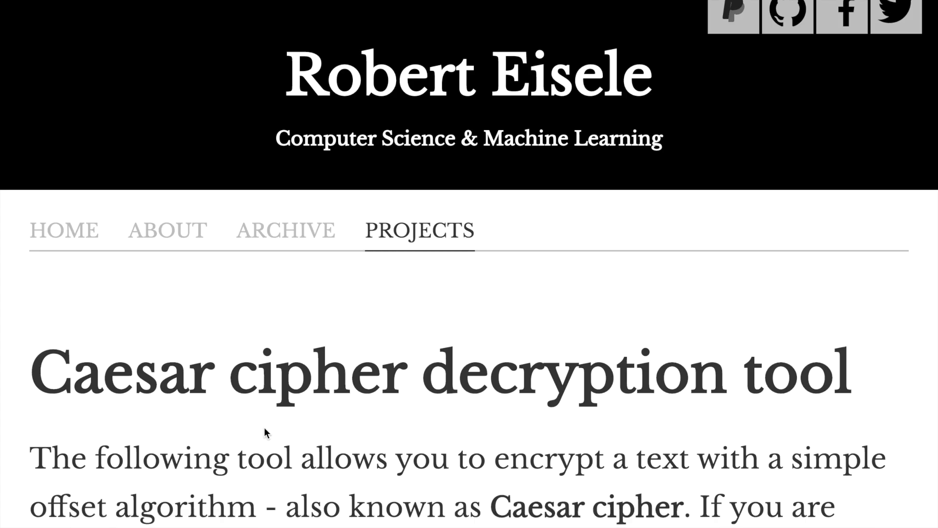
scroll("down", 3)
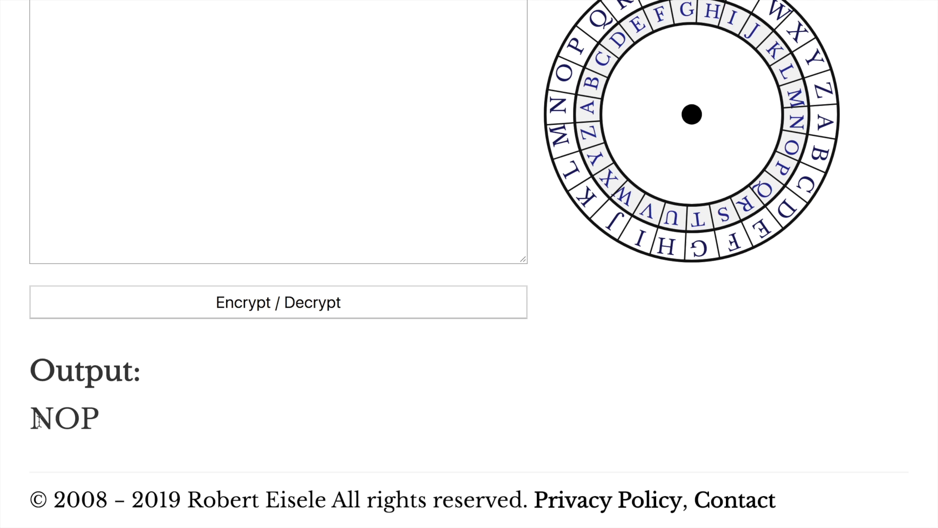
type("ABC")
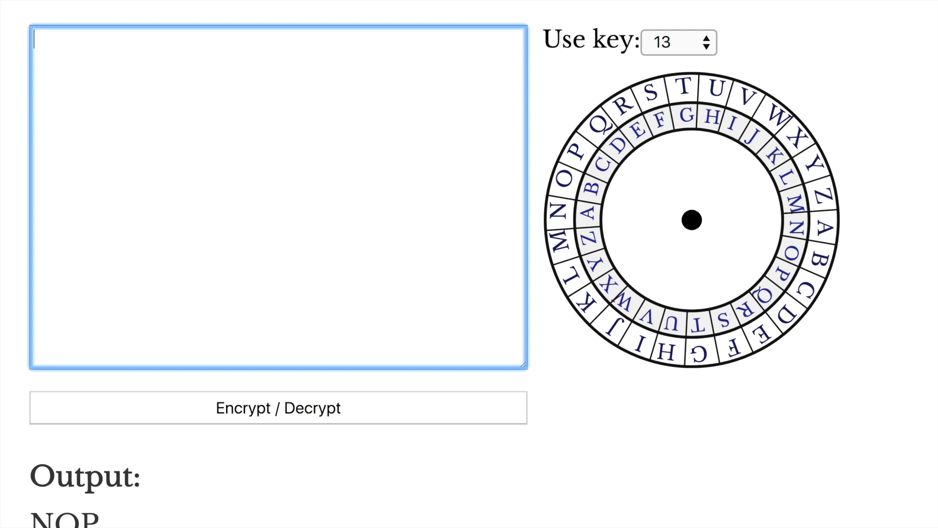
Step: Enter 'Go to the hill' as input and encrypt it with key 13
type("G")
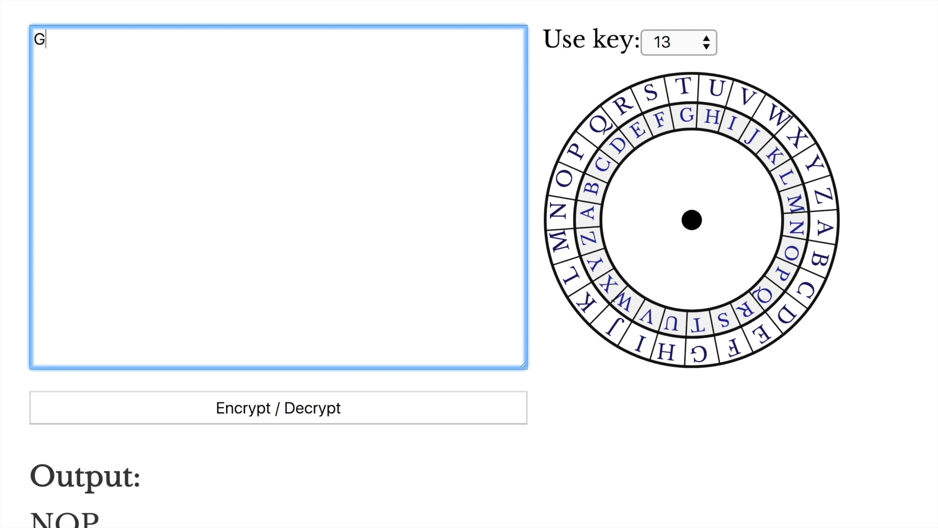
type("o to the hill")
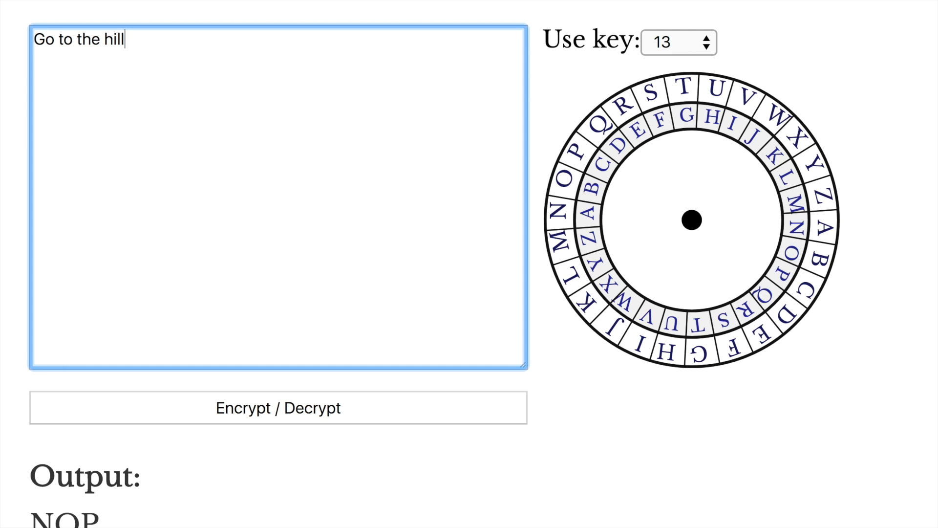
left_click(278, 408)
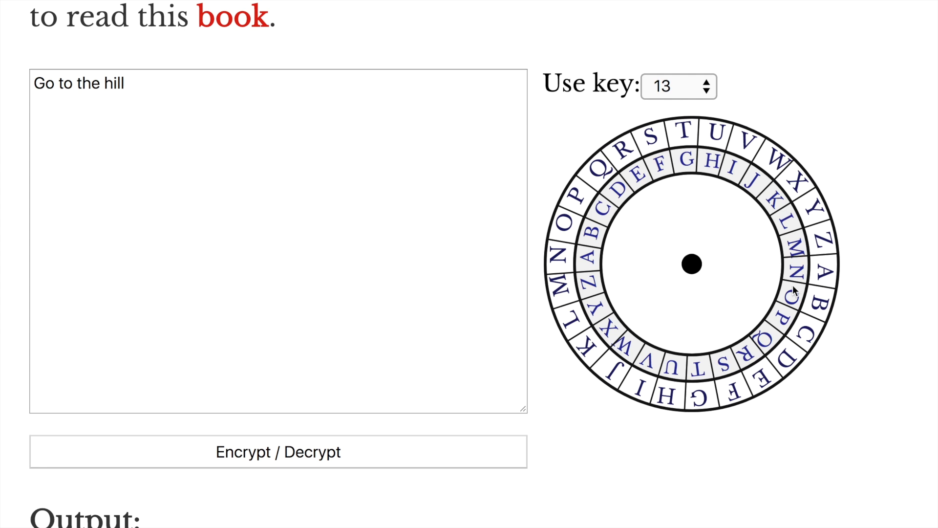
mouse_move(385, 220)
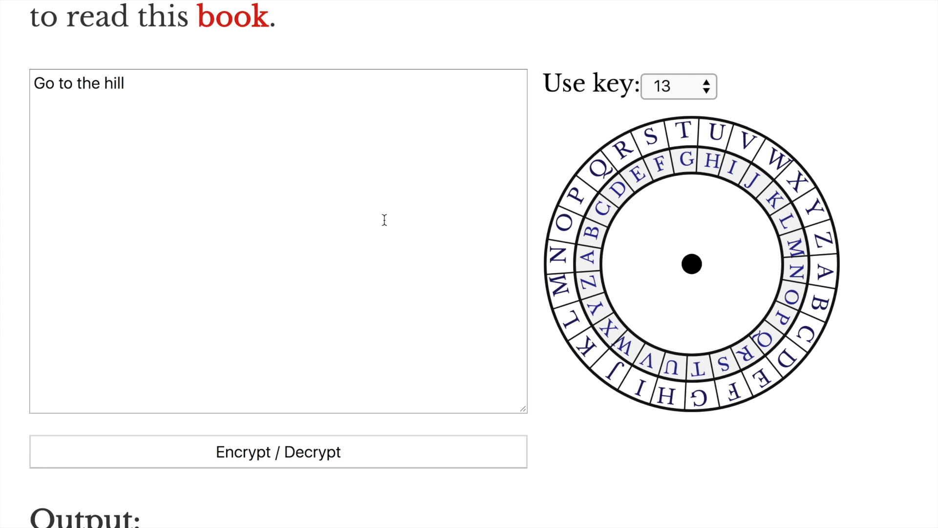
mouse_move(338, 233)
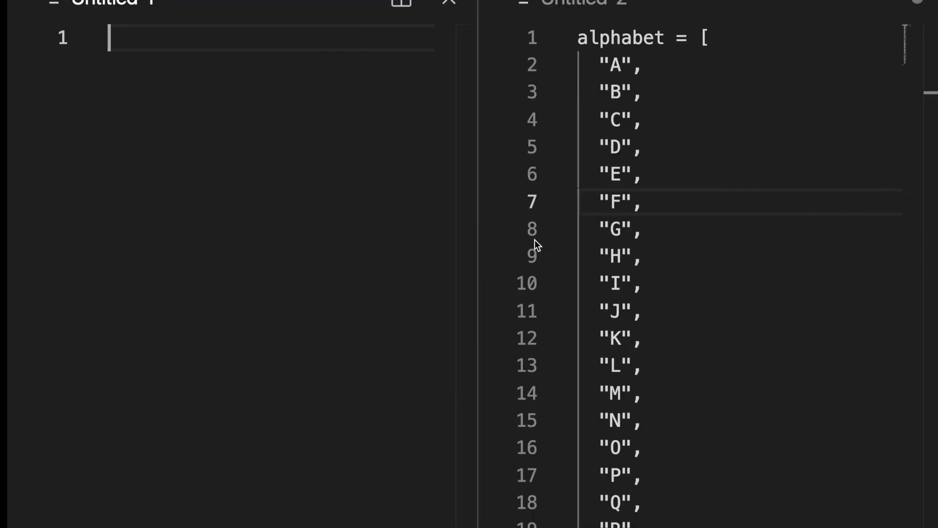
double_click(610, 38)
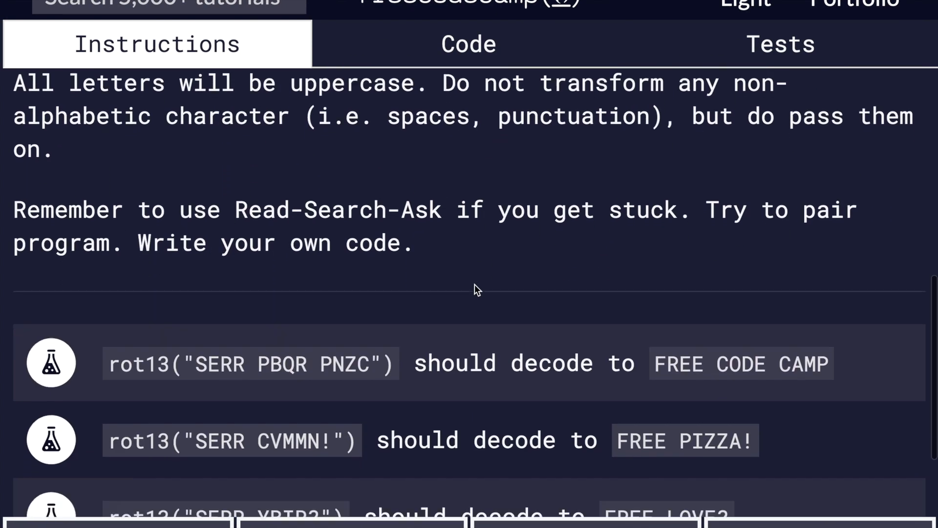
scroll("down", 3)
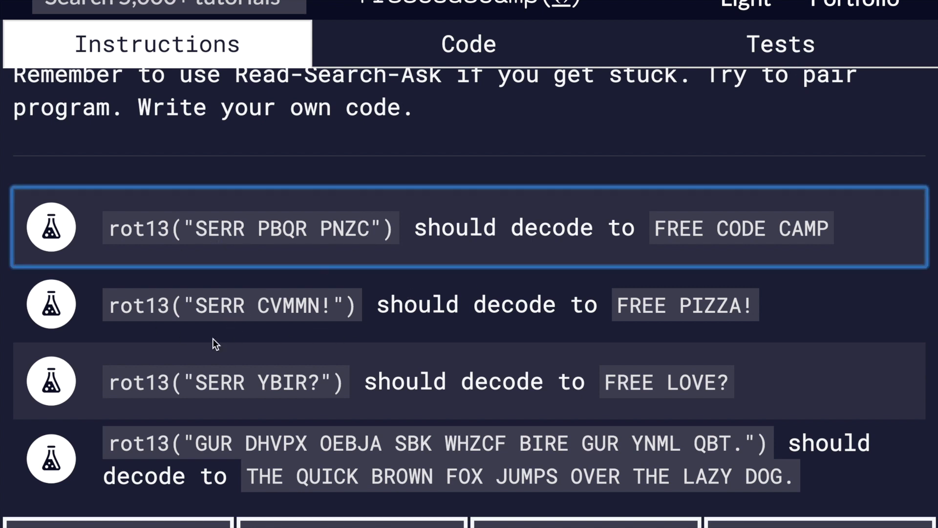
double_click(255, 305)
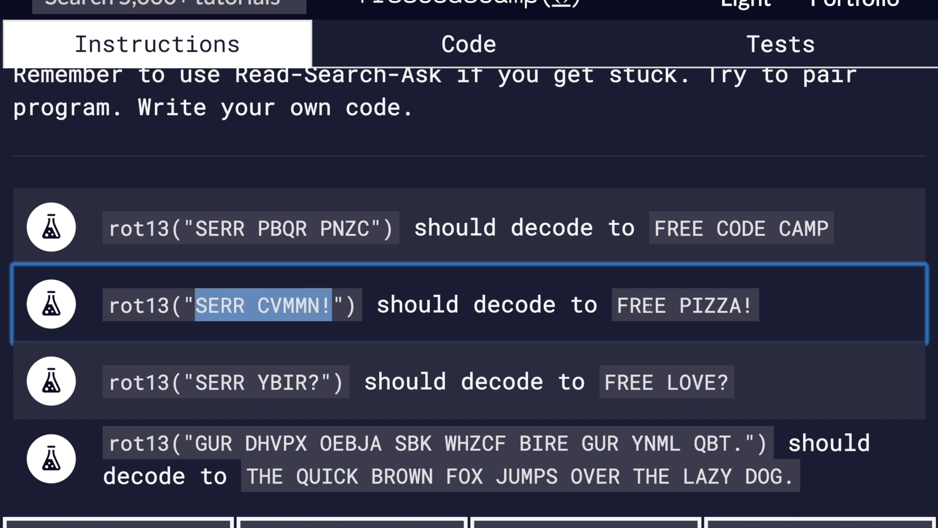
left_click(256, 305)
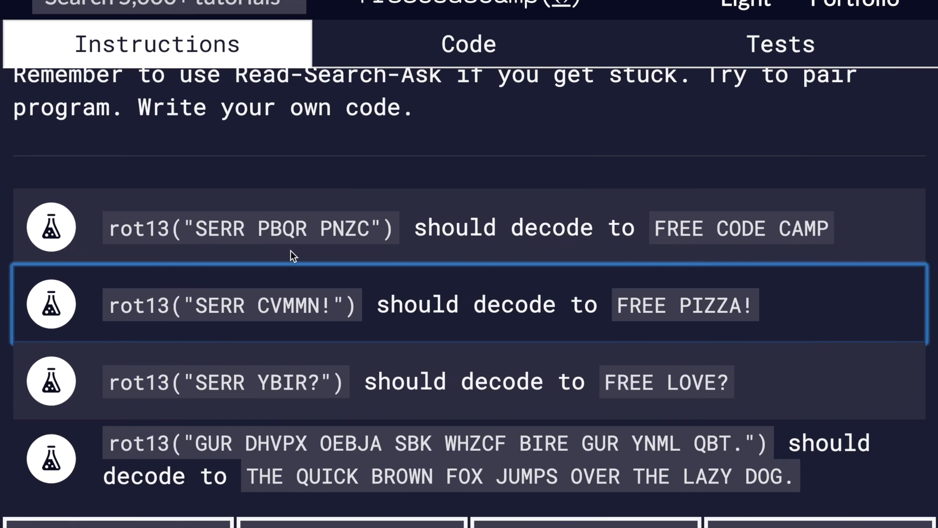
scroll("down", 3)
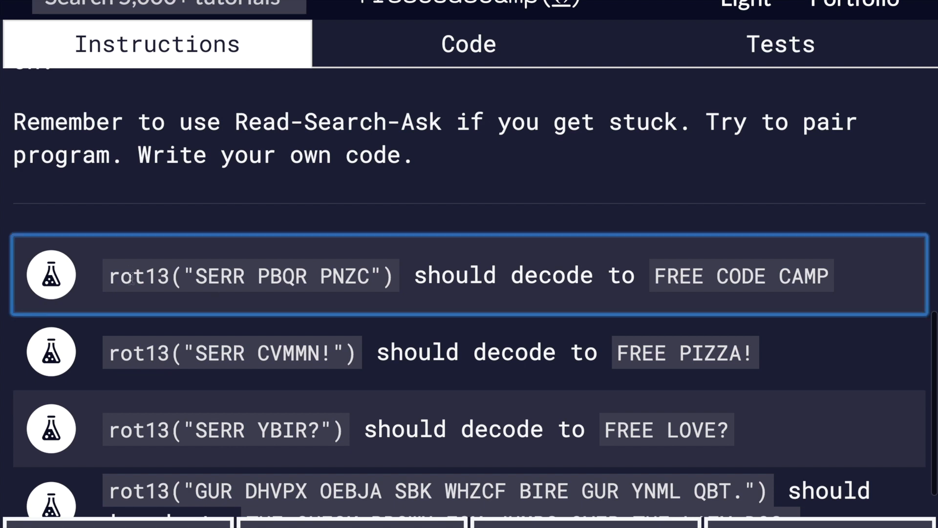
double_click(135, 275)
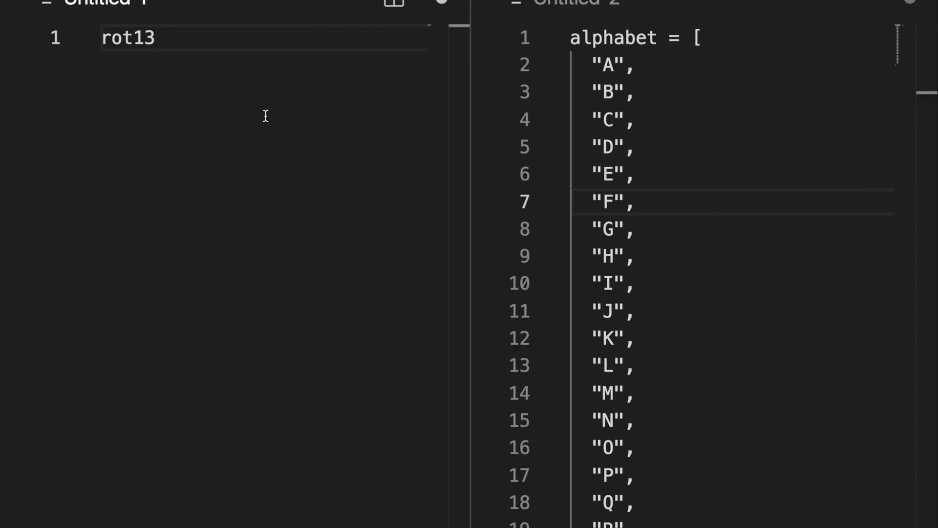
Step: Draft a rot13 arrow function taking str with an empty accumulator and a sample string
type("= (str) =>")
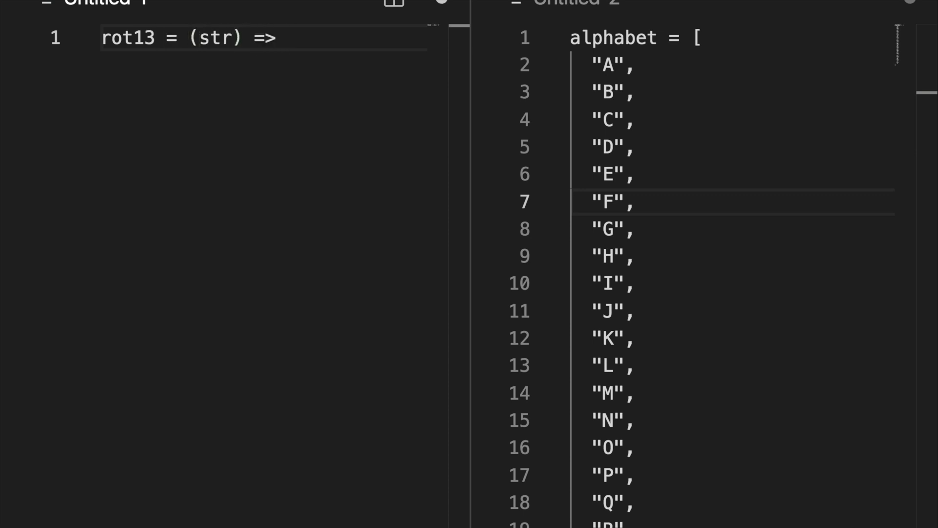
type("str")
type("a")
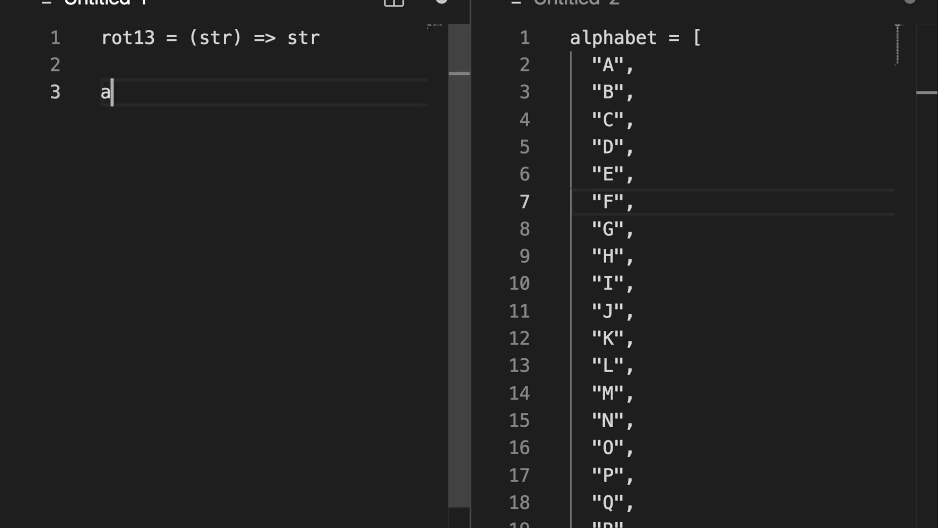
type("ccumulat")
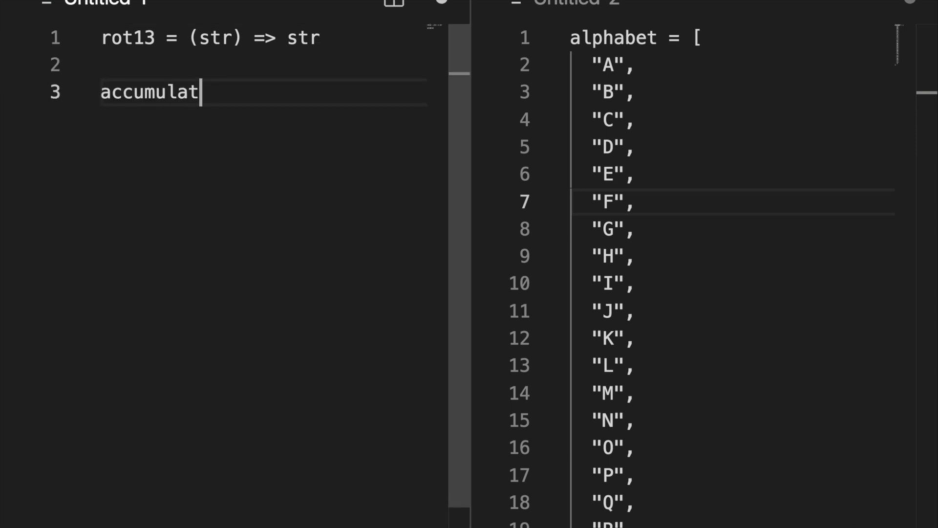
type("or = \"\"")
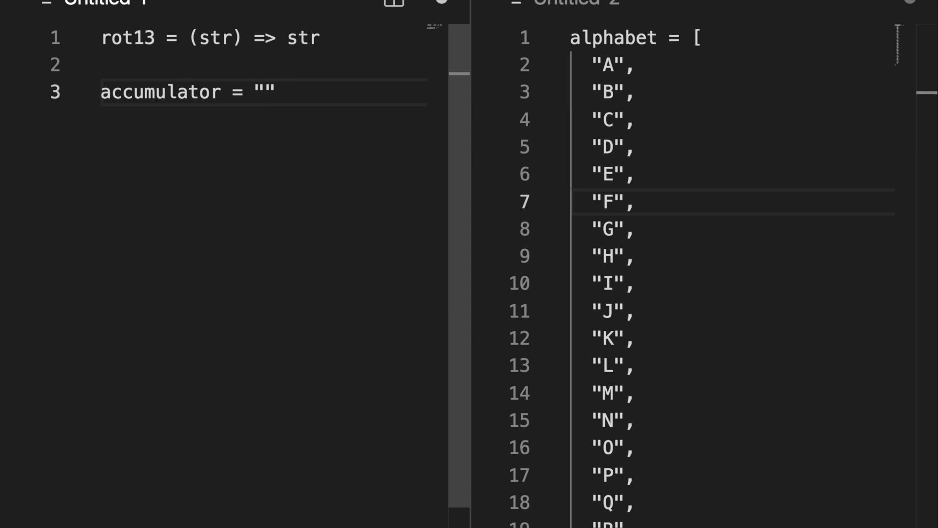
type("MM")
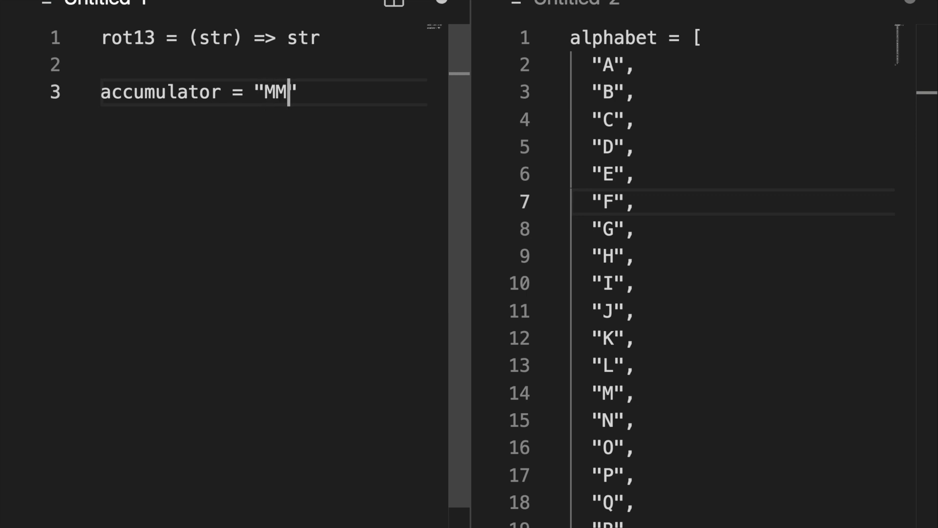
type("M")
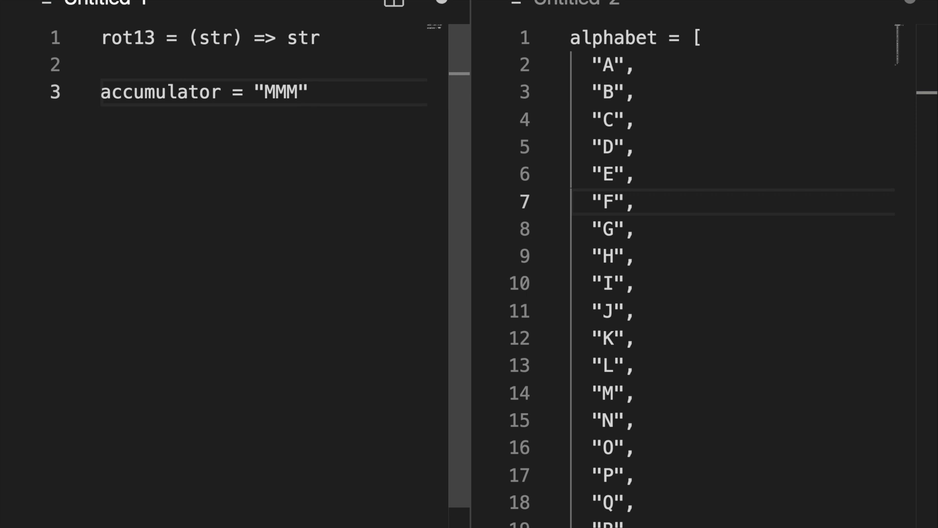
type("C")
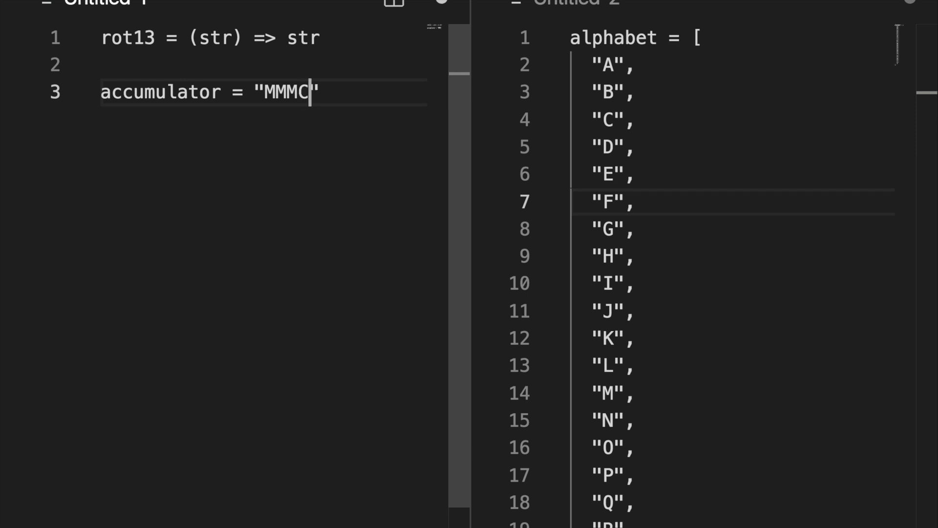
type("IV")
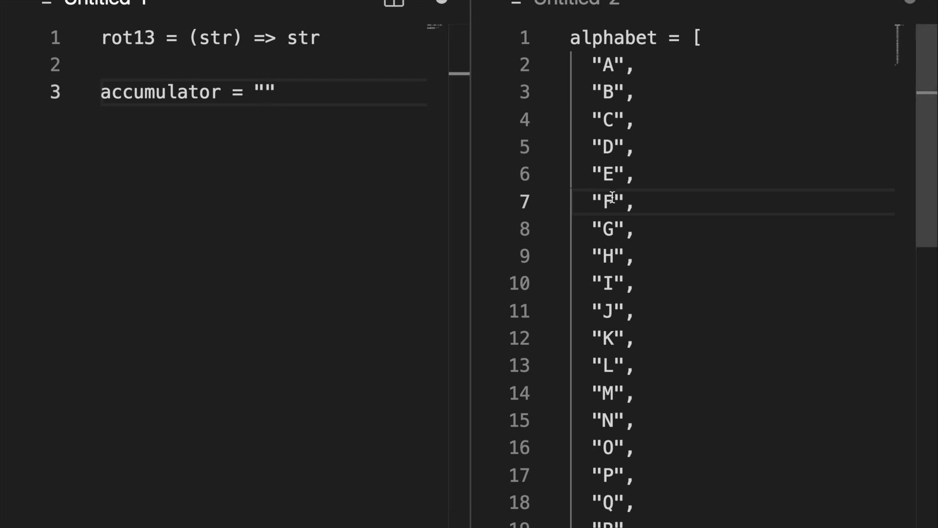
Step: Note sample 'HI', hand-decode it as accumulator = 'UV', and return the accumulator
left_click(266, 92)
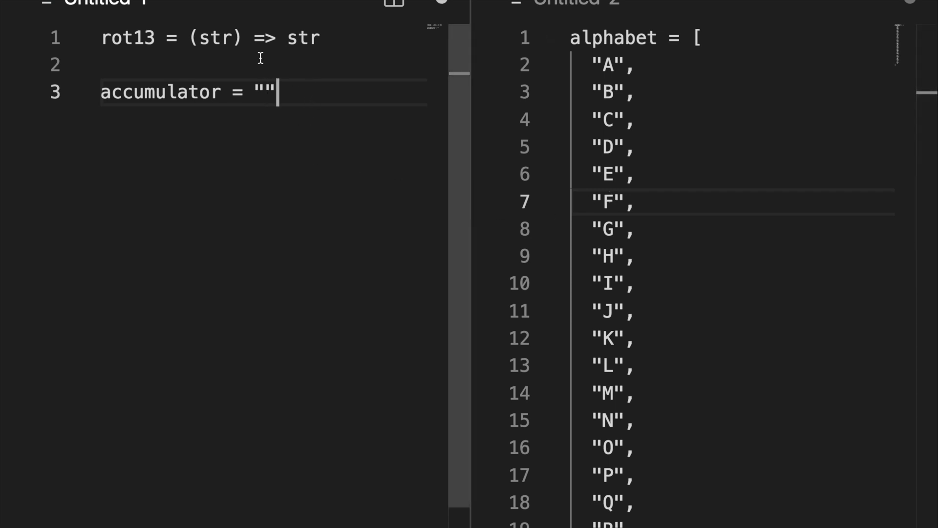
type("\"HI\"")
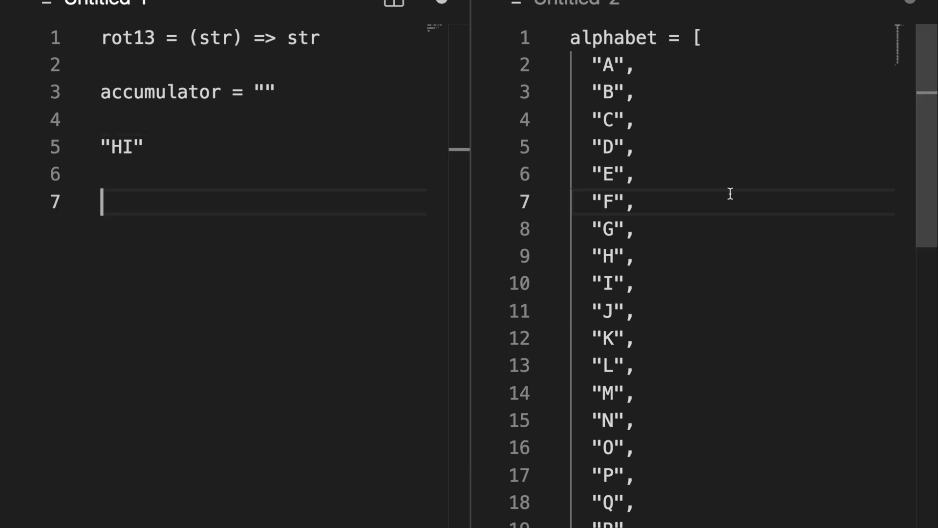
scroll("down", 3)
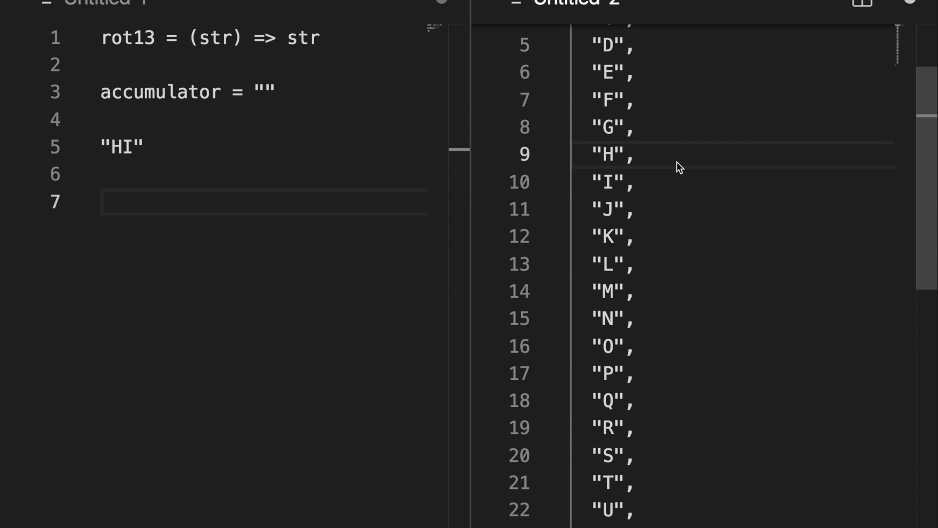
left_click(638, 154)
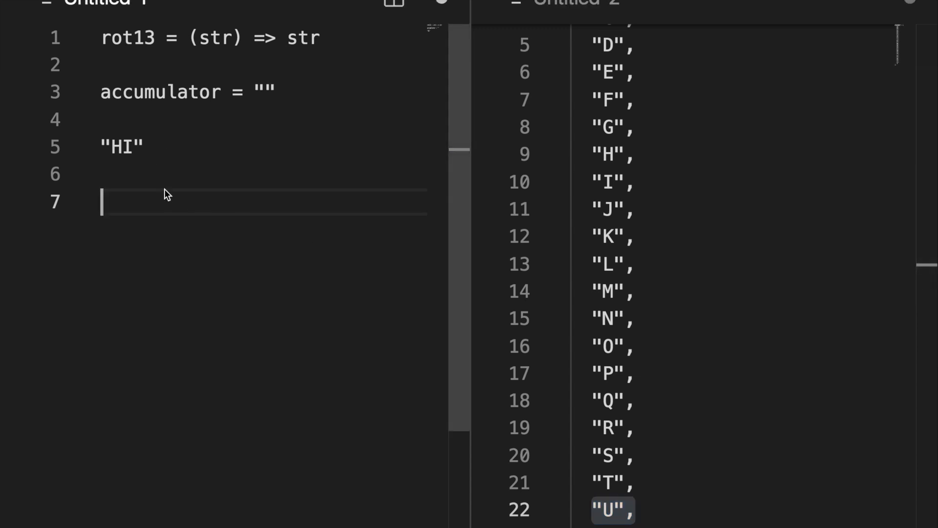
type("accumulator = \"\"")
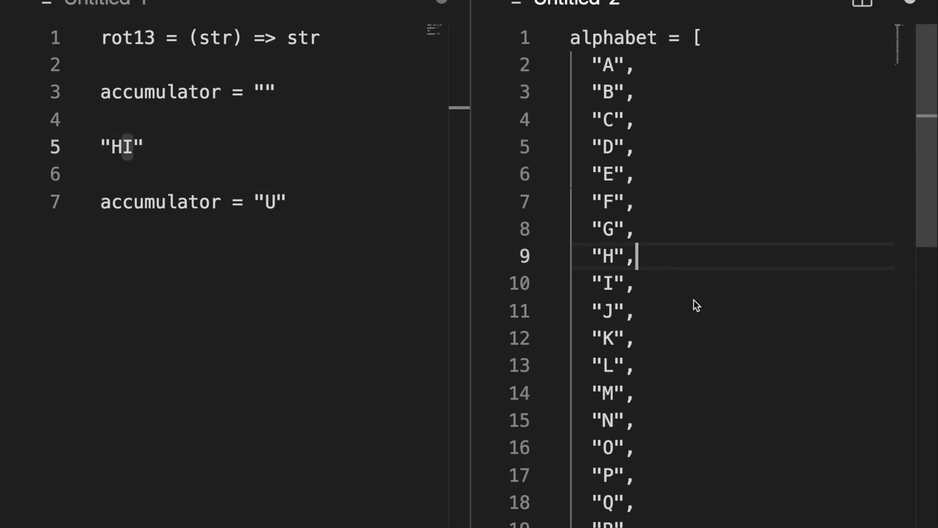
mouse_move(694, 301)
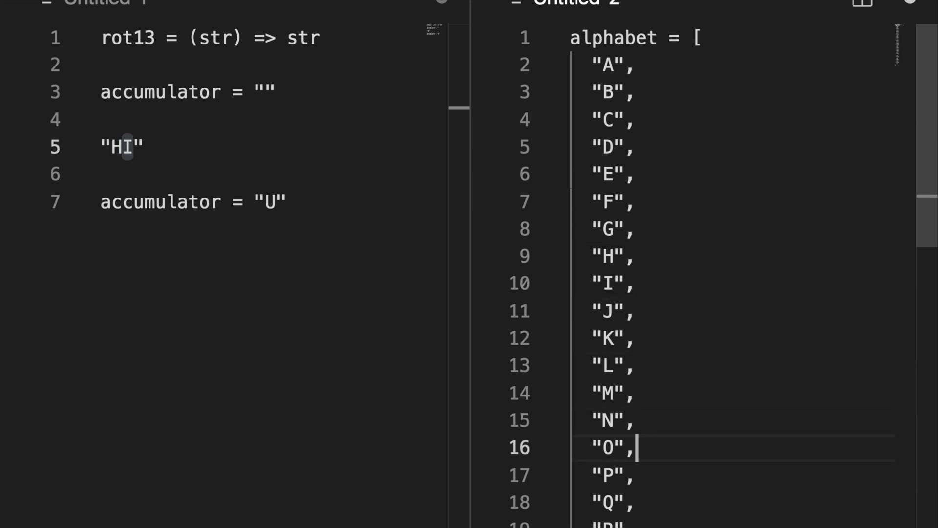
scroll("down", 3)
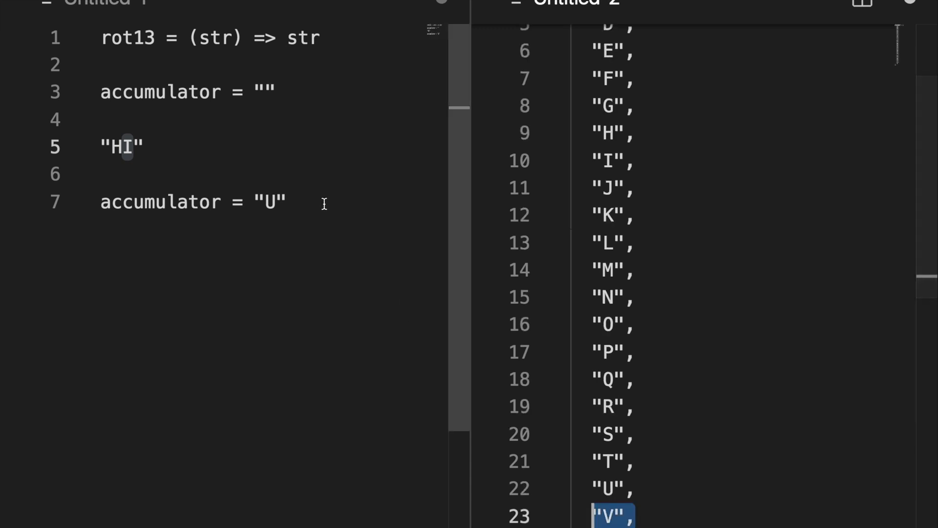
type("V")
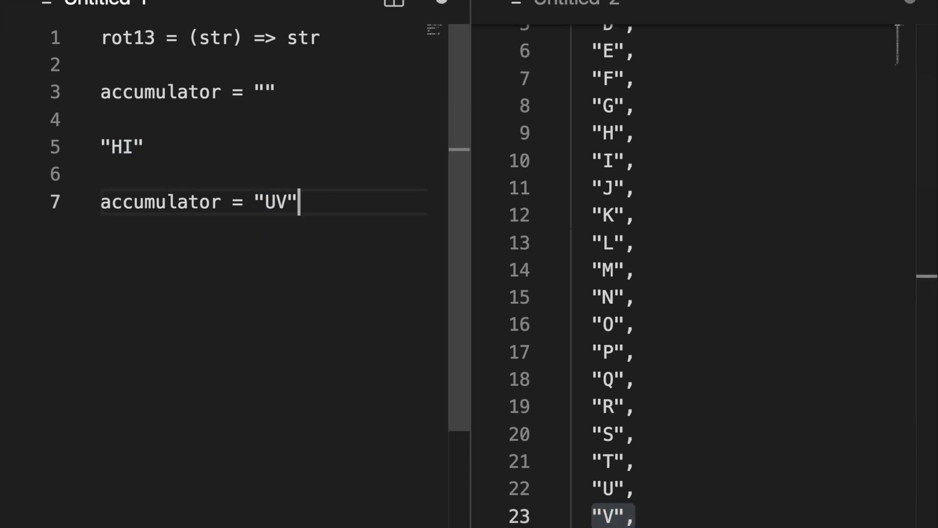
type("return ac")
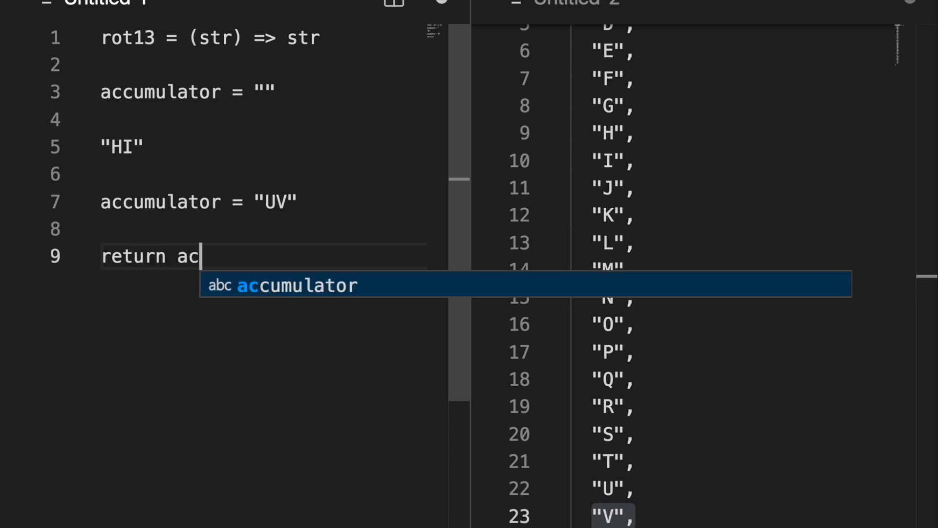
key("Tab")
type("OH ")
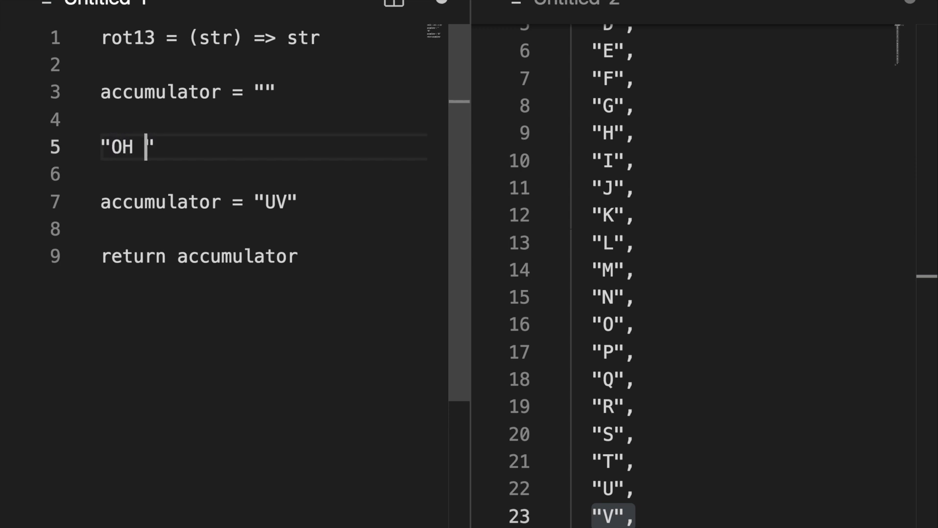
Step: Change the sample to 'OH NO' and hand-decode its first word as accumulator = 'BU'
type("NO")
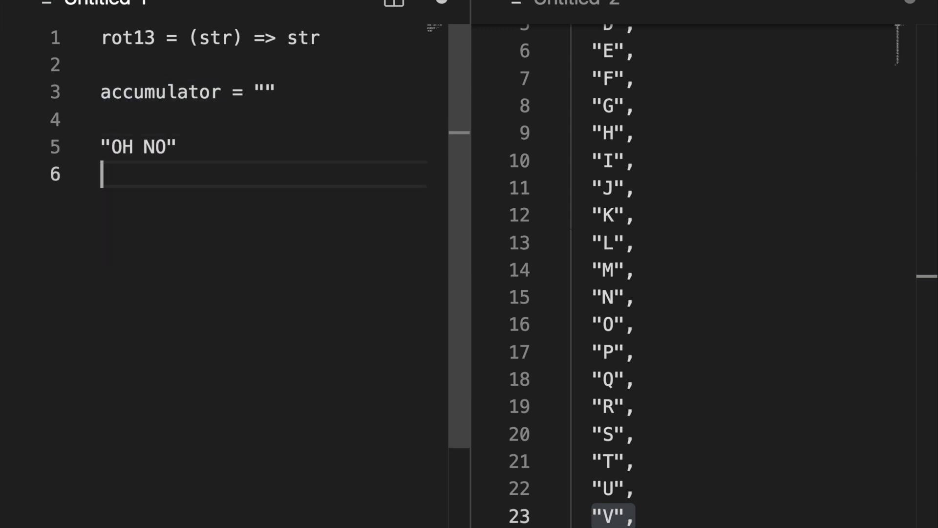
key("Enter")
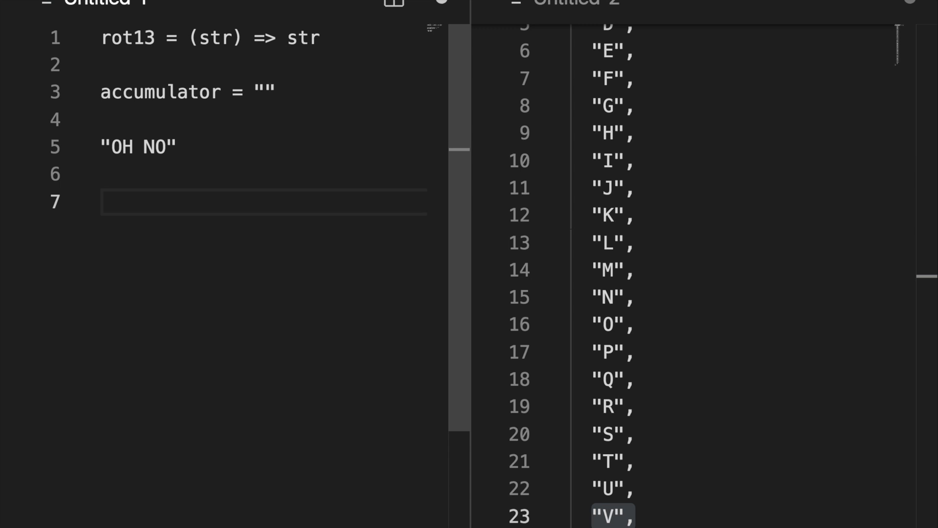
mouse_move(268, 185)
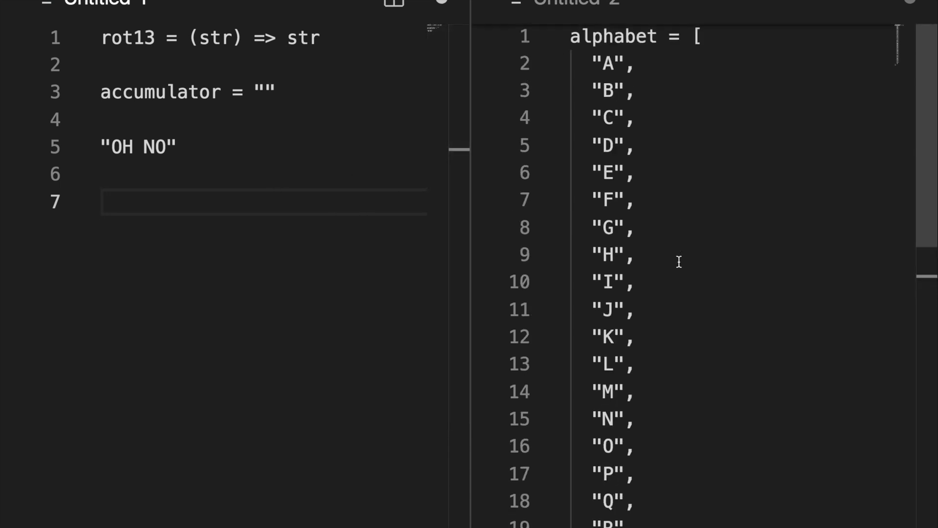
scroll("down", 3)
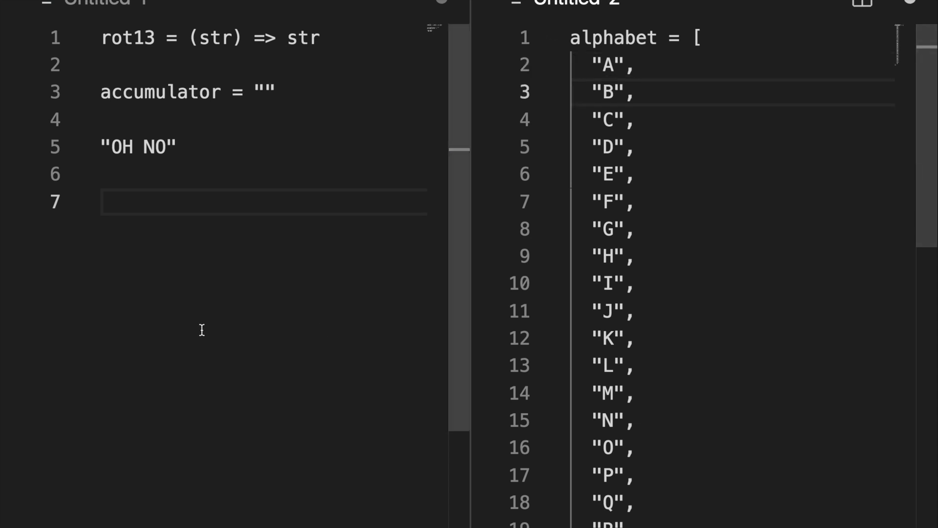
left_click(268, 91)
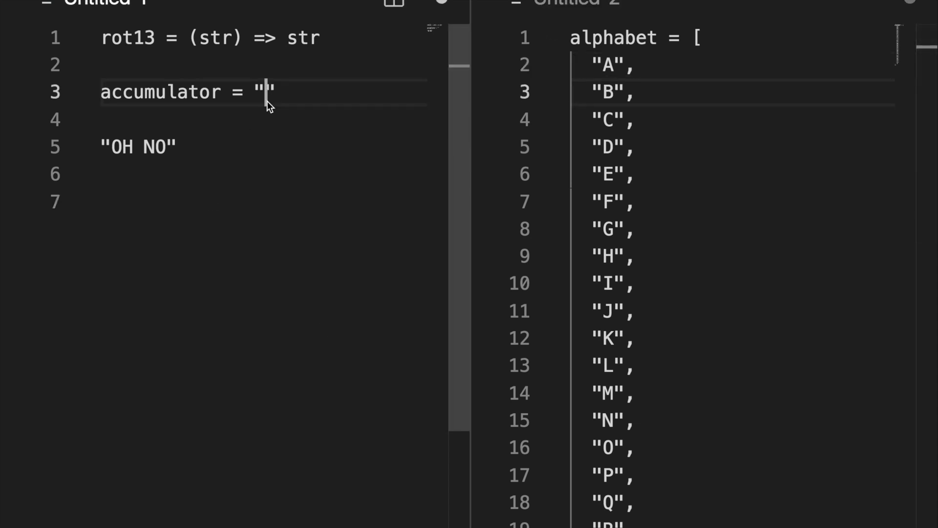
type("accumulator = \"B\"")
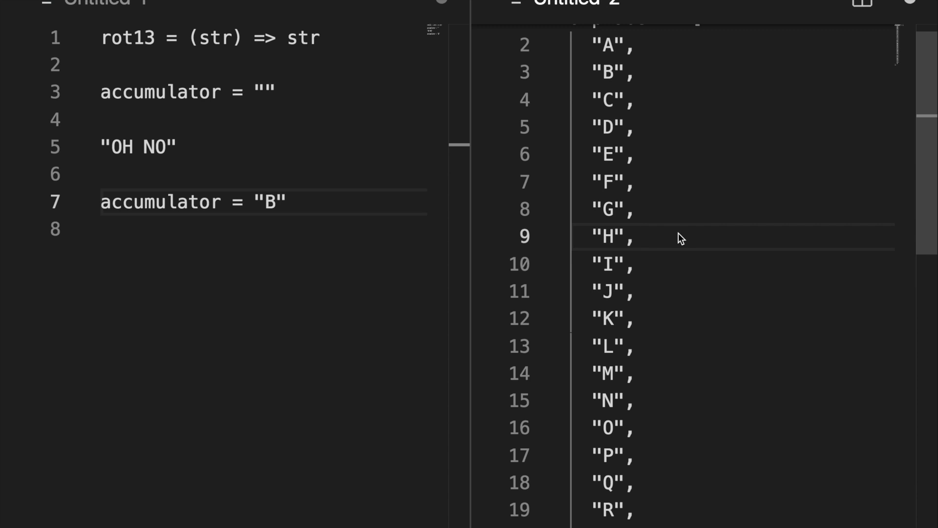
left_click(639, 483)
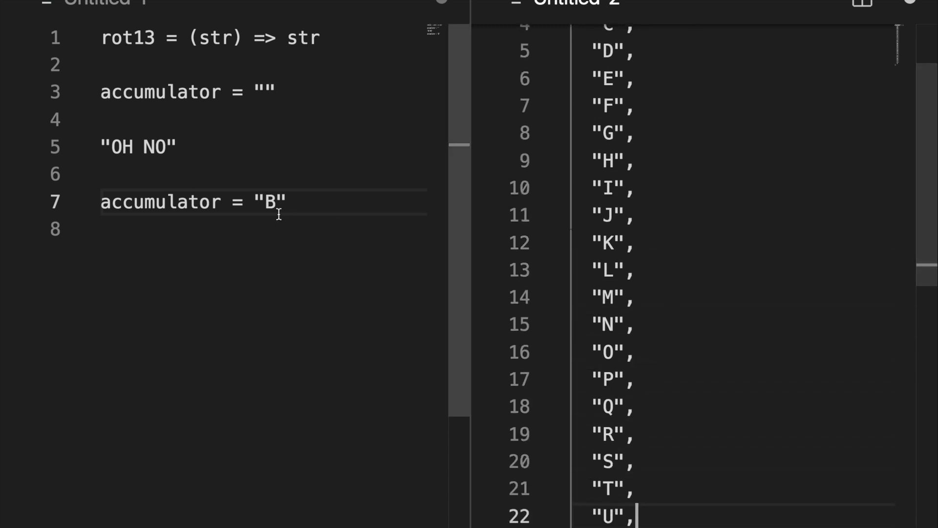
type("U")
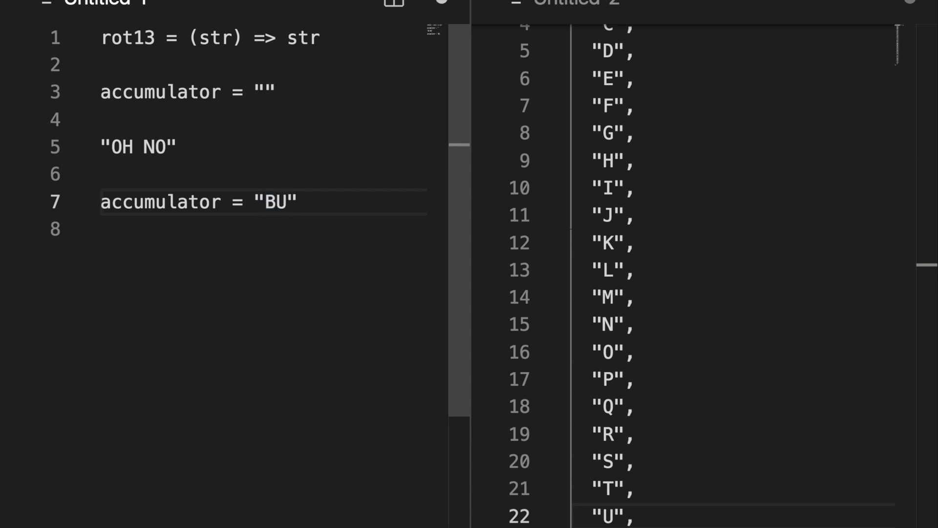
Step: Extend the sample to 'OH NO!!' and grow the decoded accumulator to 'BU A'
left_click(139, 146)
type("!!")
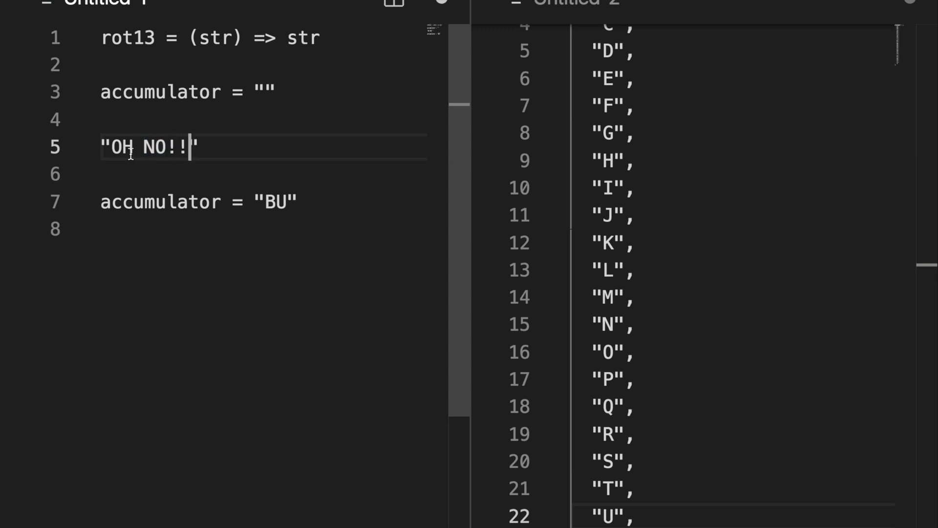
double_click(153, 148)
type("\"V\",")
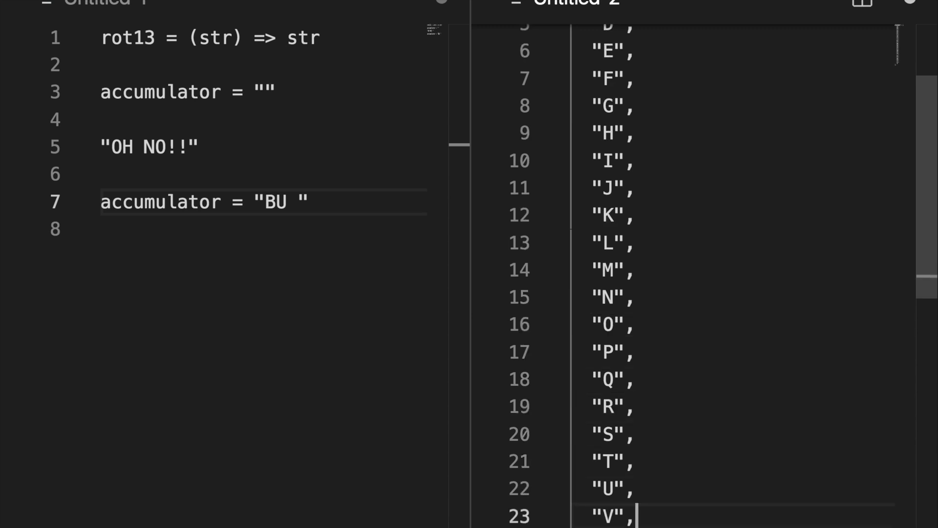
scroll("down", 3)
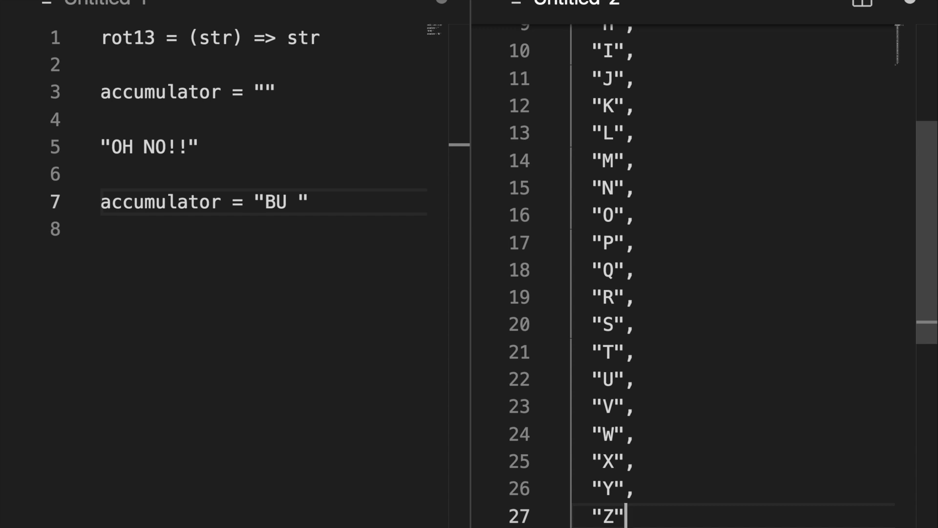
mouse_move(700, 395)
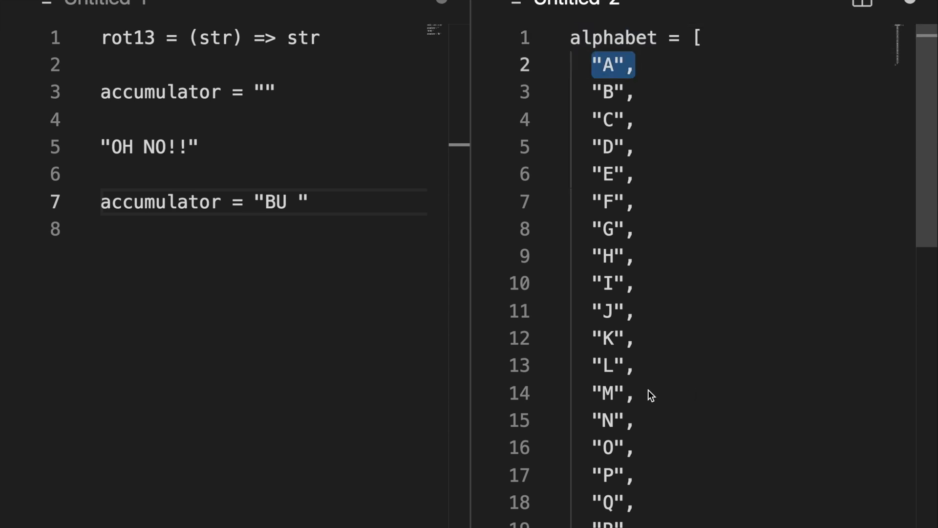
type("A")
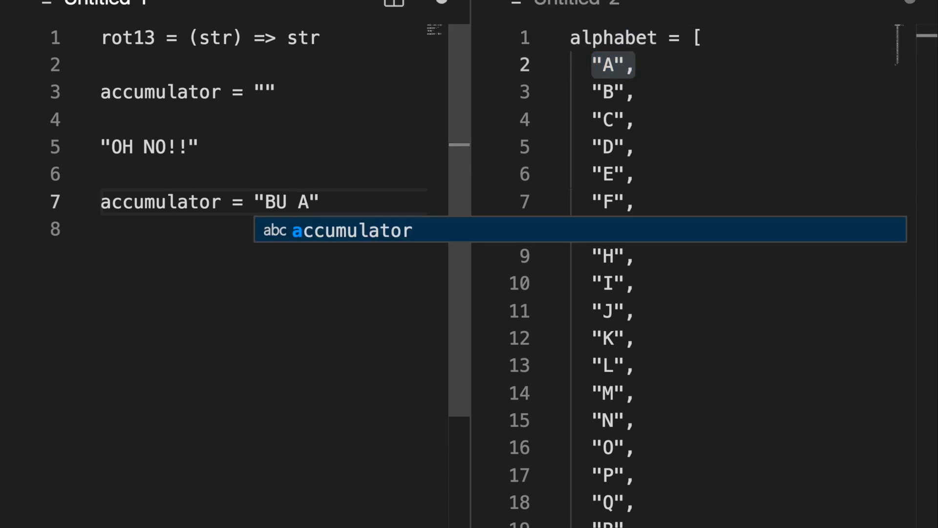
left_click(155, 44)
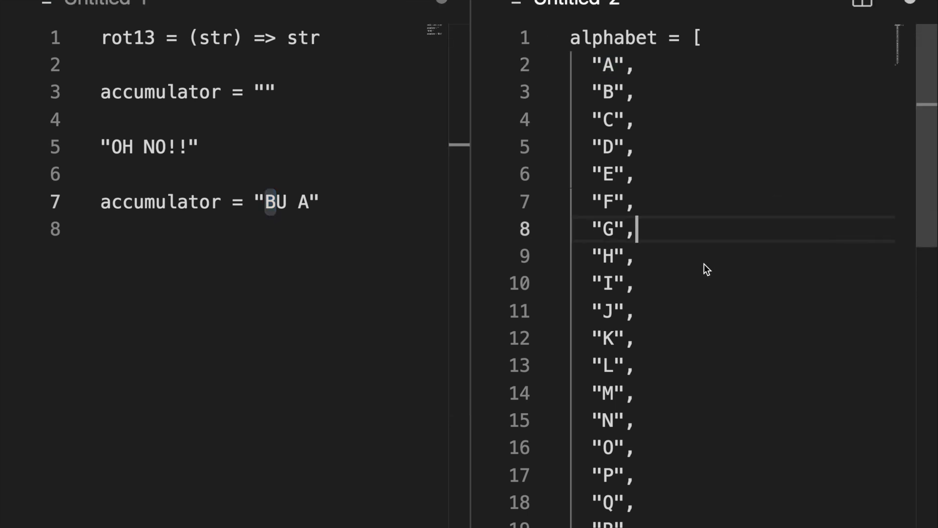
Step: Finish the hand-decoded accumulator as 'BU AB!!', copying the '!!' from the sample
scroll("down", 3)
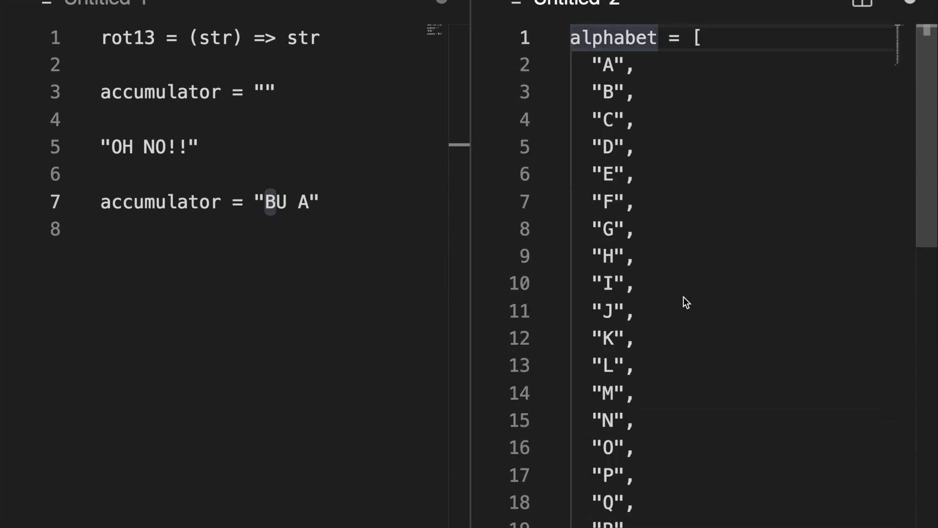
mouse_move(688, 443)
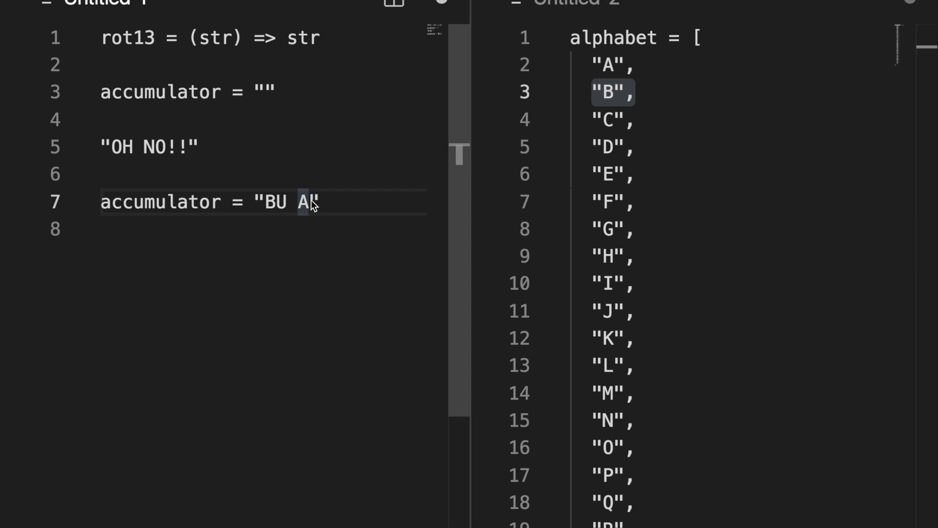
type("B")
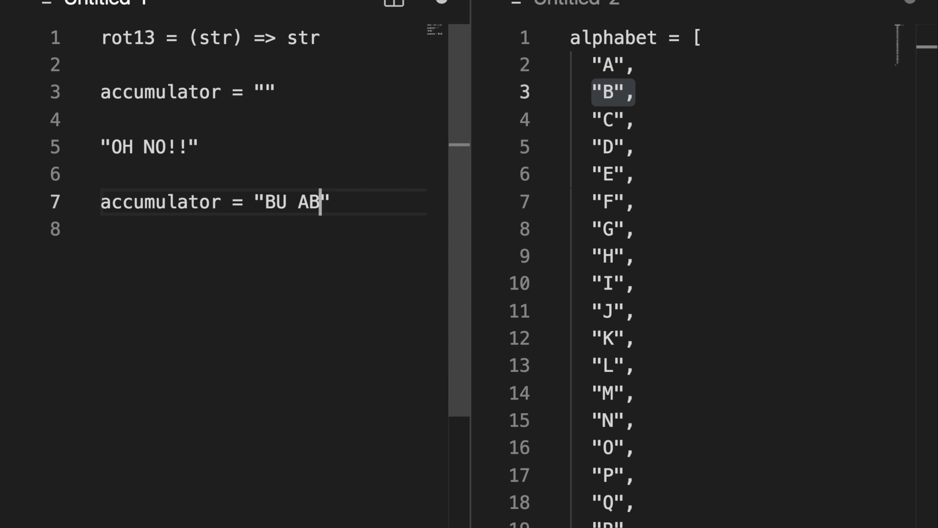
mouse_move(299, 180)
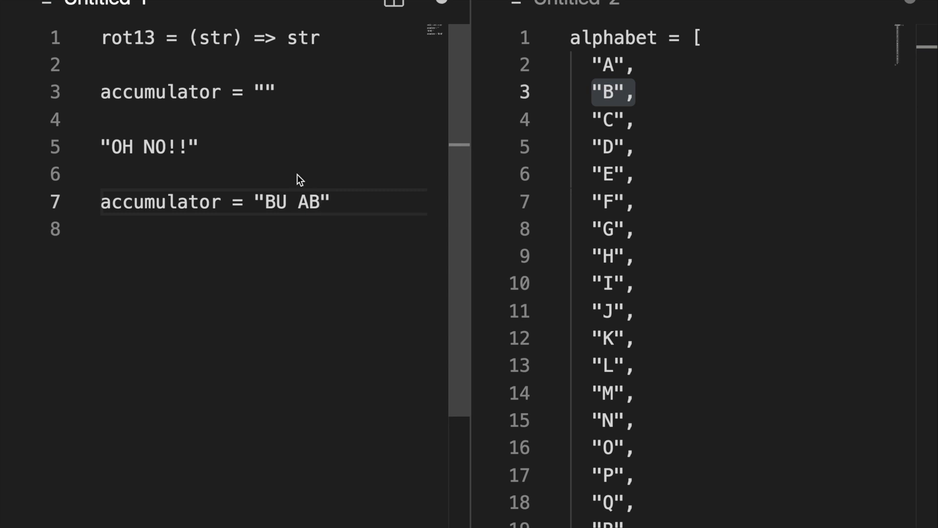
double_click(177, 147)
type("!!")
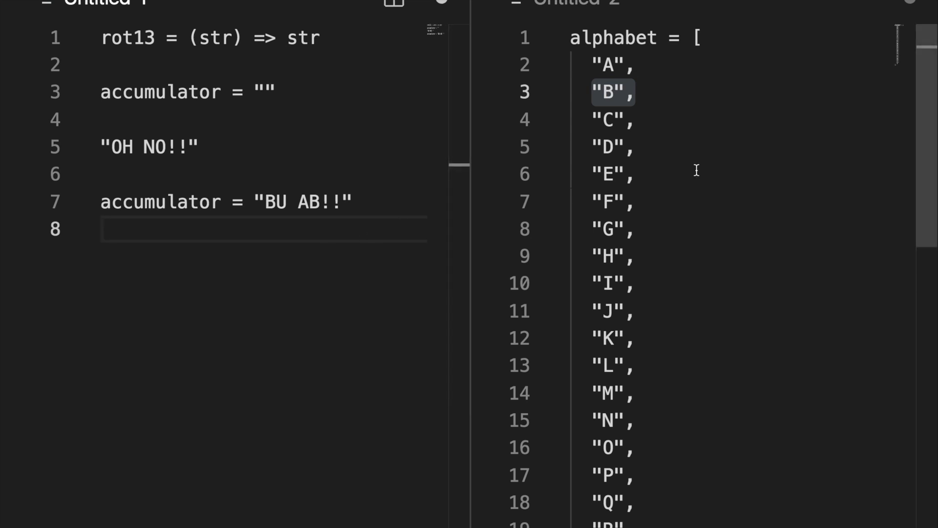
left_click(680, 37)
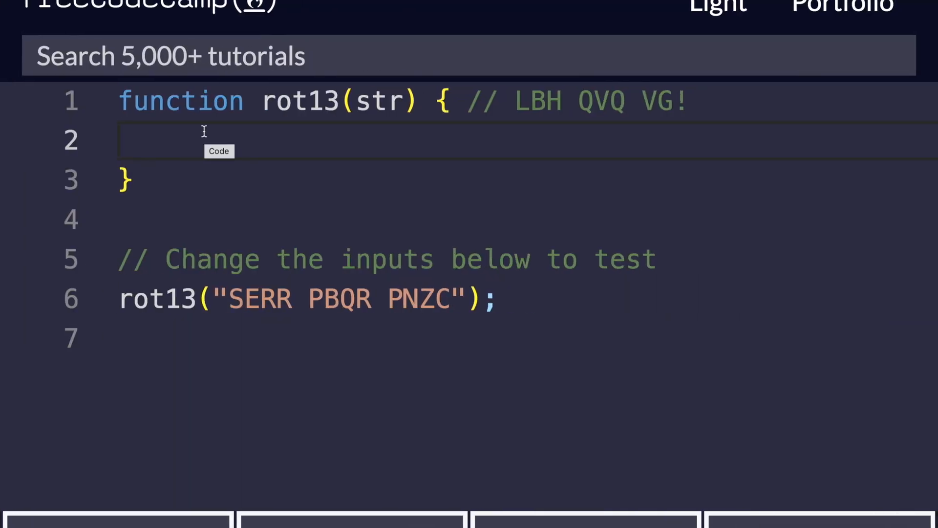
Step: Declare the pasted A–Z alphabet array with const above the rot13 function
type("const alphabet = [")
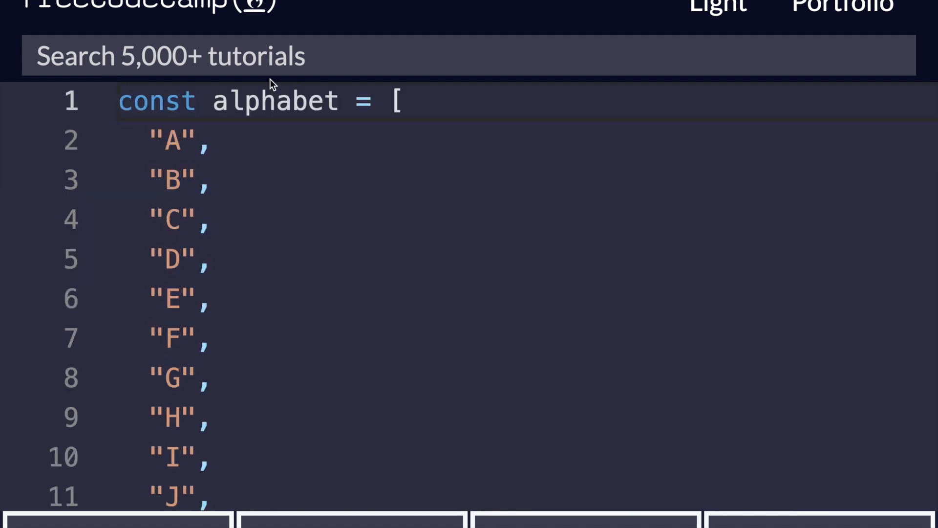
scroll("down", 3)
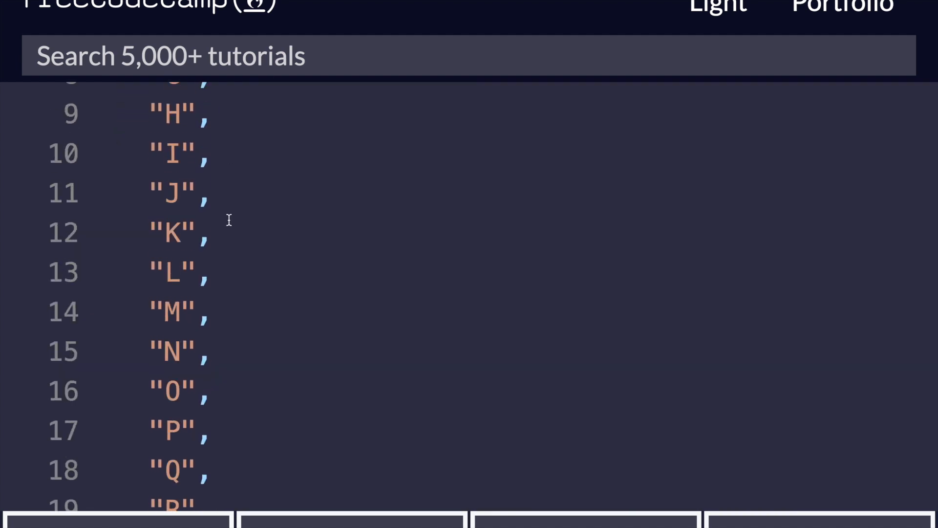
scroll("down", 3)
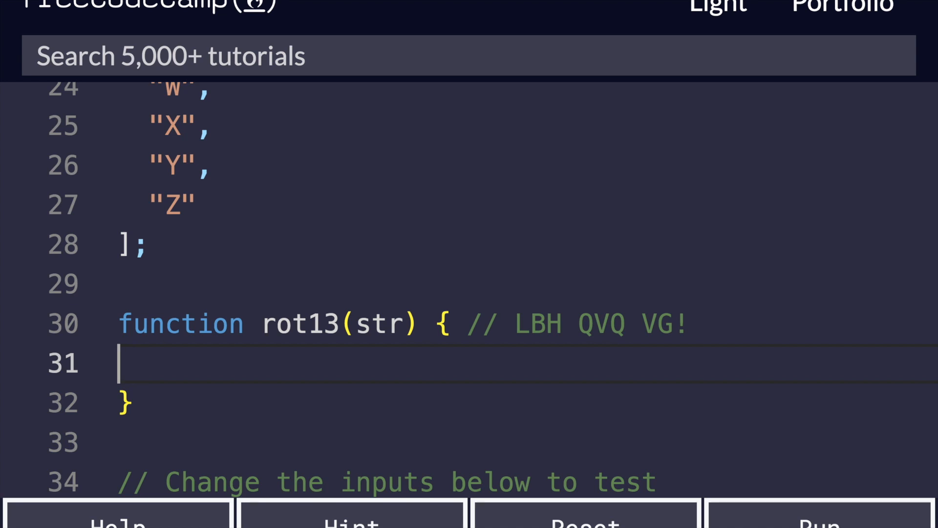
Step: Add the '// create accumulator' pseudocode comment inside rot13
type("//")
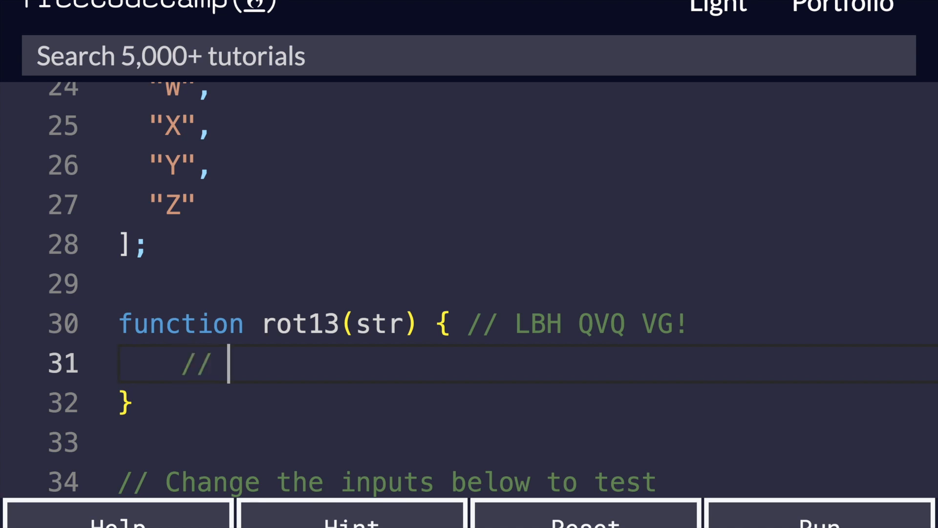
type("create accumu")
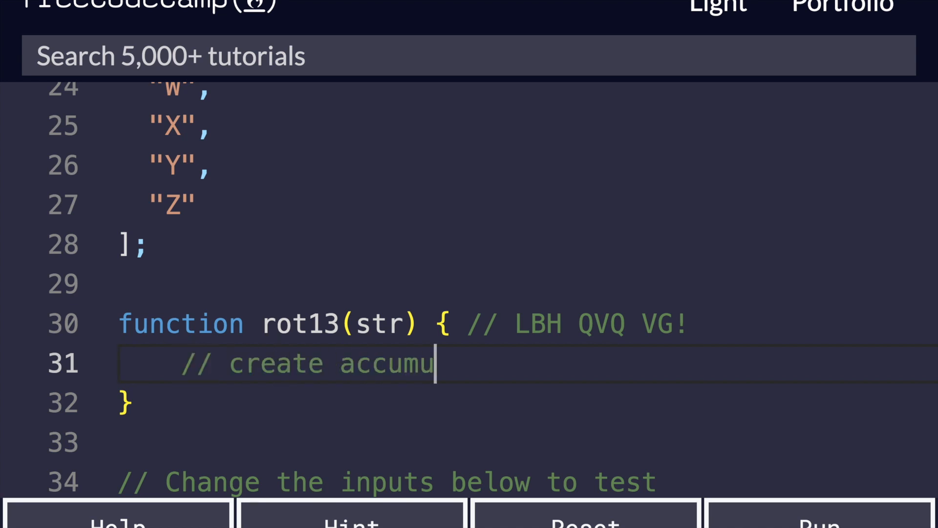
type("lator")
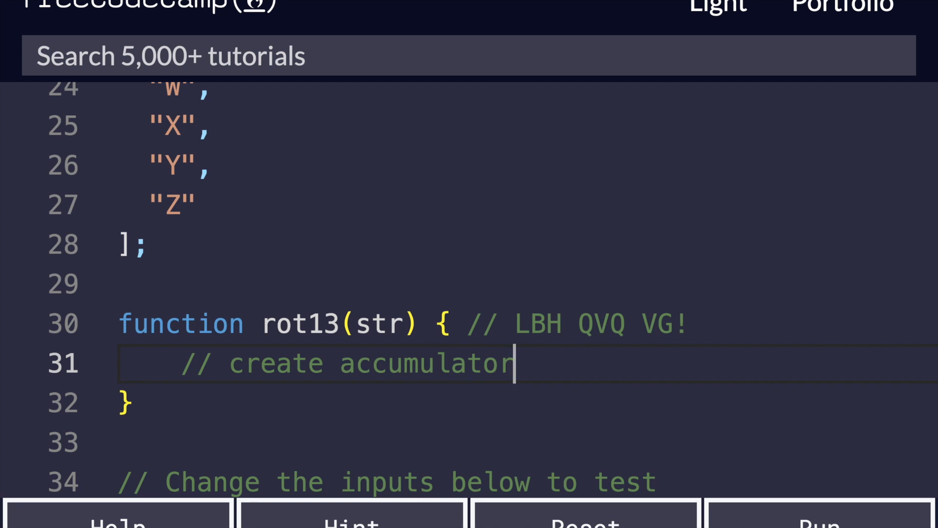
key("enter")
type("// loop through the string")
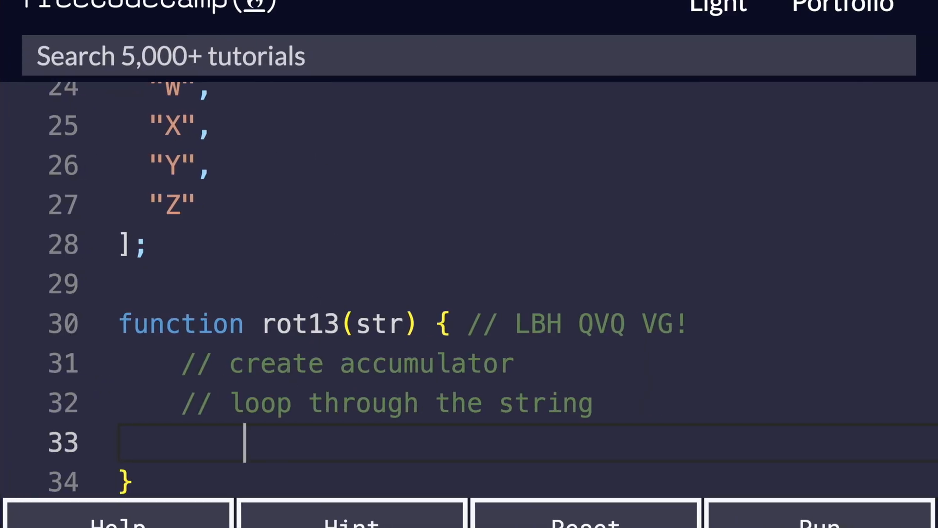
Step: Add comments: if char is not letter add to acc, else begin rotating letters
type("// if")
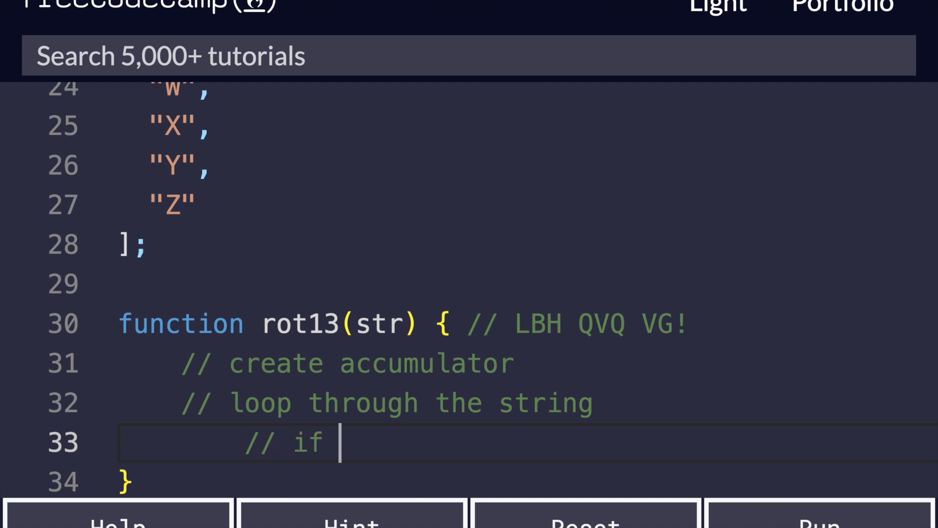
type("char is no")
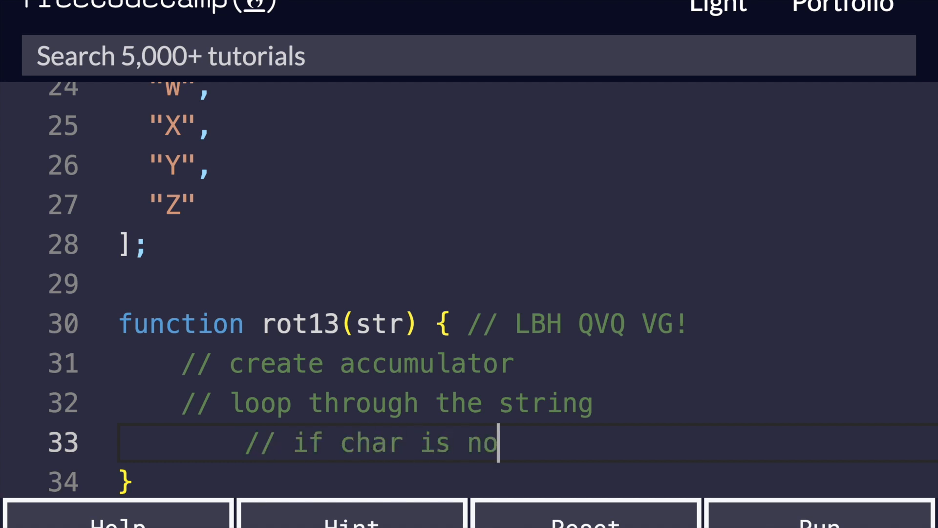
type("t letter, ad")
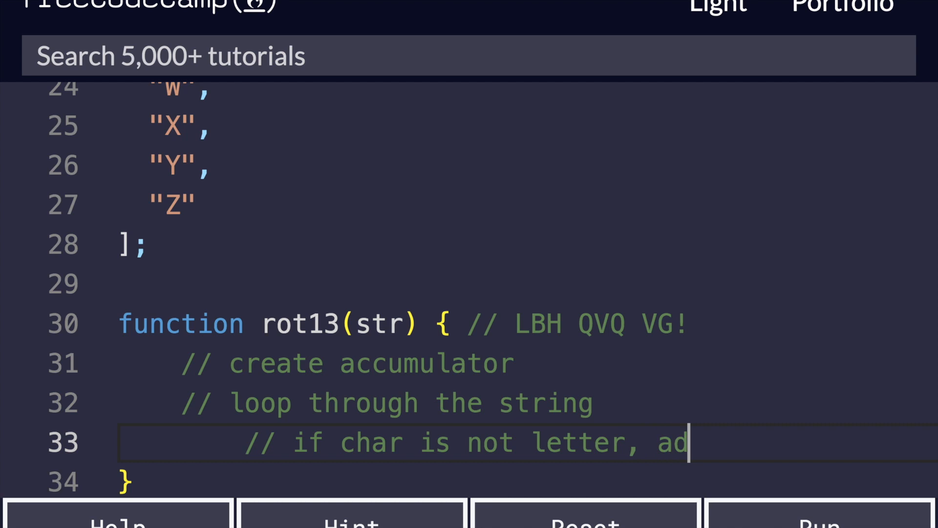
type("d to acc")
type("// else, rotate +")
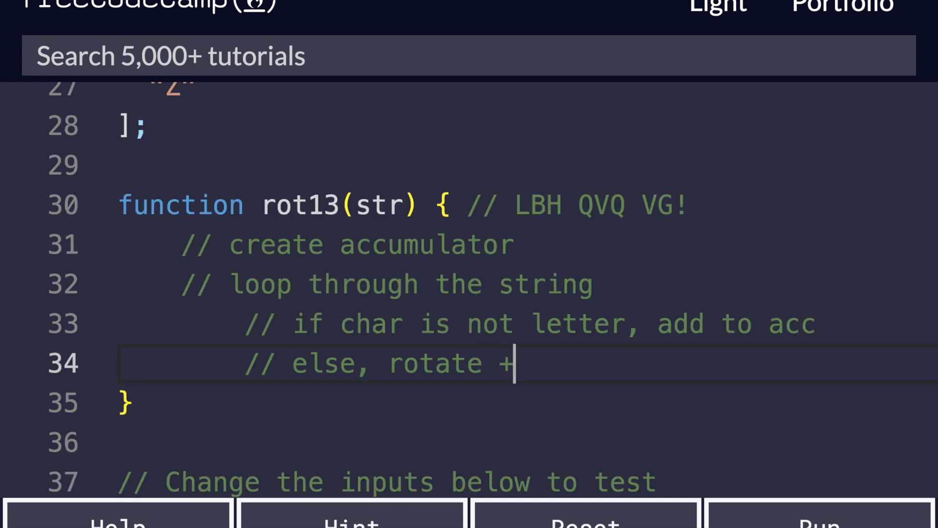
type("o")
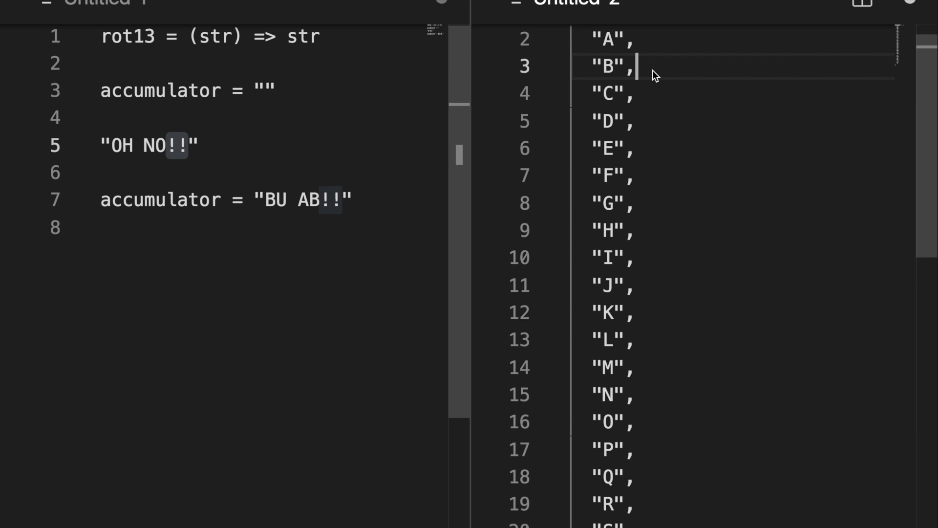
left_click(638, 369)
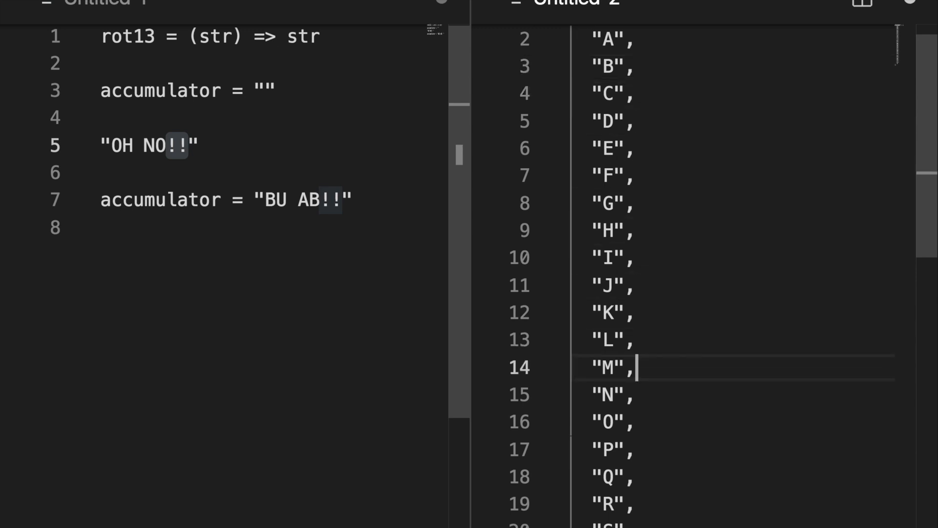
double_click(610, 422)
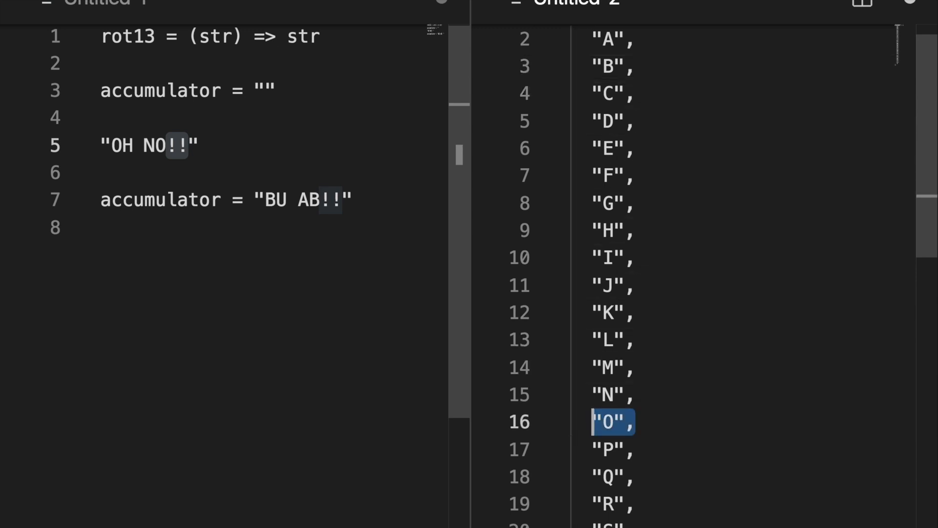
mouse_move(679, 396)
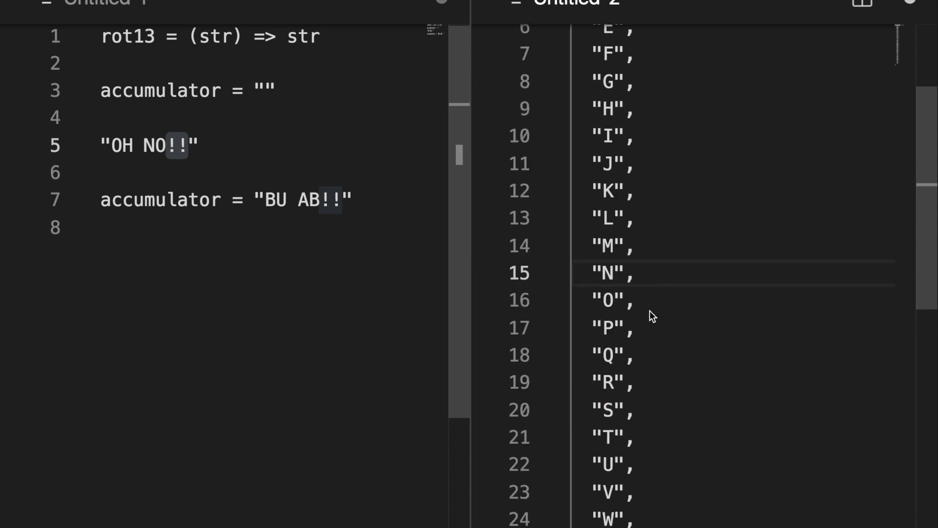
scroll("down", 3)
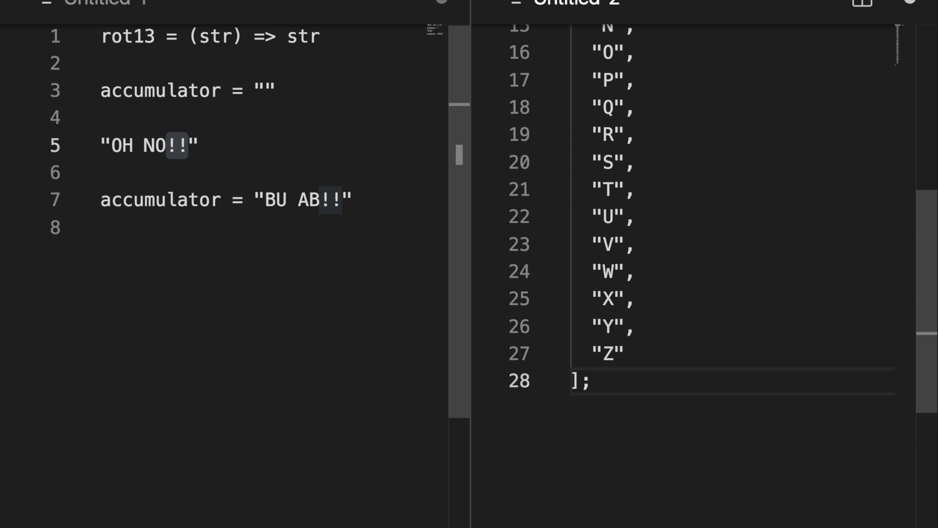
mouse_move(667, 73)
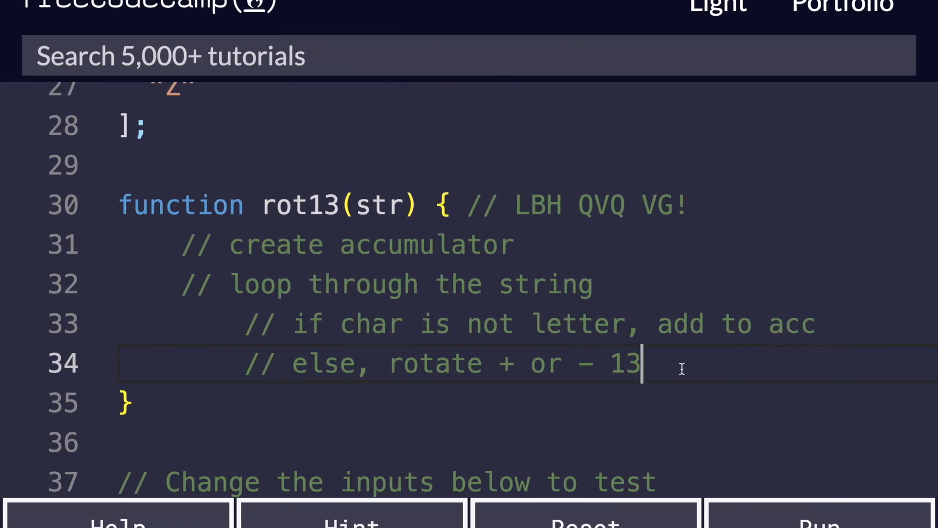
mouse_move(681, 368)
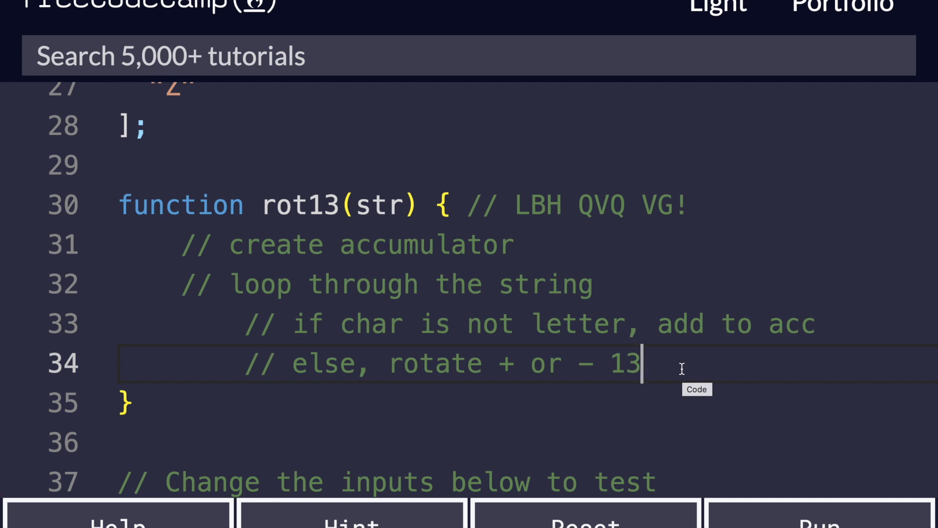
Step: Finish the rotate line with ', add to acc' and end with a '// return accumulator' comment
type(", add t")
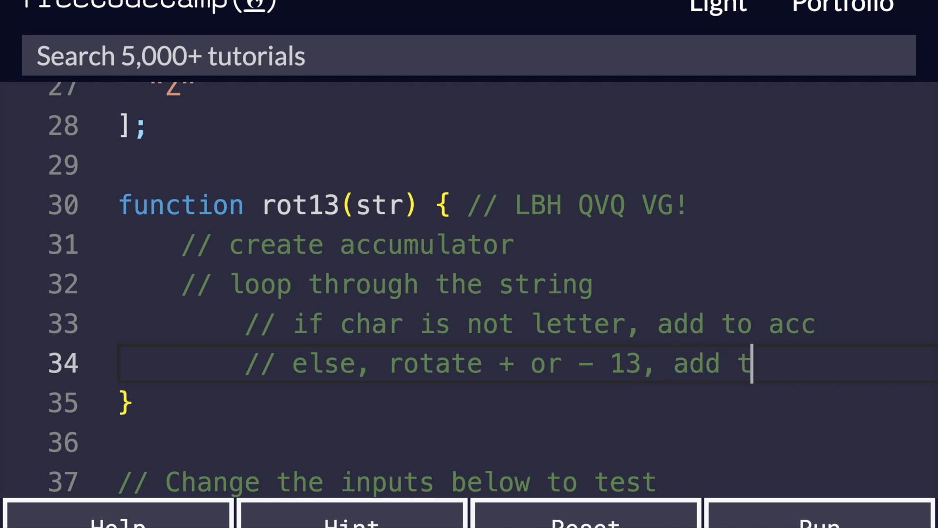
type("o accumulat")
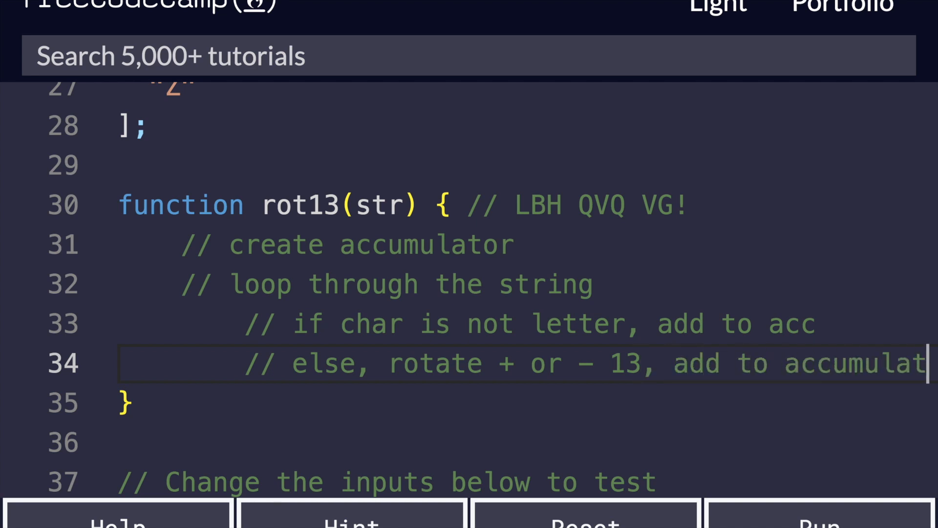
key("Backspace")
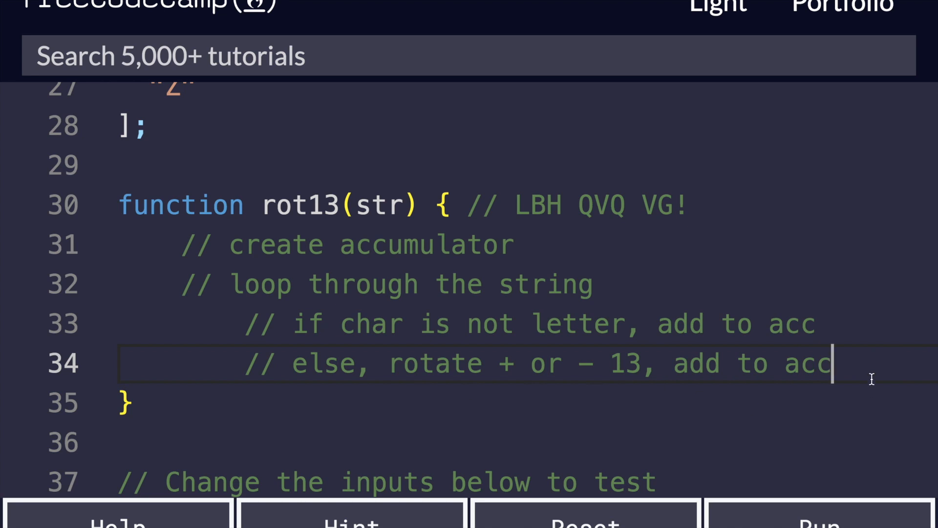
type("// return")
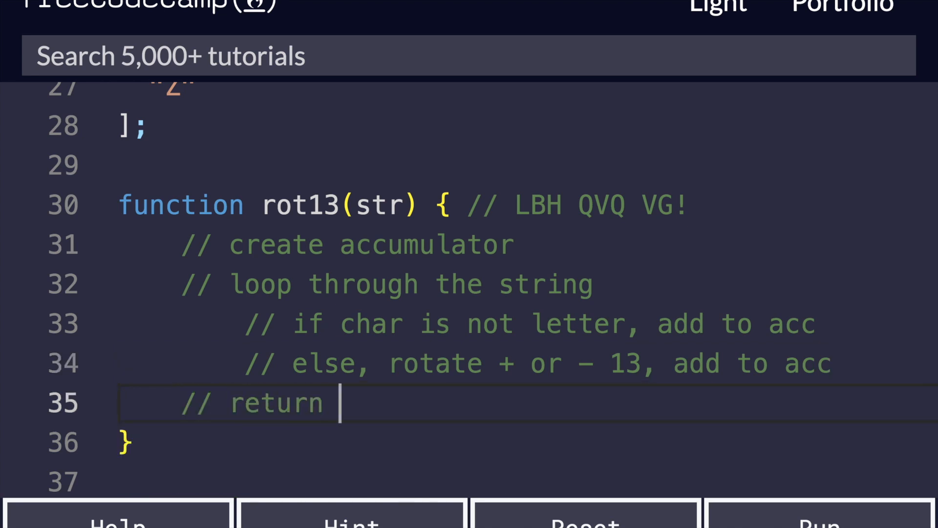
type("accumulator")
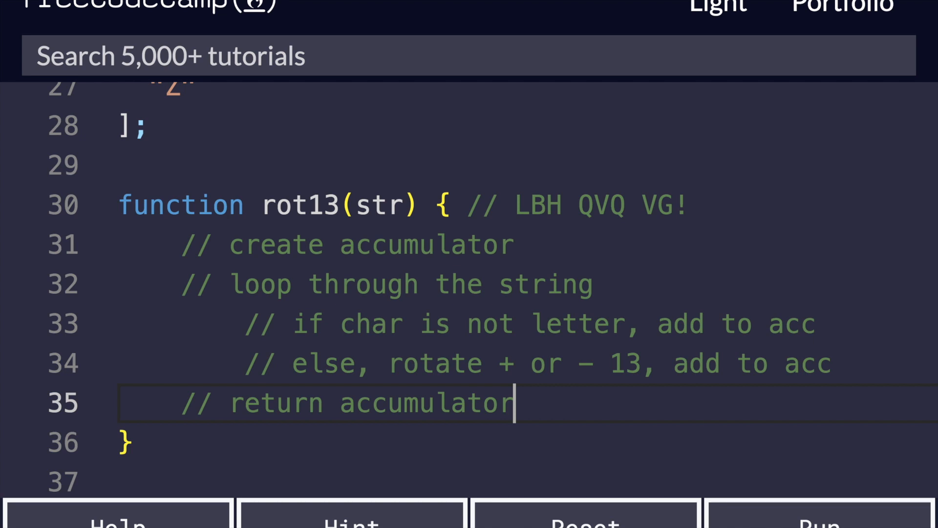
mouse_move(545, 416)
type("//")
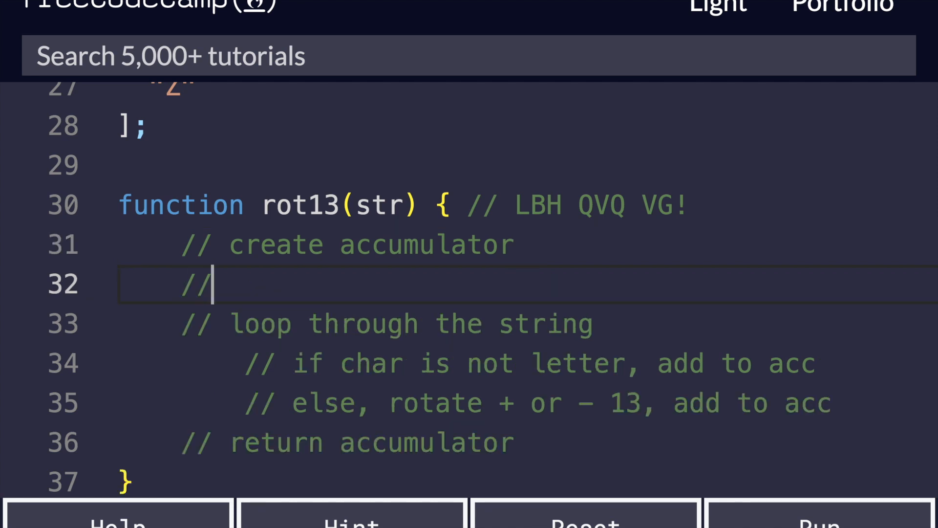
Step: Declare the empty accumulator with let accumulator = '';
type("let accumulator = \"")
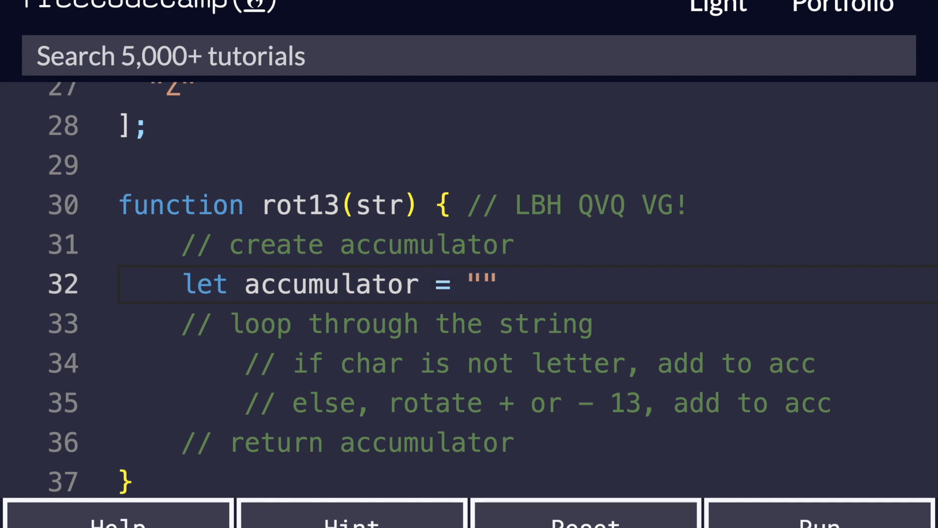
type(";")
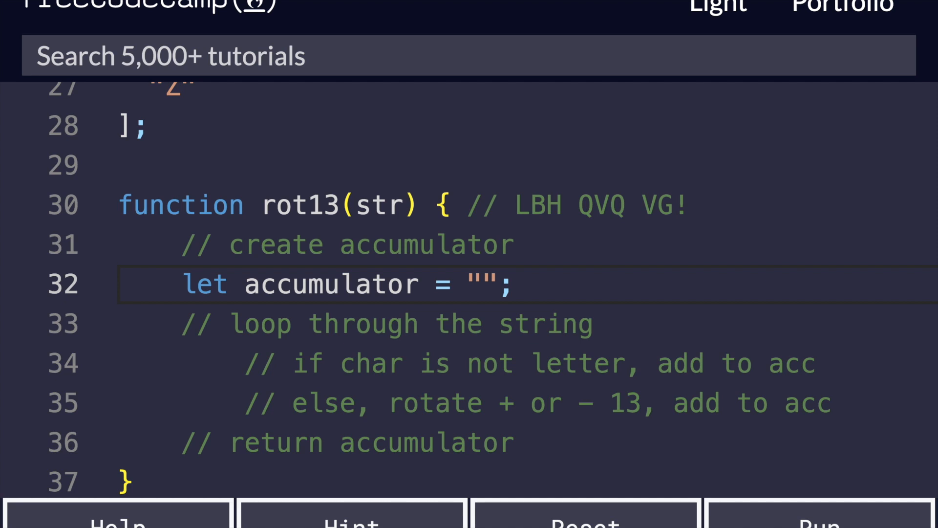
Step: Add for (let i = 0; i < str.length; i++) { under the loop-through-the-string comment
left_click(514, 284)
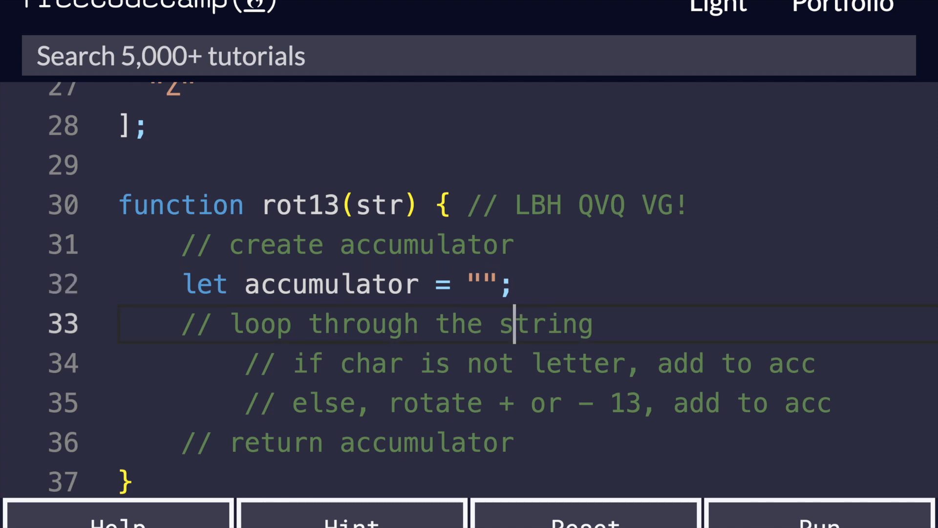
key("Enter")
type("for")
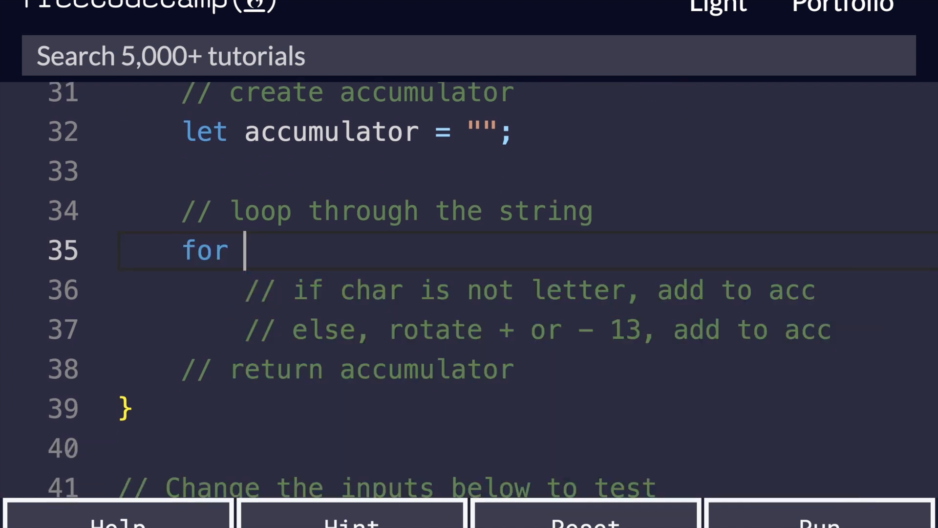
type("(let i = 0;")
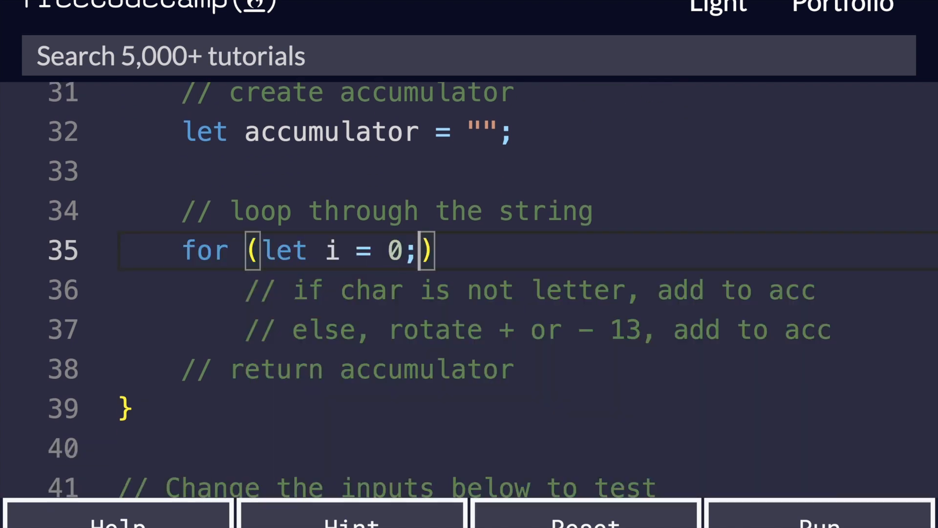
type("i < str")
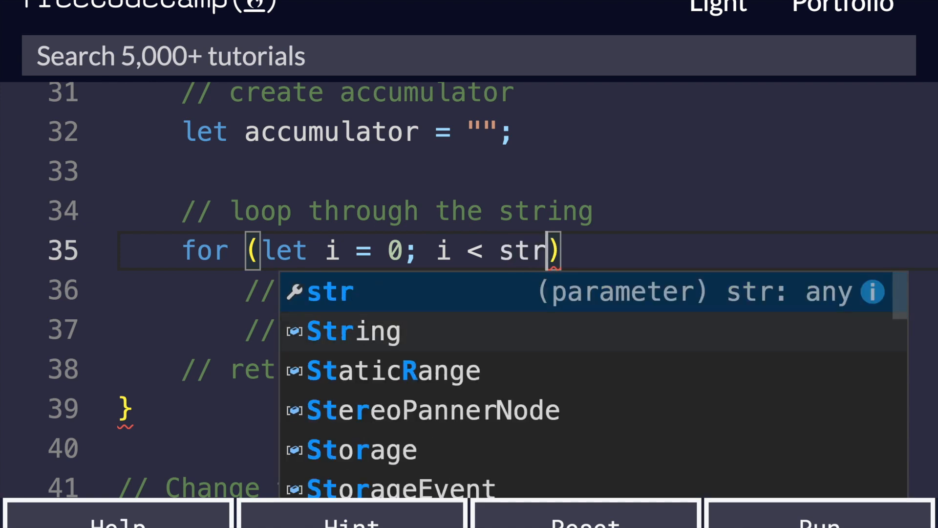
type(".length; i++")
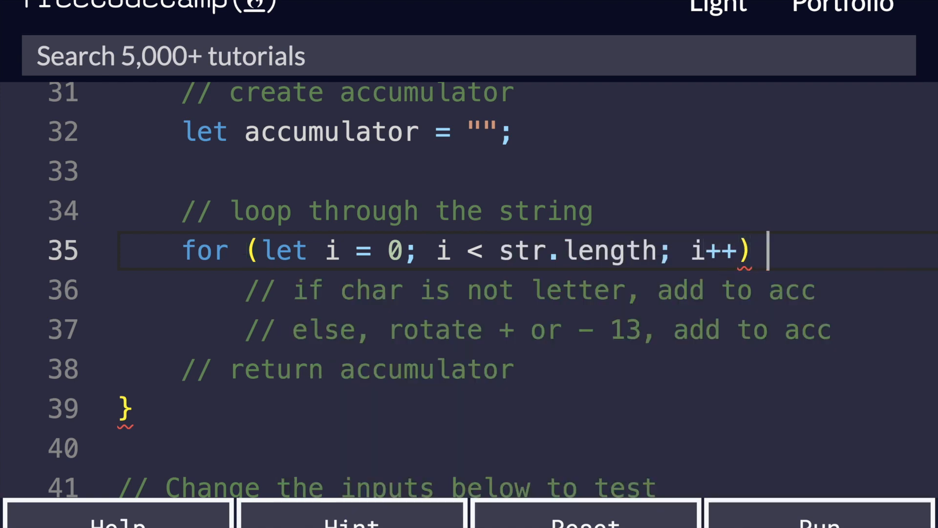
type("{")
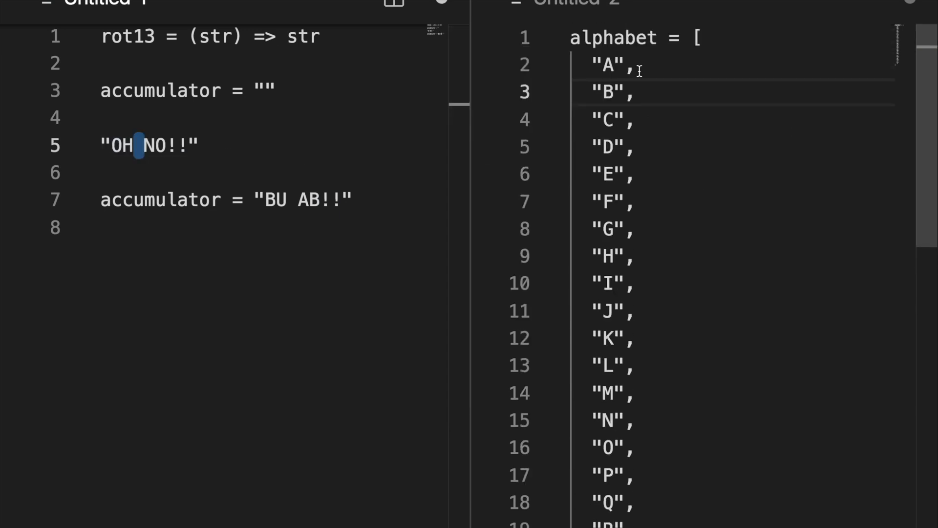
mouse_move(686, 271)
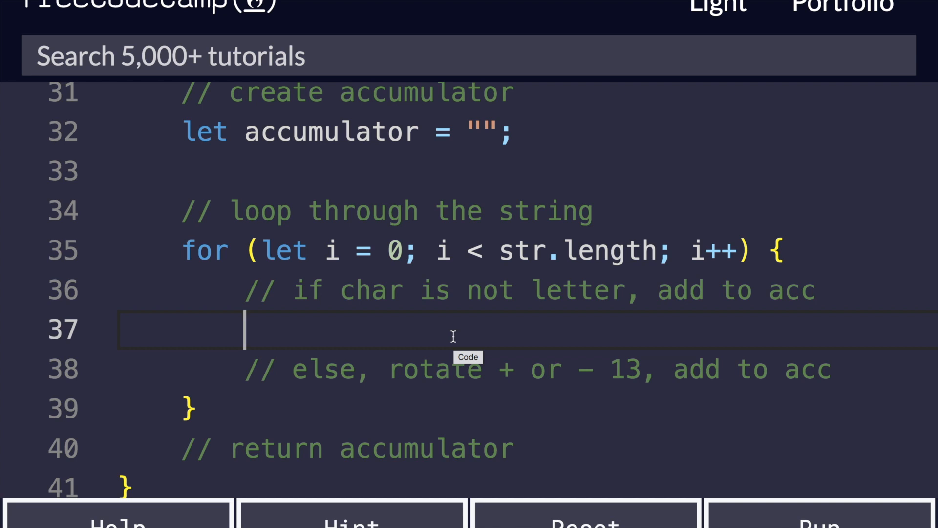
Step: Write const isALetter = alphabet.includes(...) checking the current character
scroll("down", 3)
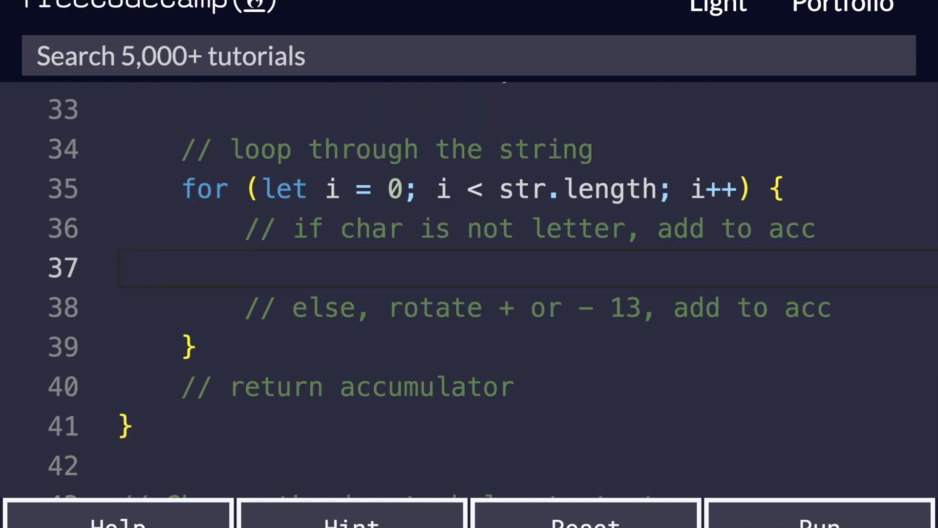
type("const isALett")
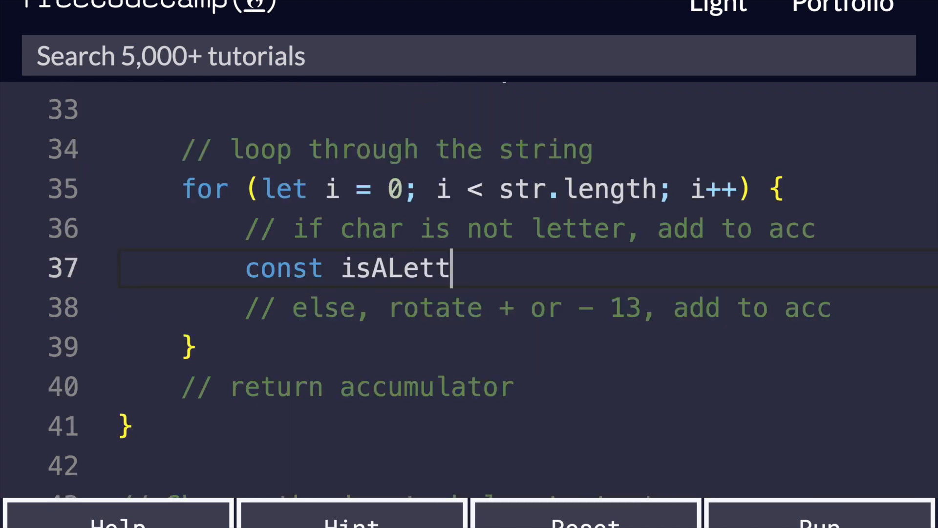
type("er =")
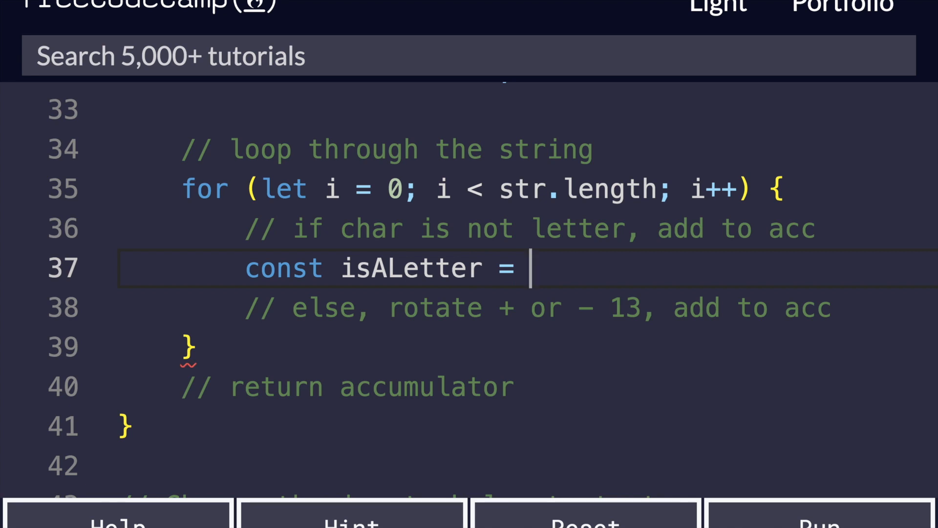
type("alphabet.")
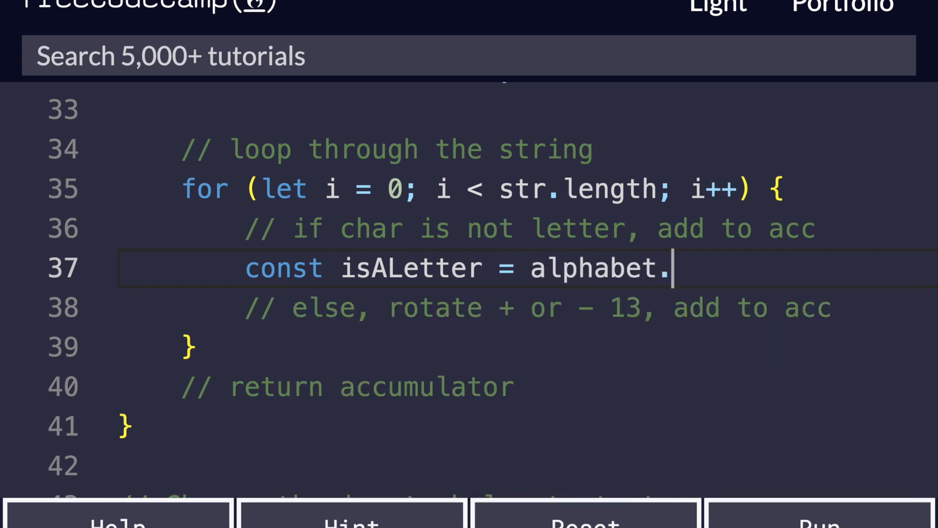
type("include")
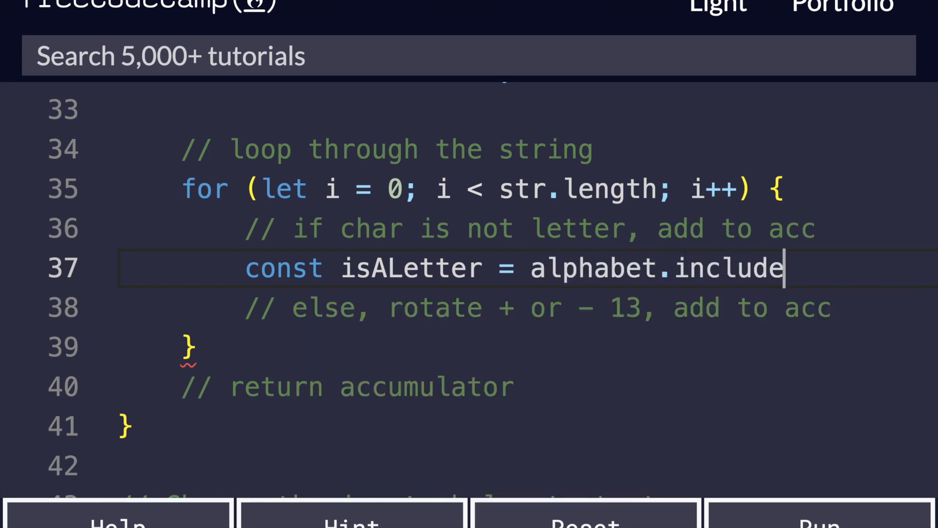
type("s()")
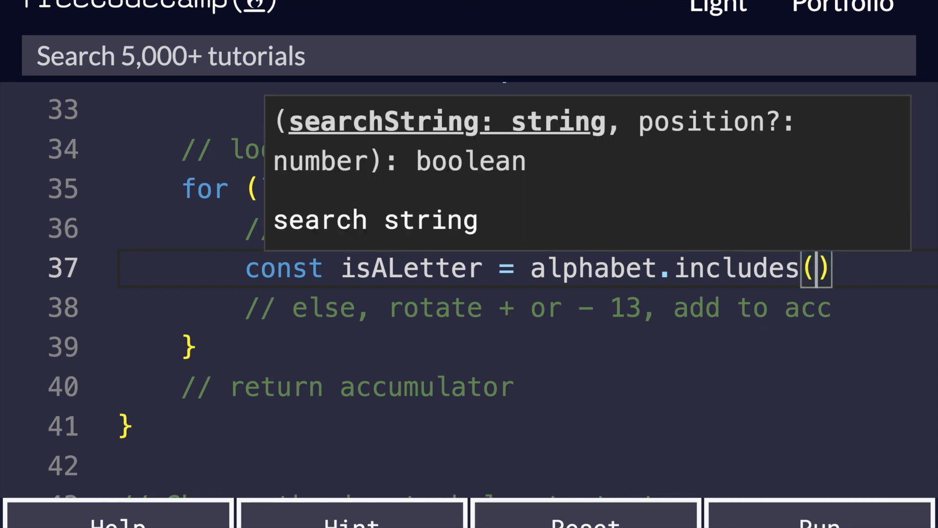
type("'")
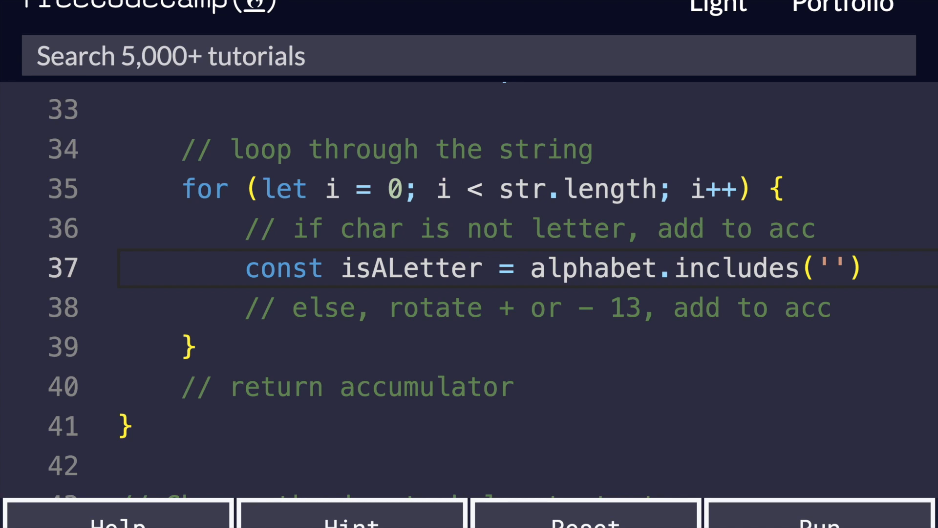
key("Backspace")
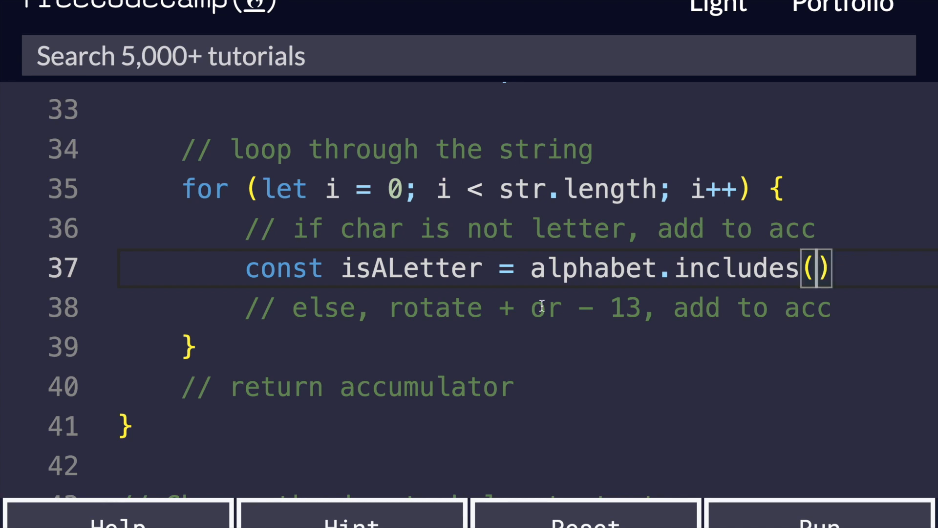
type("str[i];")
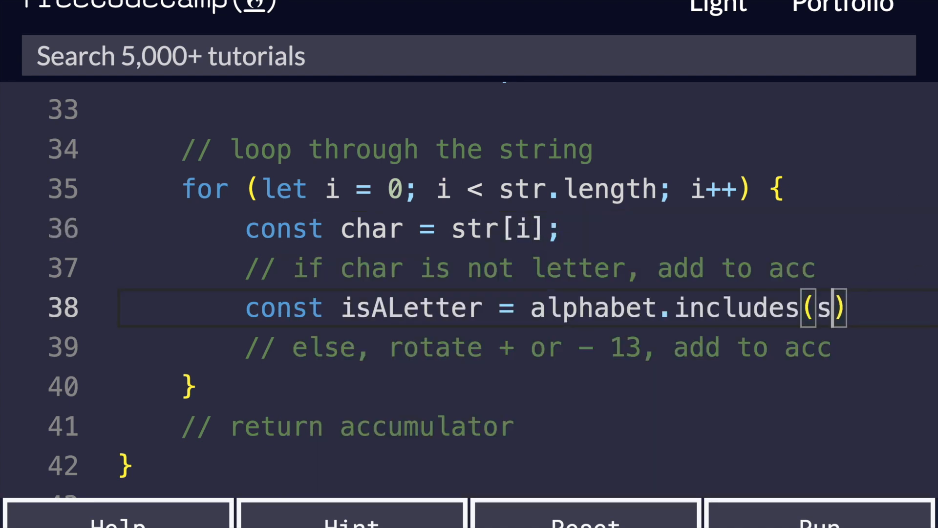
Step: Finish the includes(char); call and move the isALetter line above the not-letter comment
type("har")
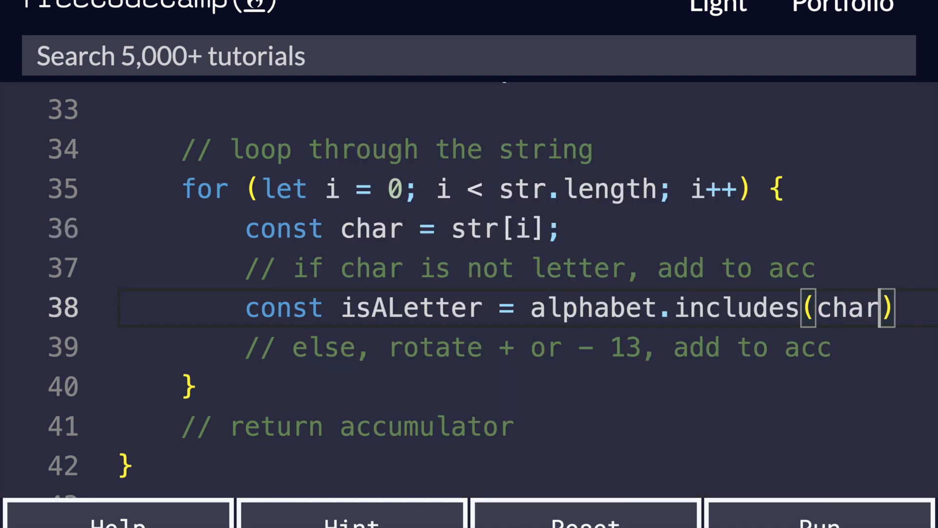
type(";")
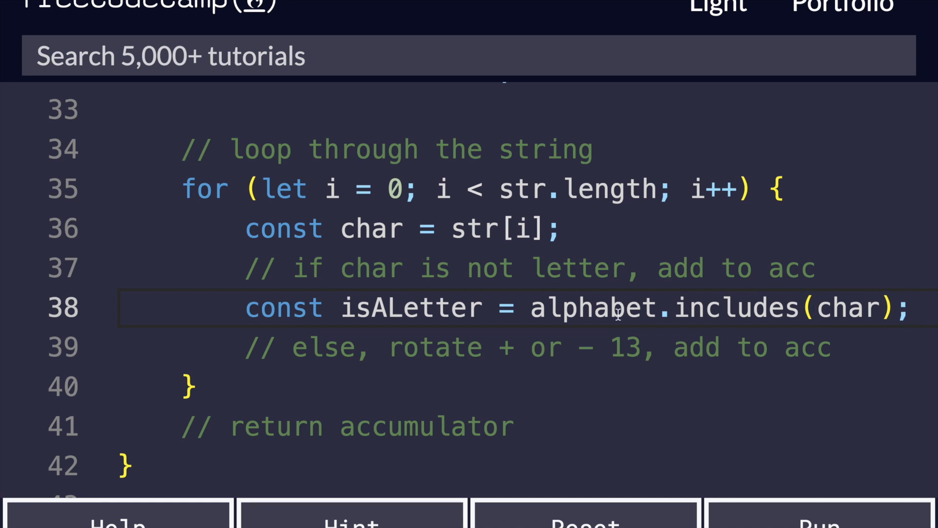
double_click(411, 307)
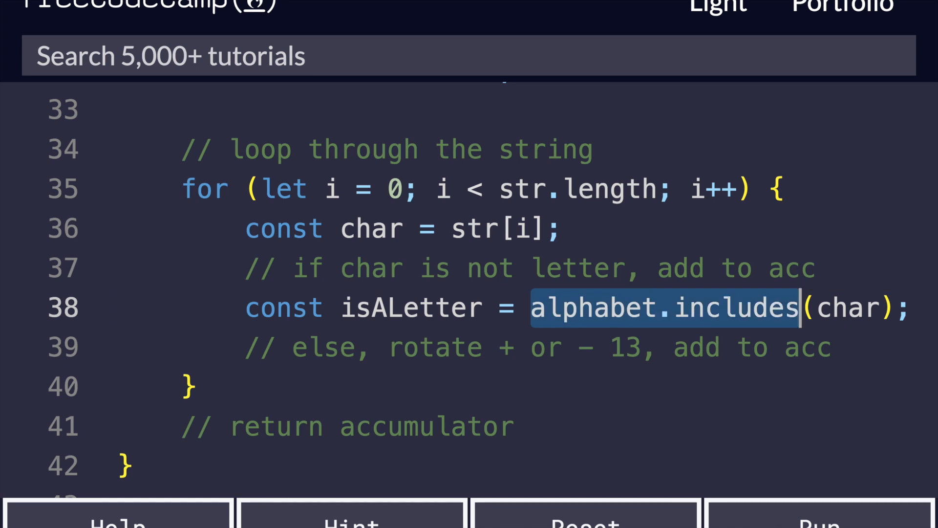
key("enter")
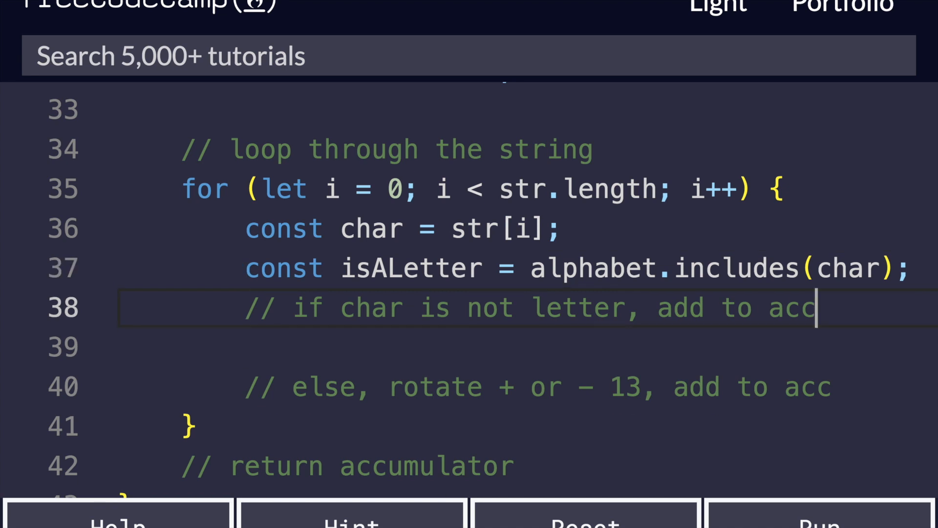
Step: Write if (!isALetter) { accumulator += char; } else { and begin const charIn inside else
type("if (!i")
type("accumulator +=")
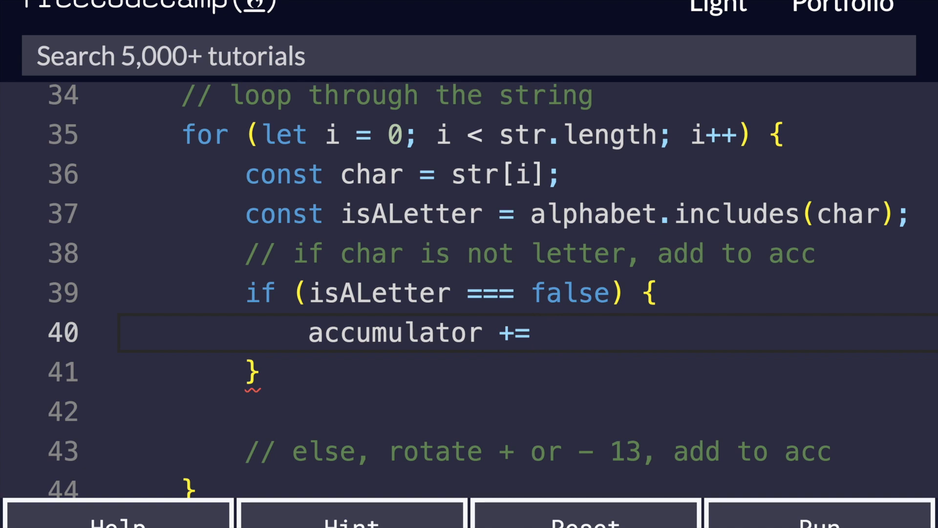
type("char;")
left_click(528, 372)
type(" else {")
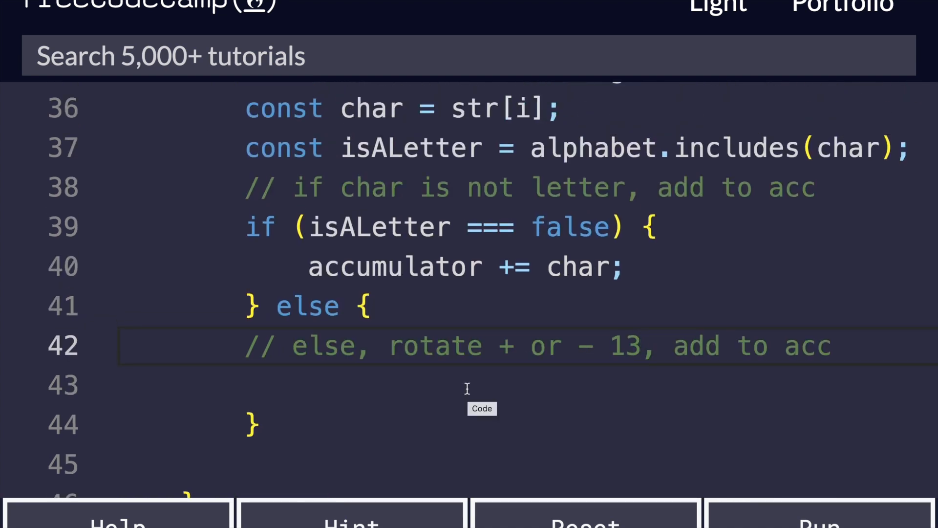
left_click(245, 385)
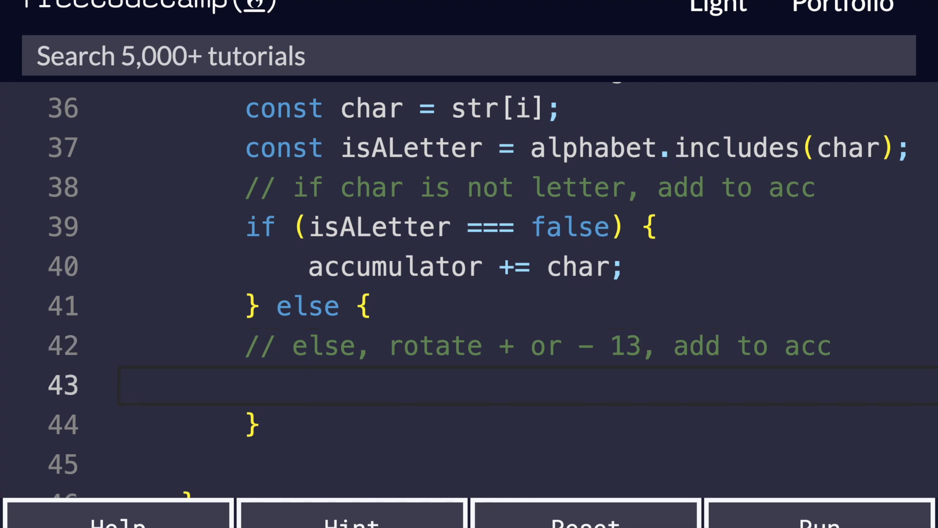
left_click(306, 385)
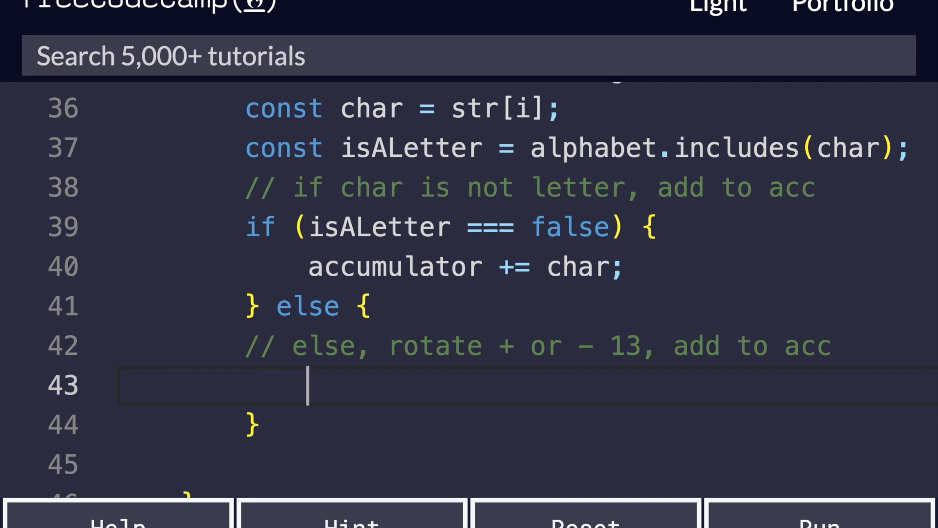
type("const charIn")
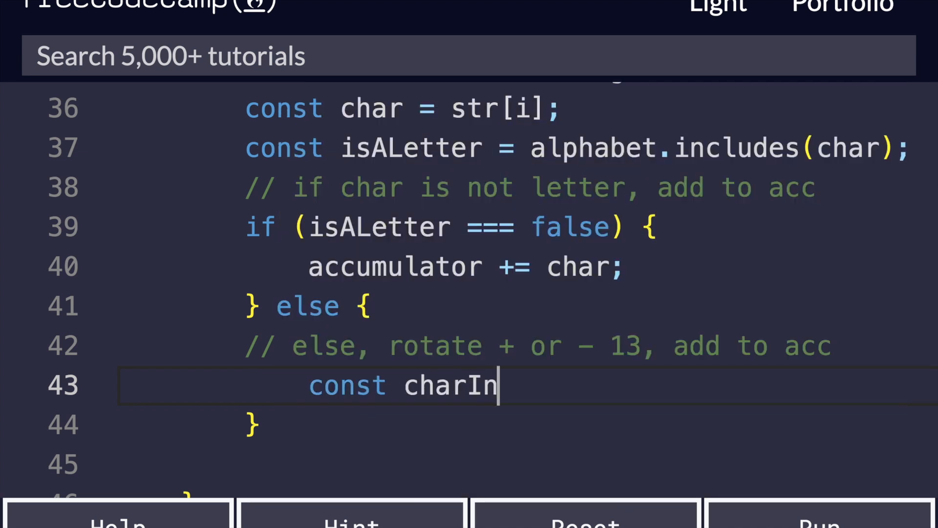
Step: Complete const charIndex = alphabet.findIndex((c) => c === char); in the else branch
type("dex =")
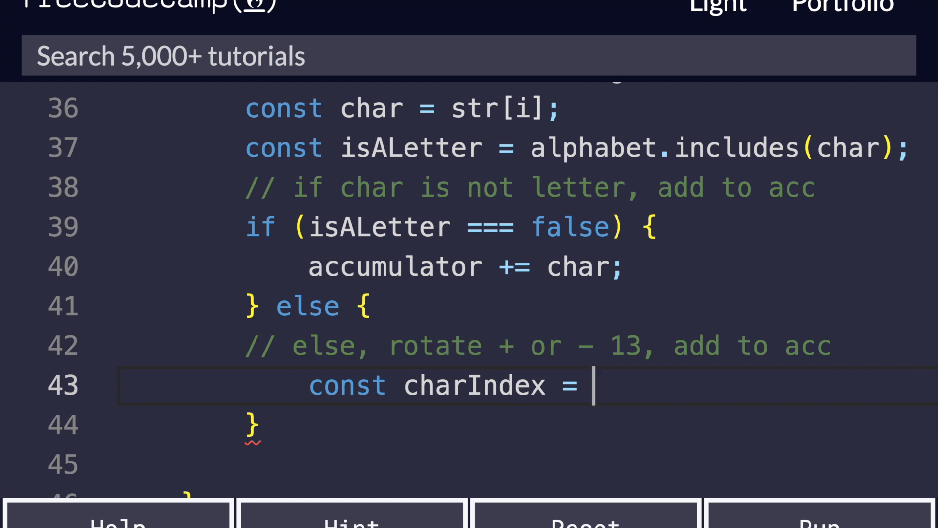
type("alphabet.findIndex")
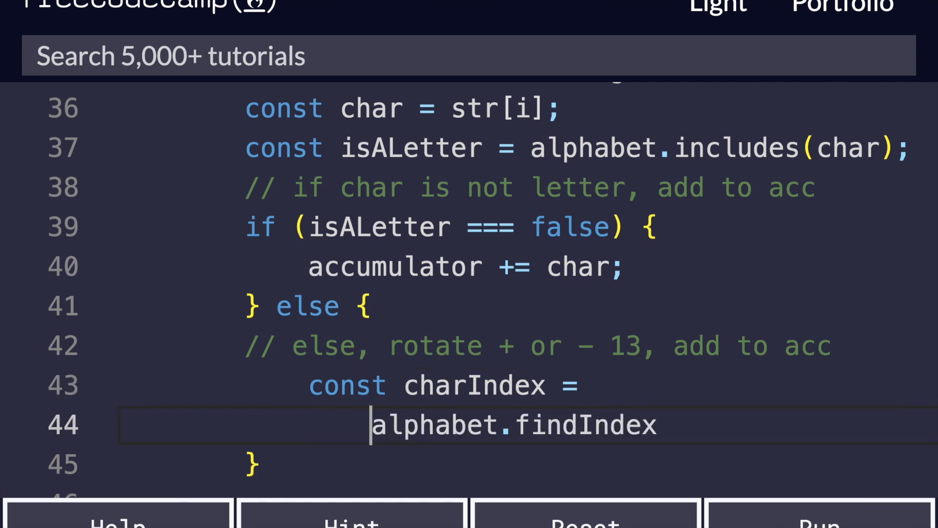
type("()")
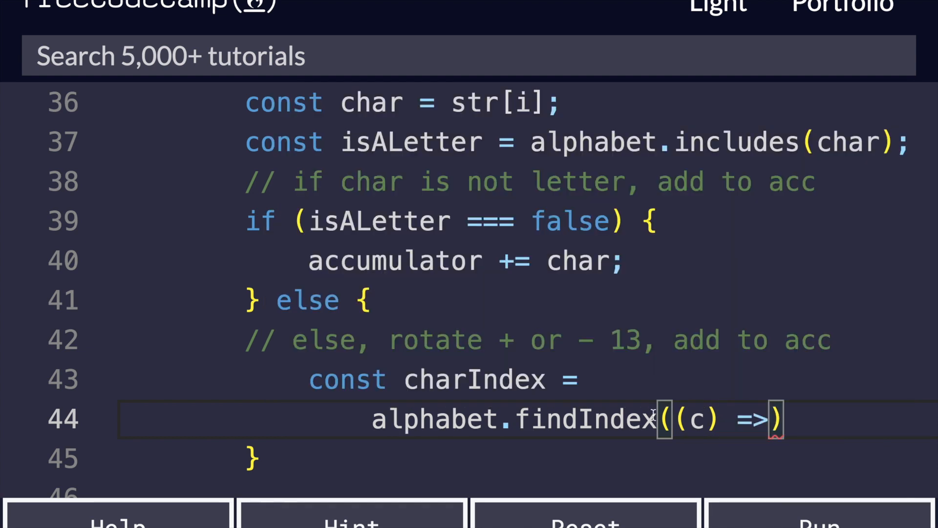
mouse_move(715, 420)
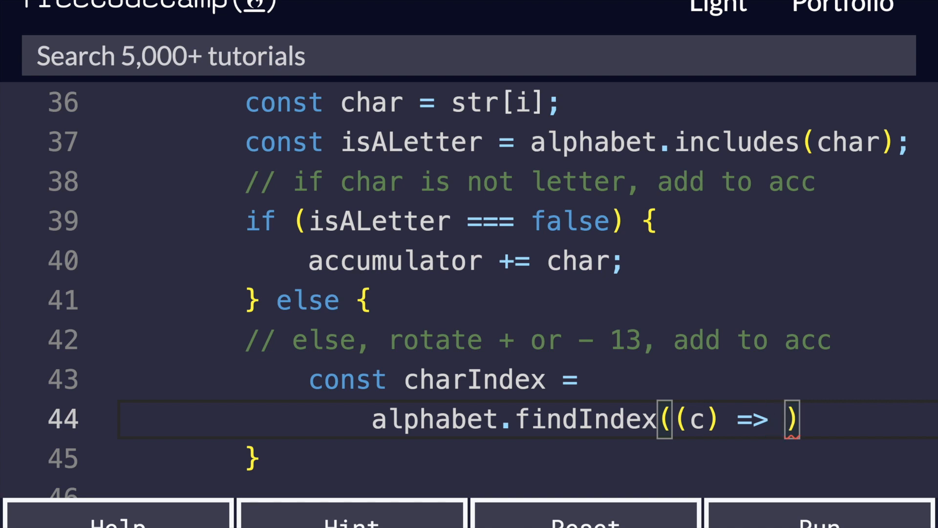
type("c")
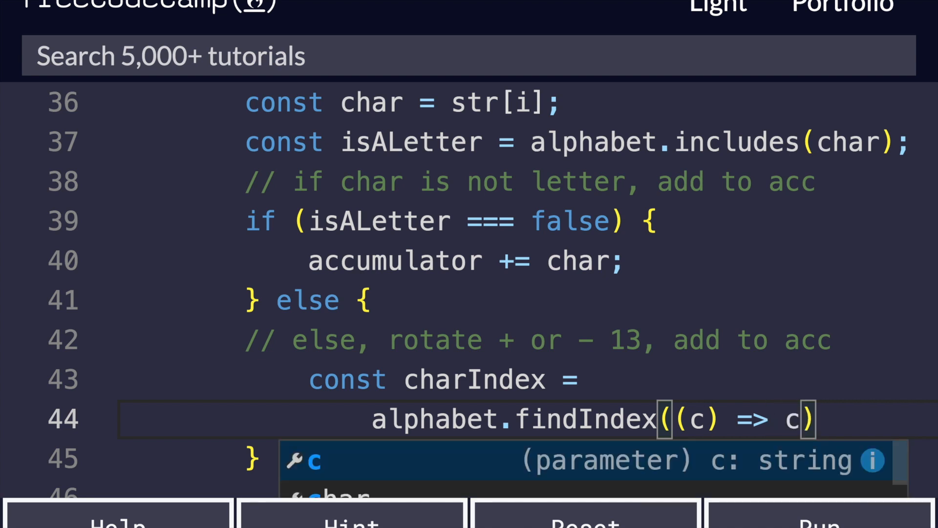
type("=== char")
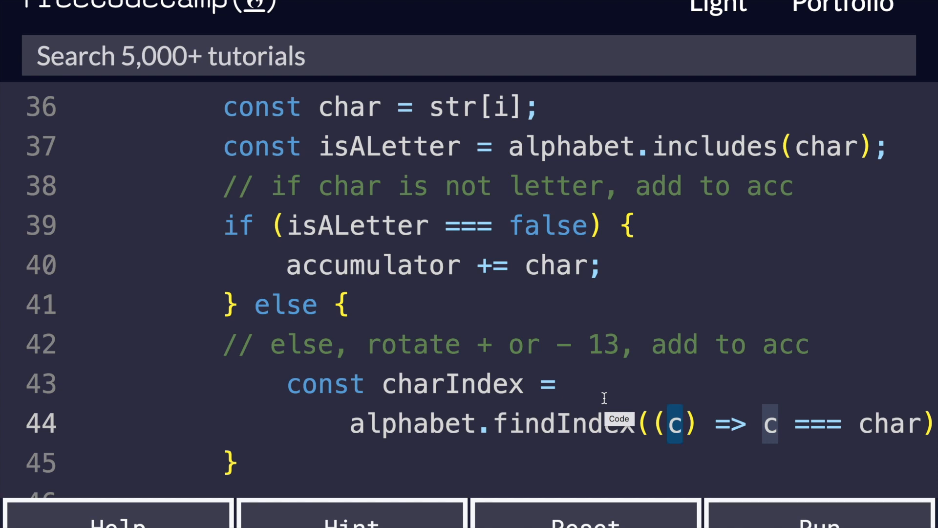
mouse_move(533, 402)
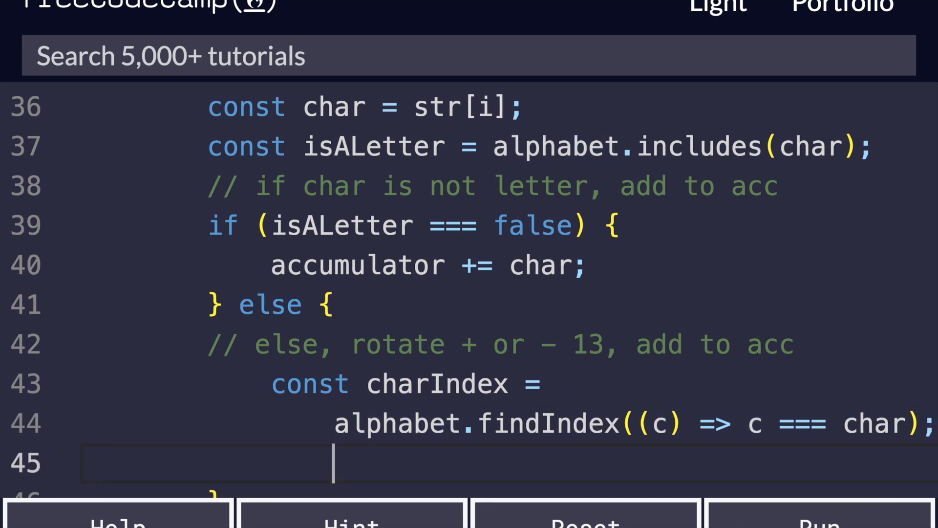
Step: Jot the // A => 0 and // Z => 25 notes, then select them for removal
type("// A => 0")
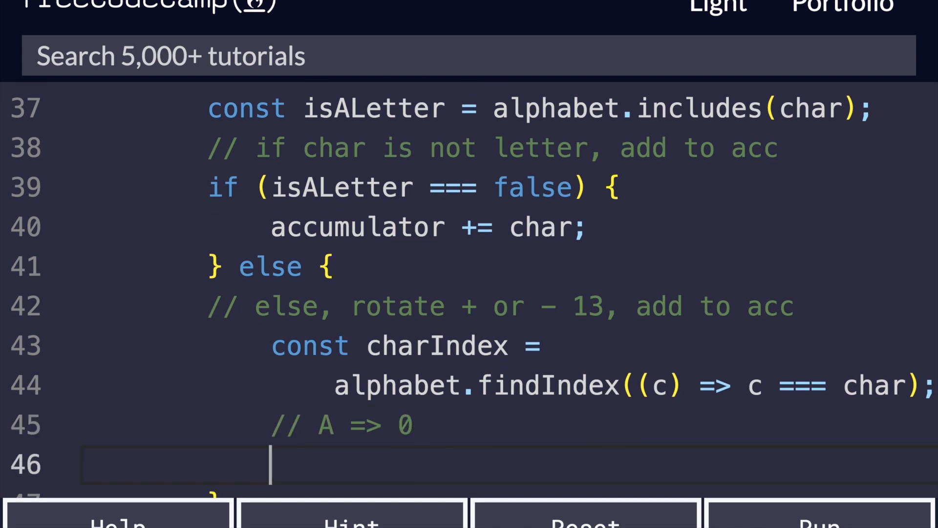
type("// Z =>")
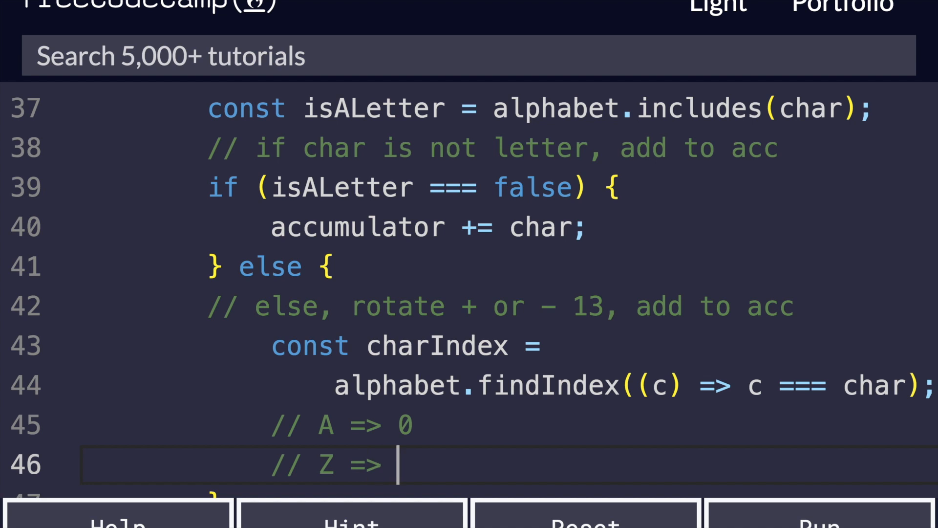
type("25")
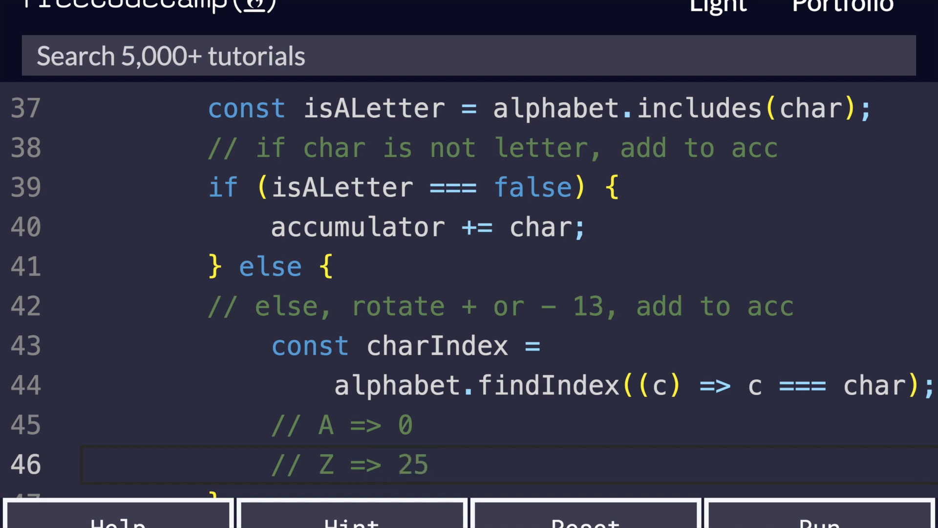
left_click_drag(270, 425, 428, 465)
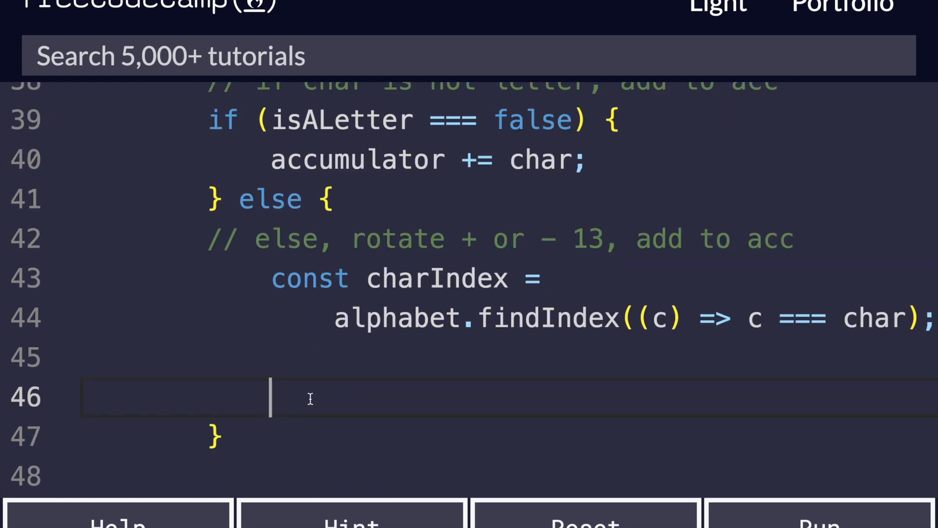
Step: Write accumulator += alphabet[charIndex + 13] || alphabet[charIndex - 13]
type("accu")
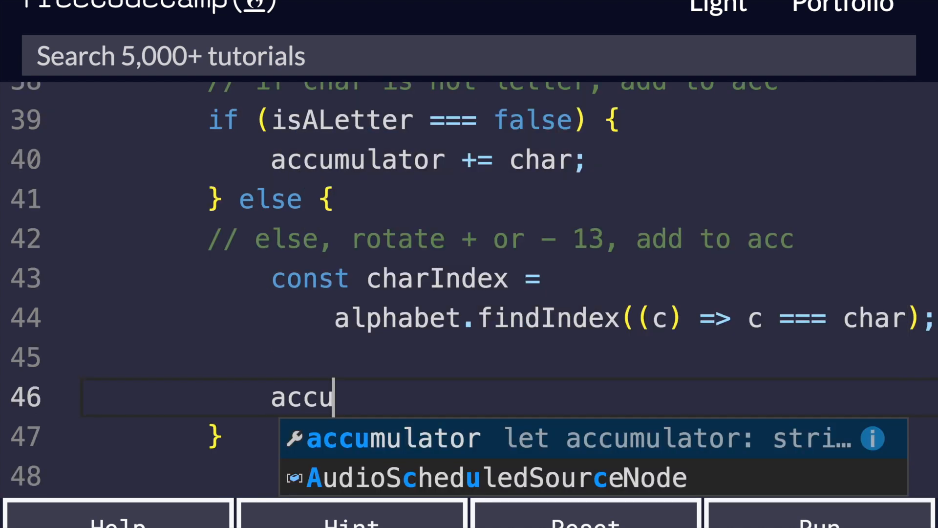
key("Tab")
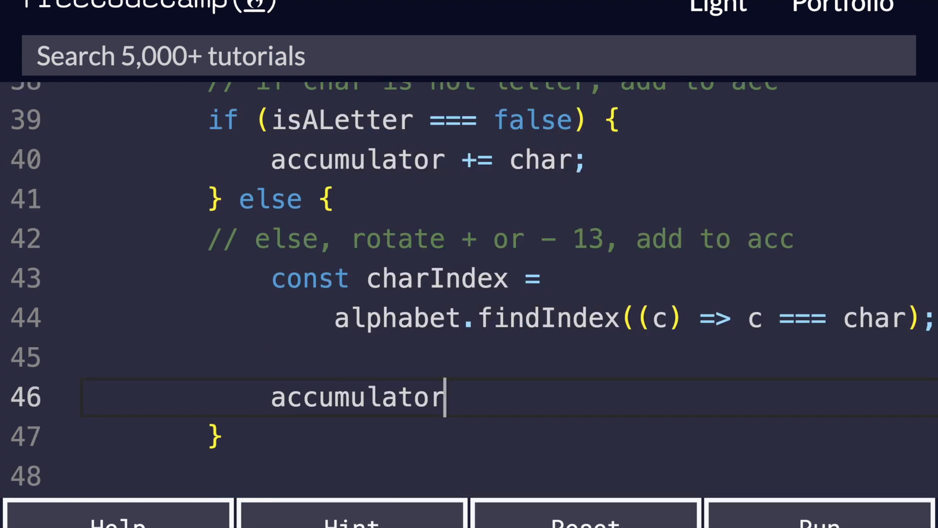
type("+=")
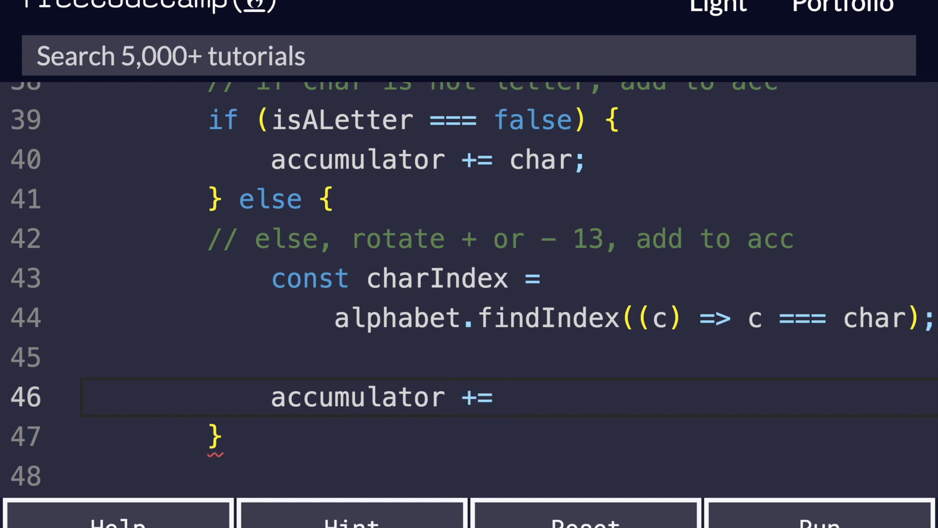
type("alphabet")
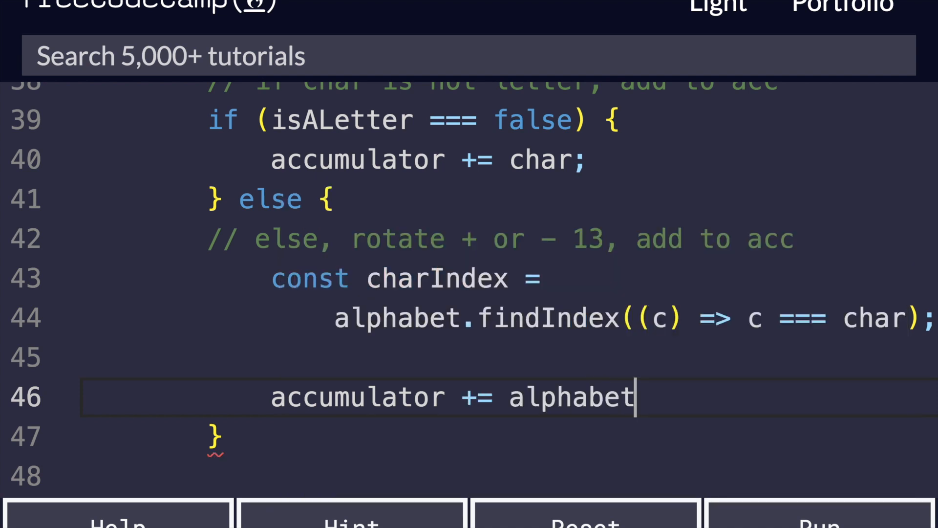
type("[charIndex +")
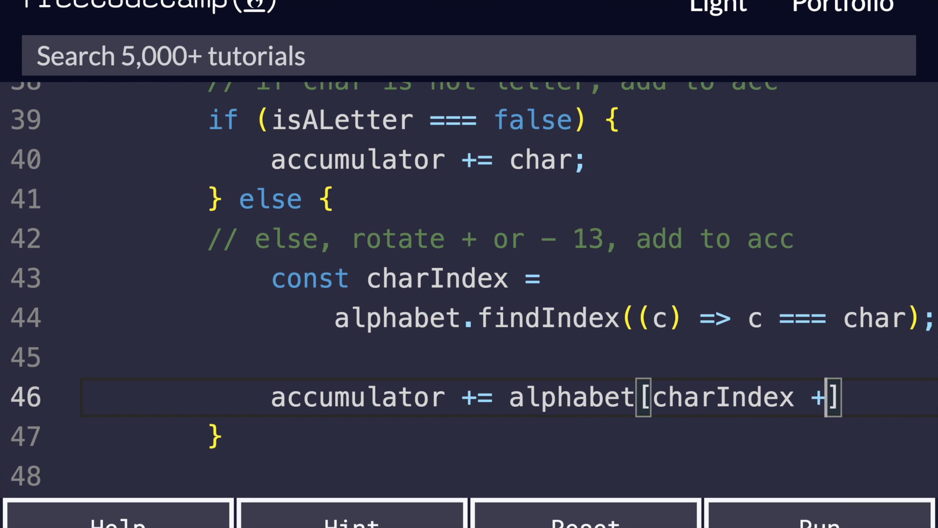
type("13] ||")
type("alphabet[")
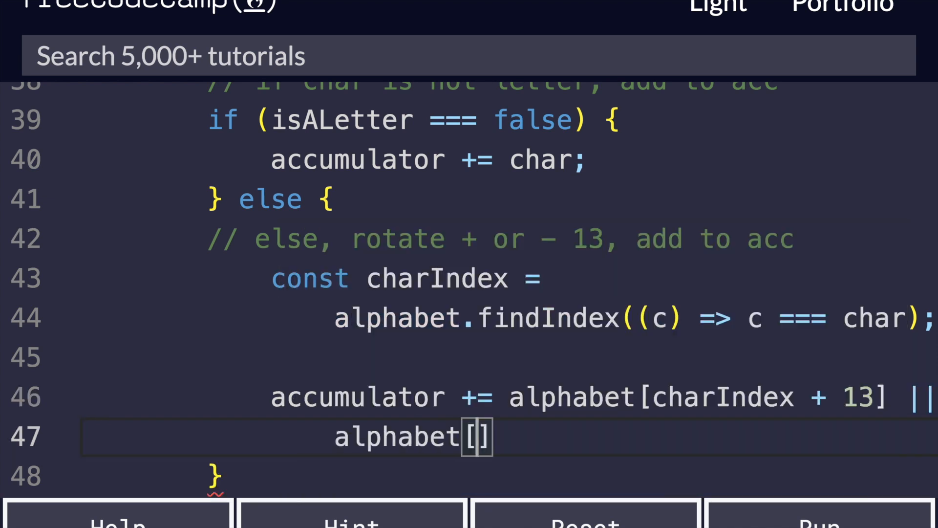
type("charIndex - 13")
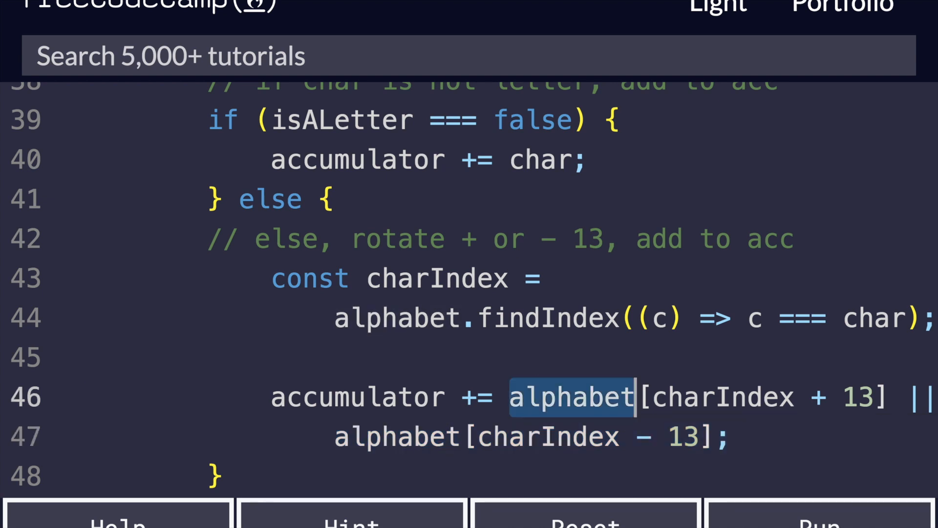
Step: Highlight alphabet[charIndex + 13] to explain the fallback, then clear the selection
left_click_drag(569, 397, 885, 397)
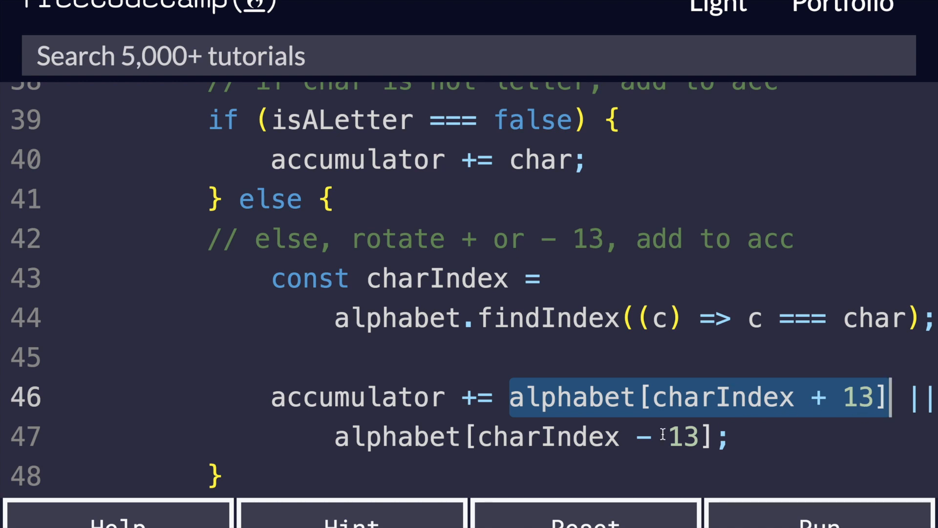
left_click(665, 436)
type("return accumulator")
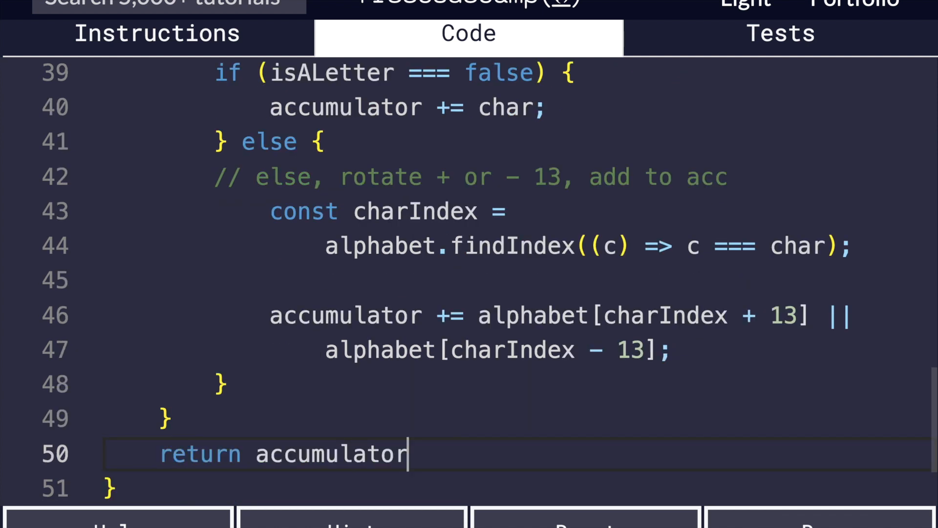
Step: Finish return accumulator; so the tests pass, then dismiss the completion message
type(";")
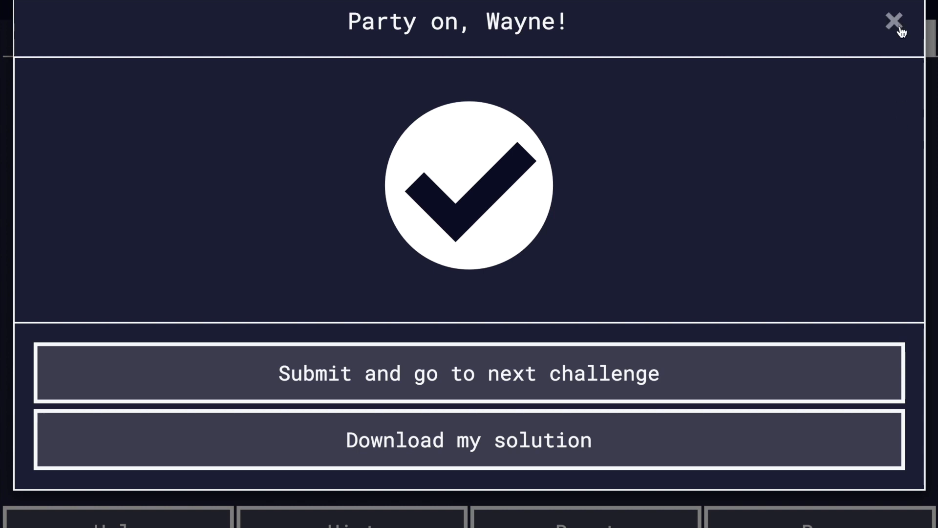
left_click(894, 22)
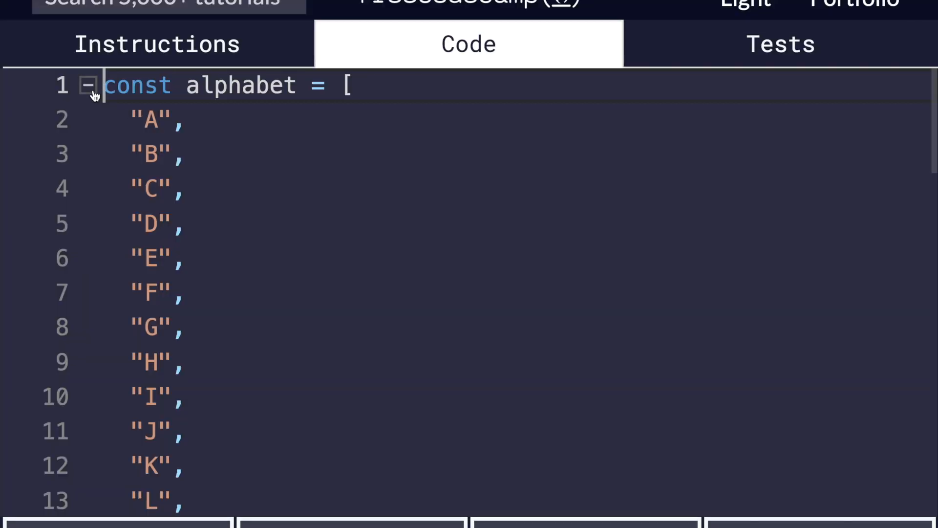
Step: Fold the alphabet array and walk through rot13 line by line down to the return statement
left_click(88, 85)
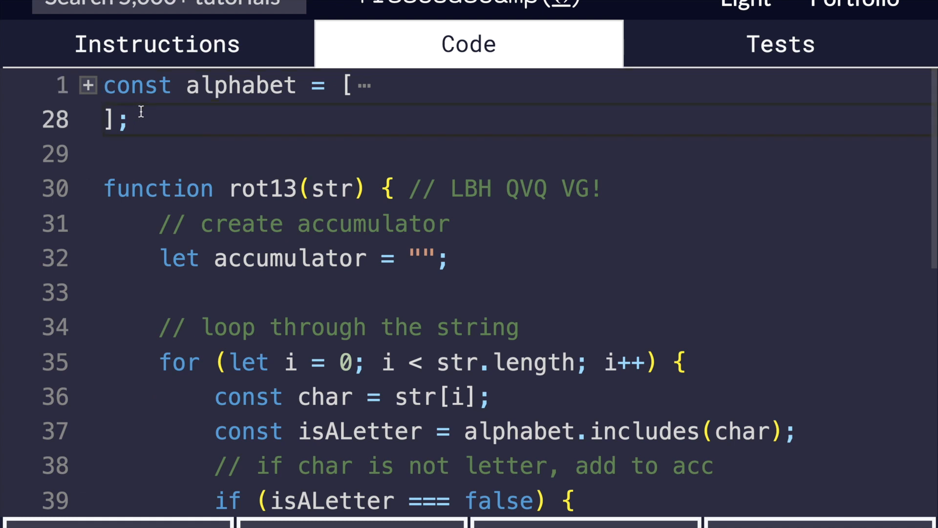
double_click(263, 189)
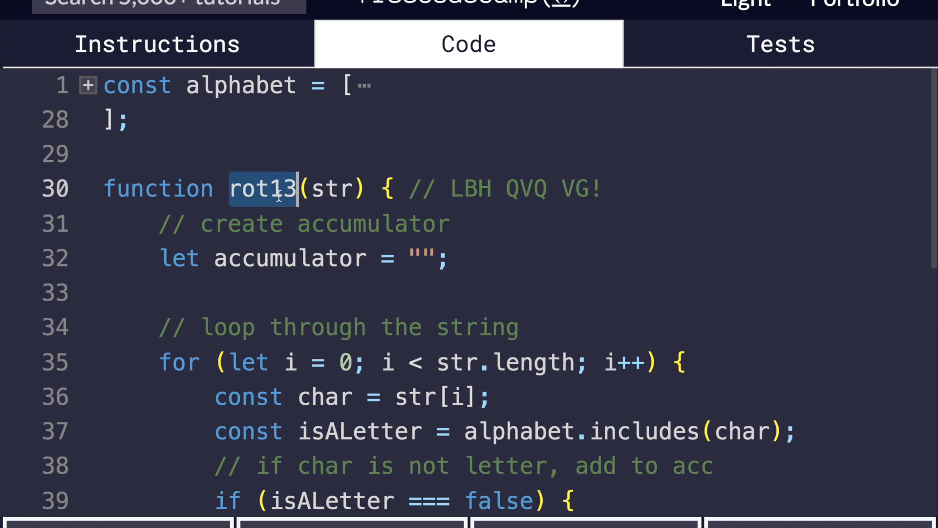
mouse_move(330, 189)
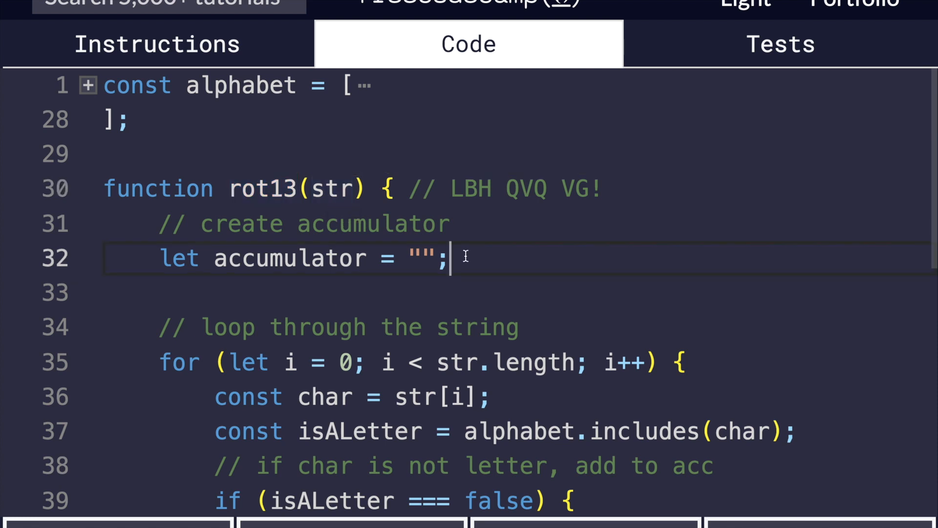
triple_click(299, 258)
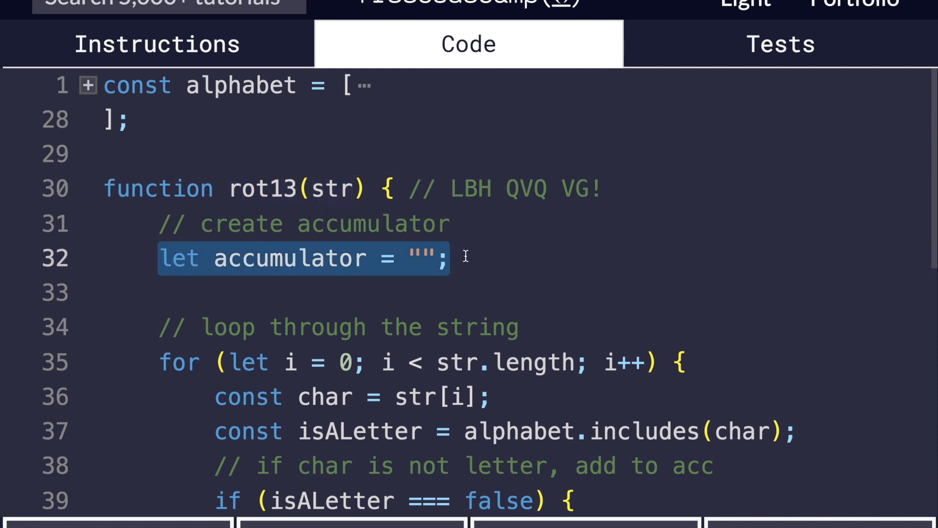
scroll("down", 3)
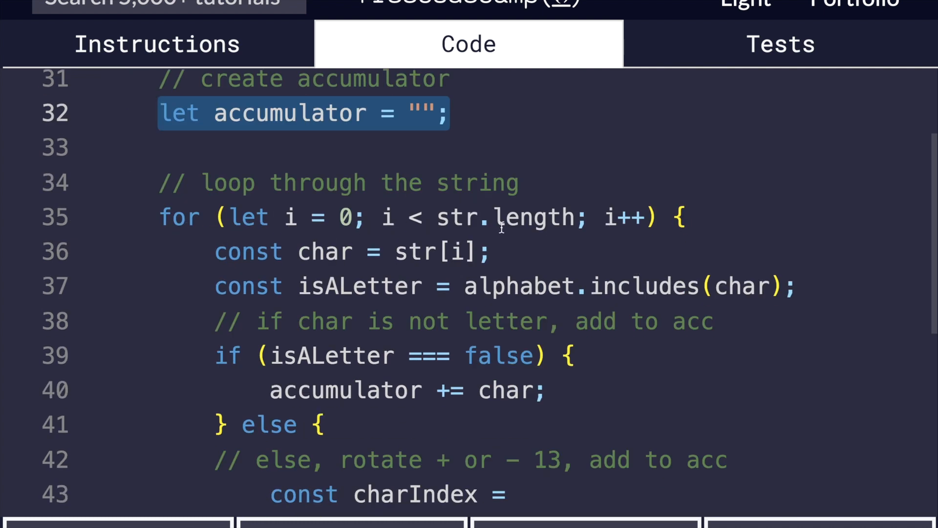
left_click(296, 252)
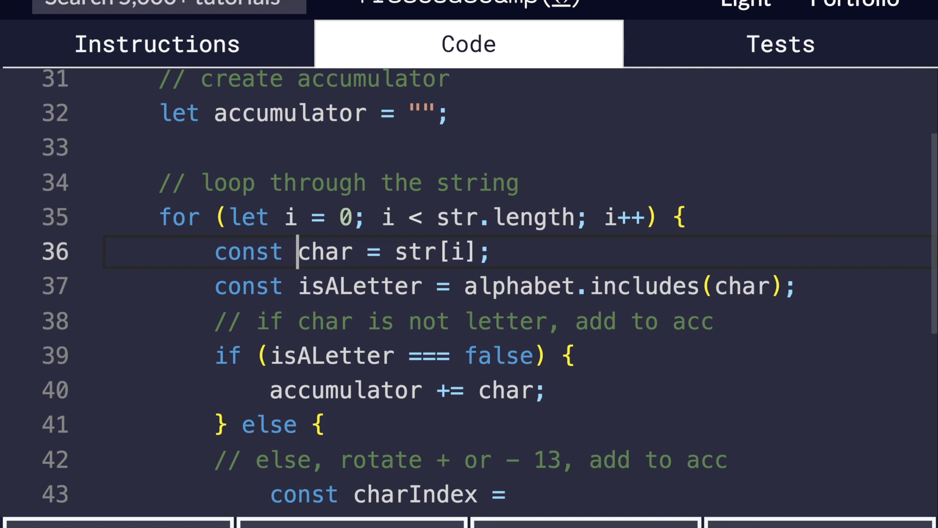
double_click(325, 251)
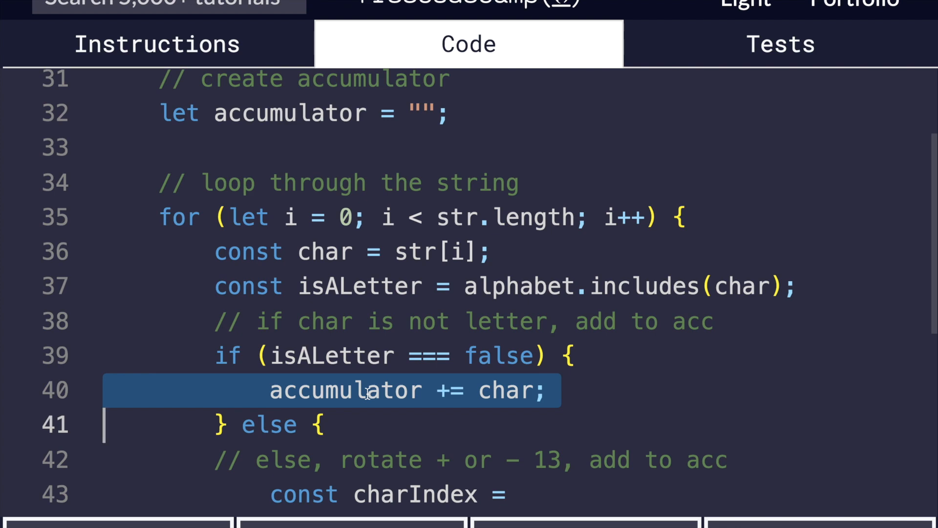
scroll("down", 3)
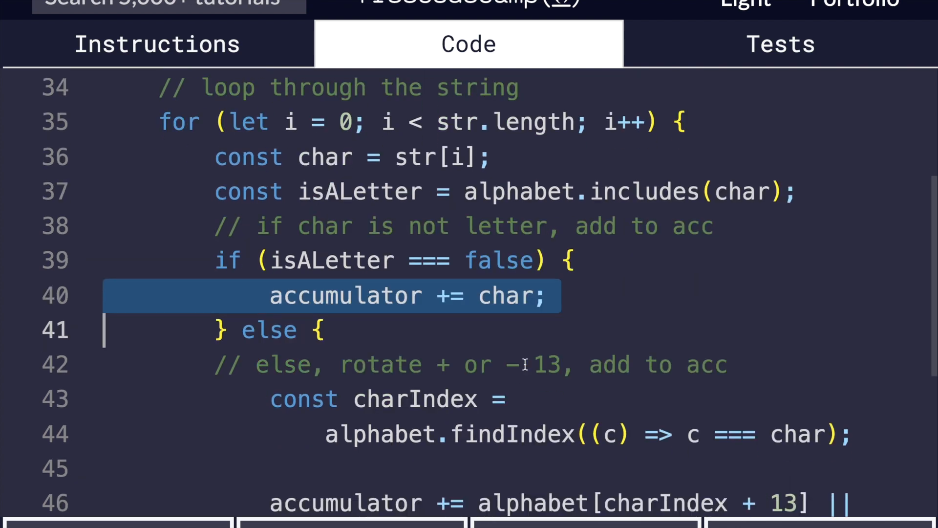
scroll("down", 3)
type("return accumulator;")
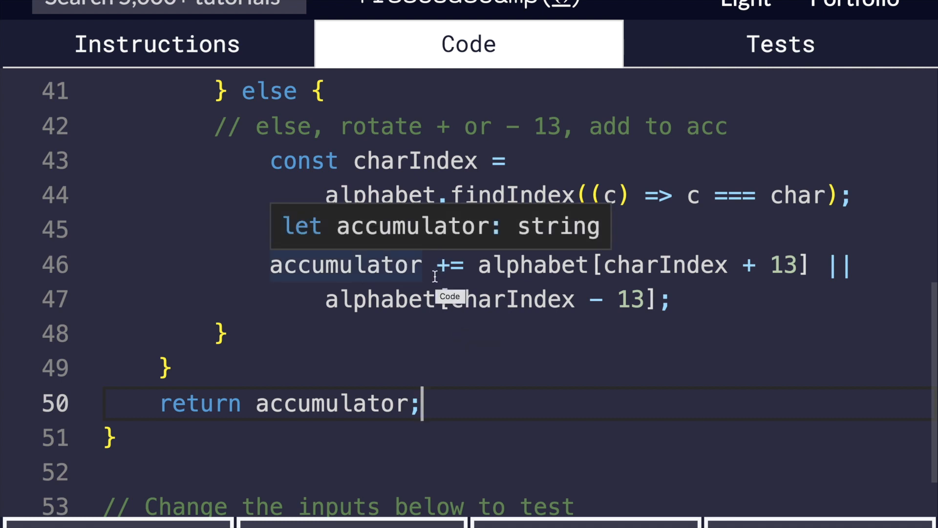
scroll("down", 3)
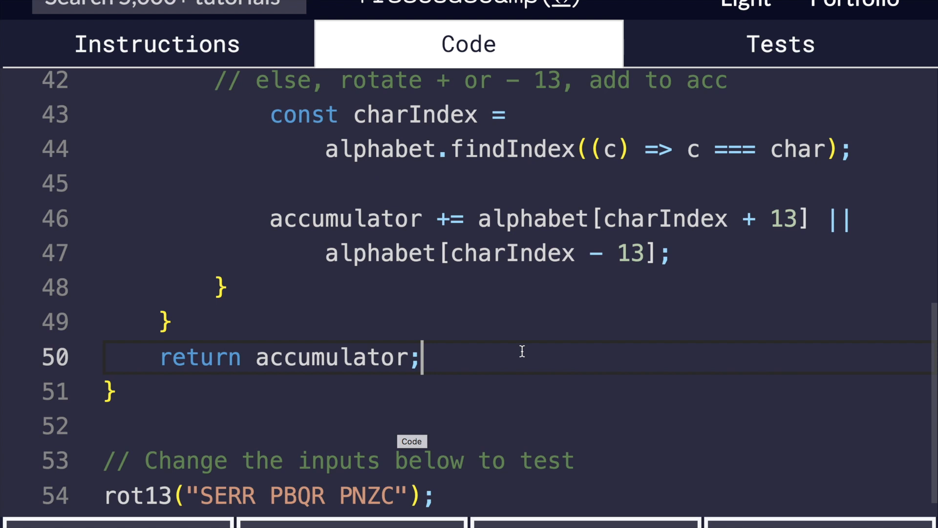